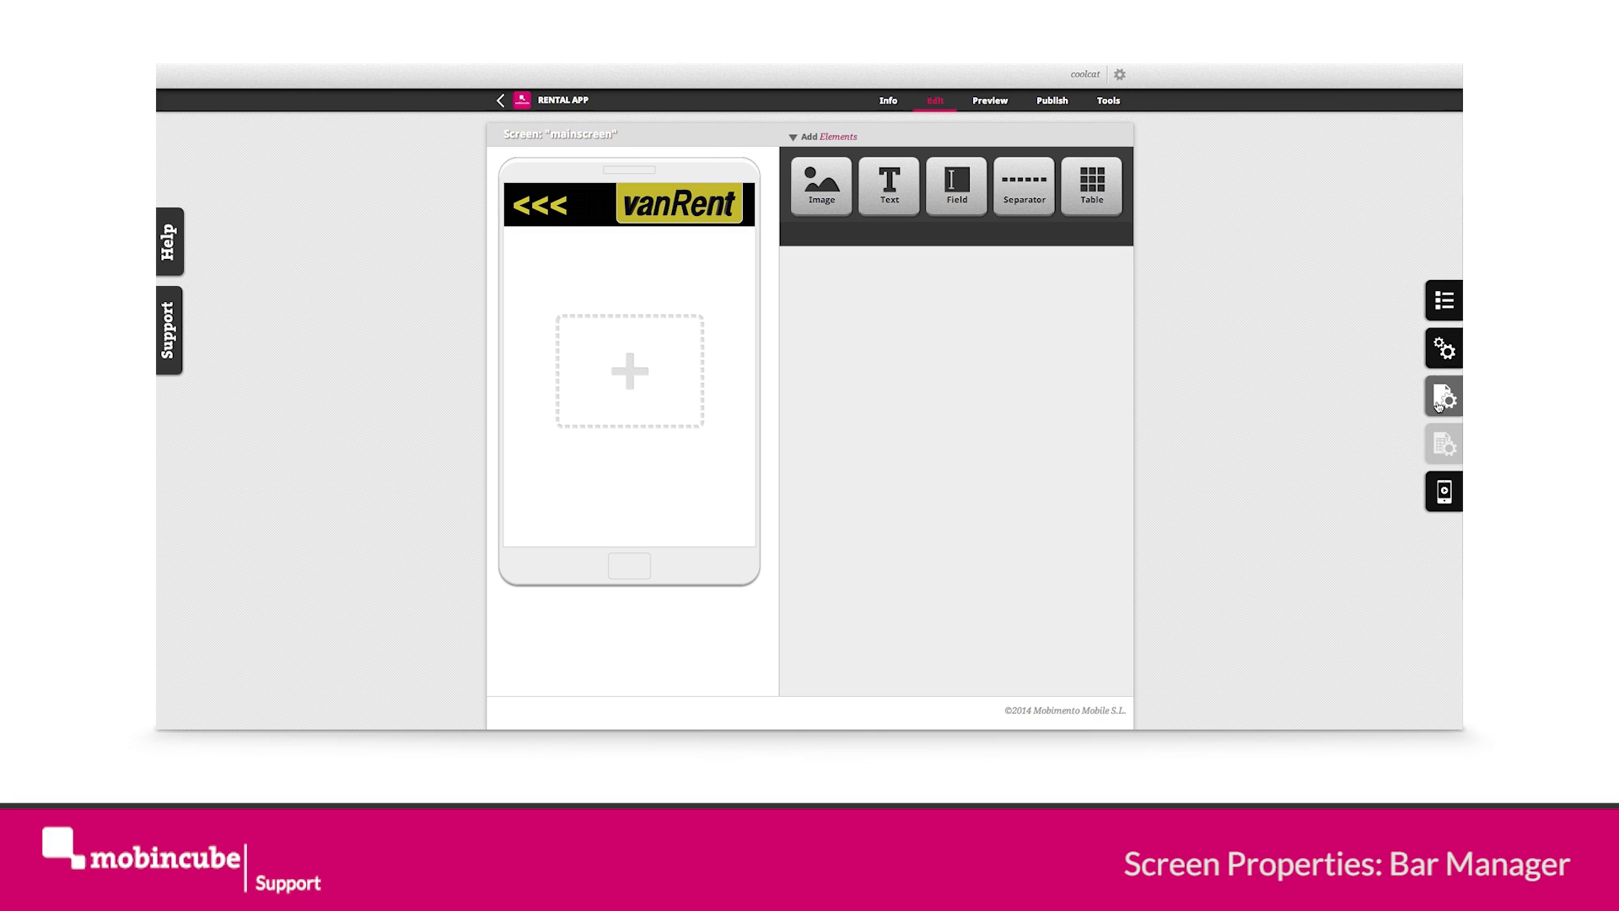
- Add a new bar named MAIN MENU BAR and open it in the Bar editor
{"action": "left_click", "coordinate": [1443, 396]}
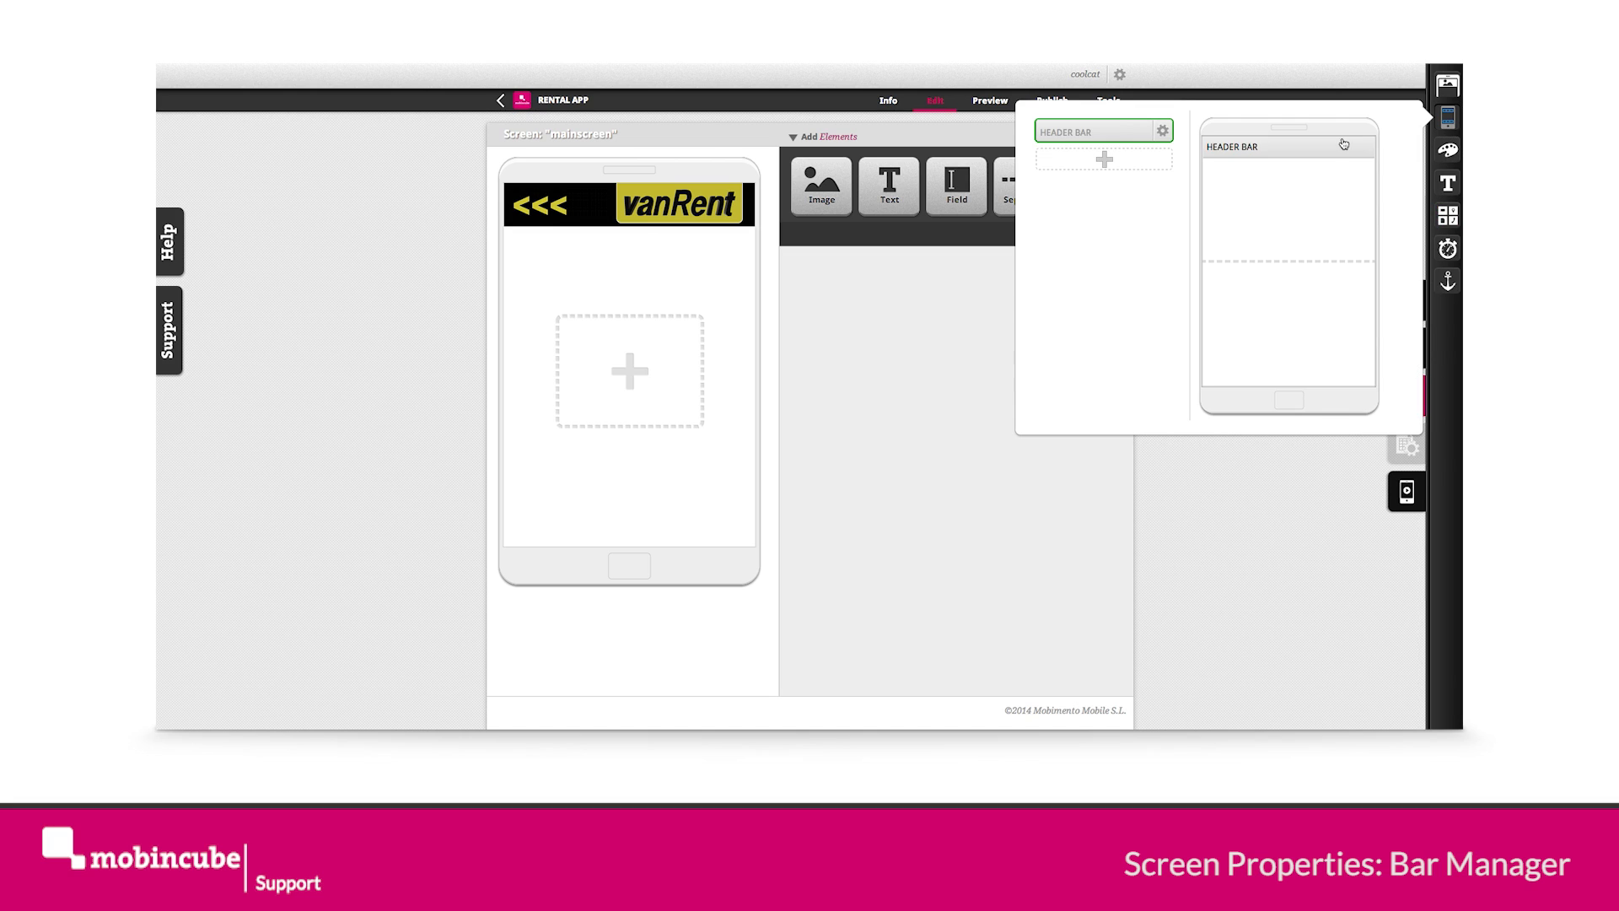
{"action": "left_click", "coordinate": [1104, 160]}
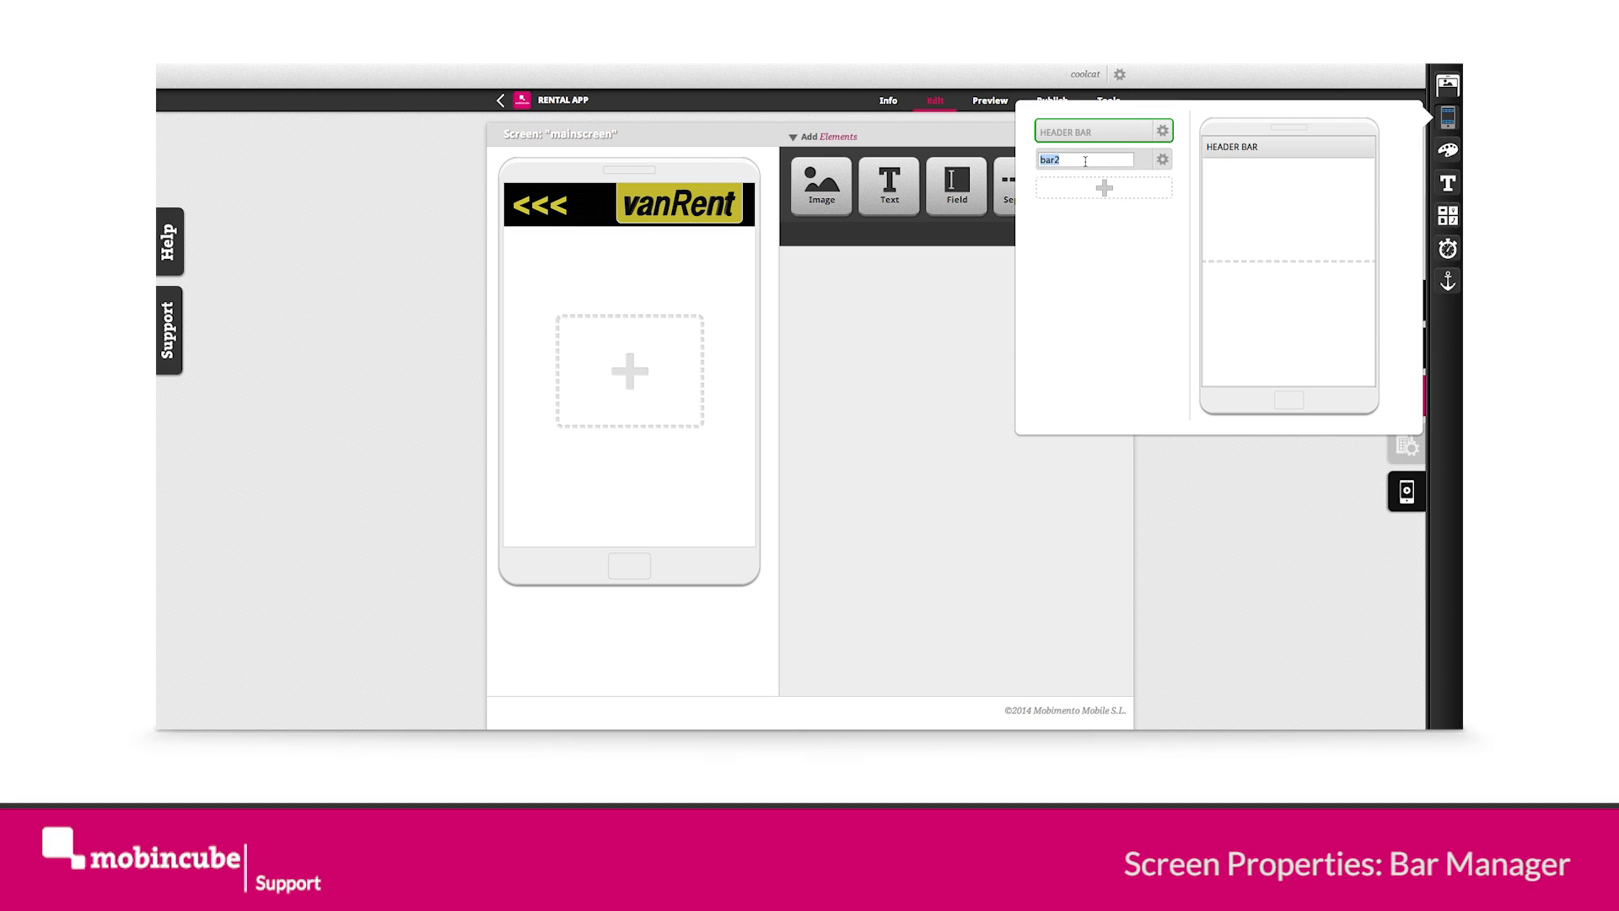
{"action": "type", "text": "HEADE"}
{"action": "type", "text": "MAIN MENU BAR"}
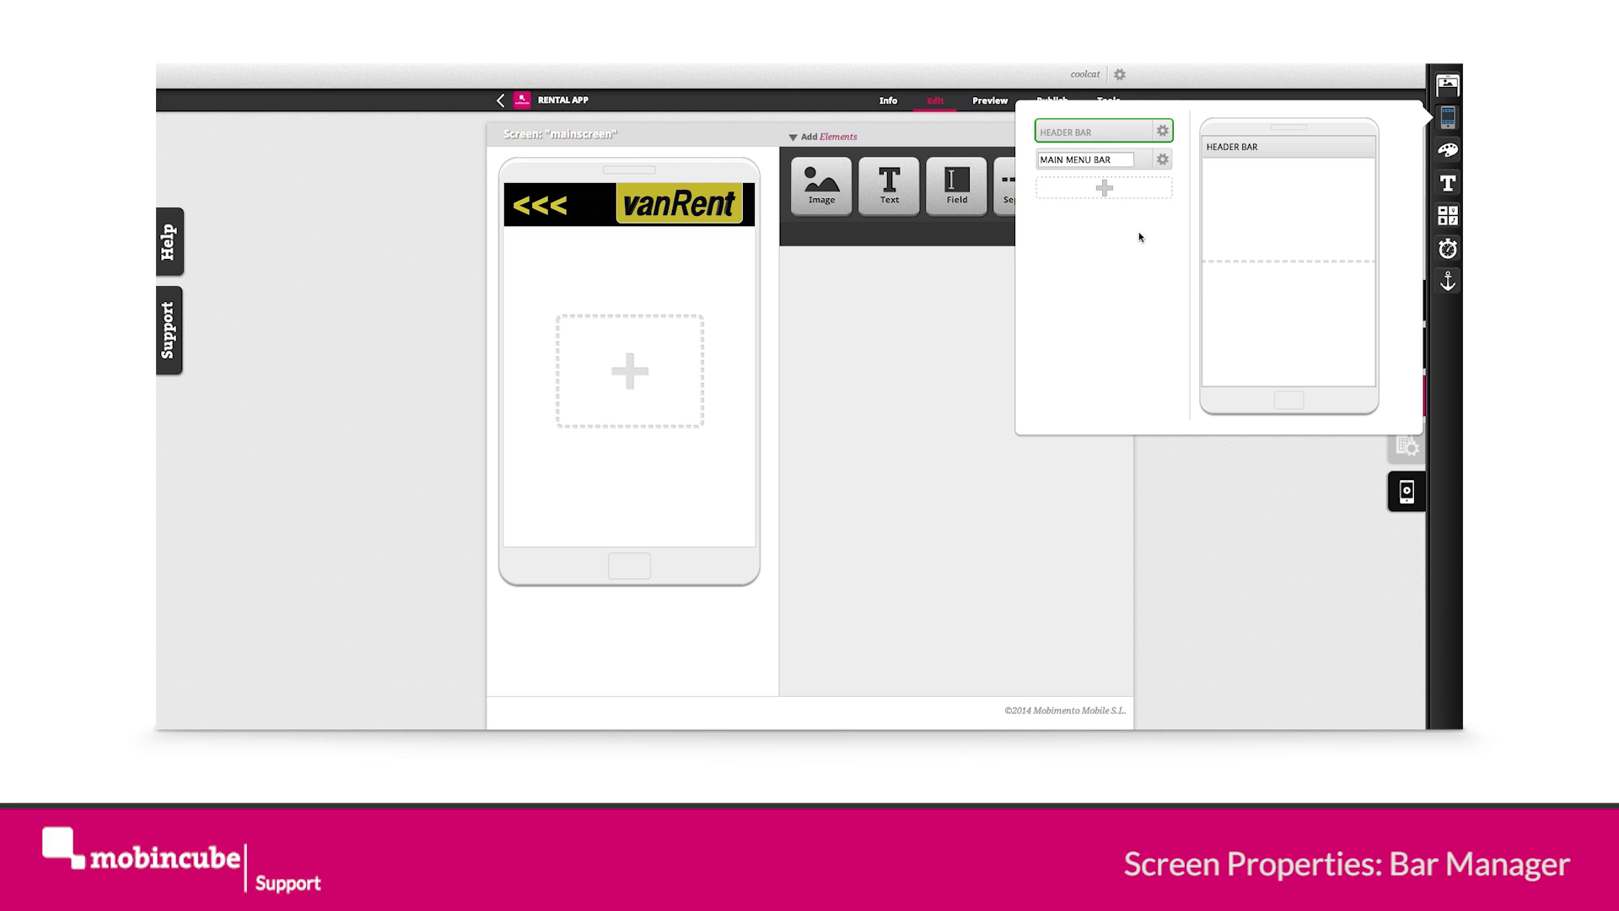
{"action": "left_click", "coordinate": [1162, 131]}
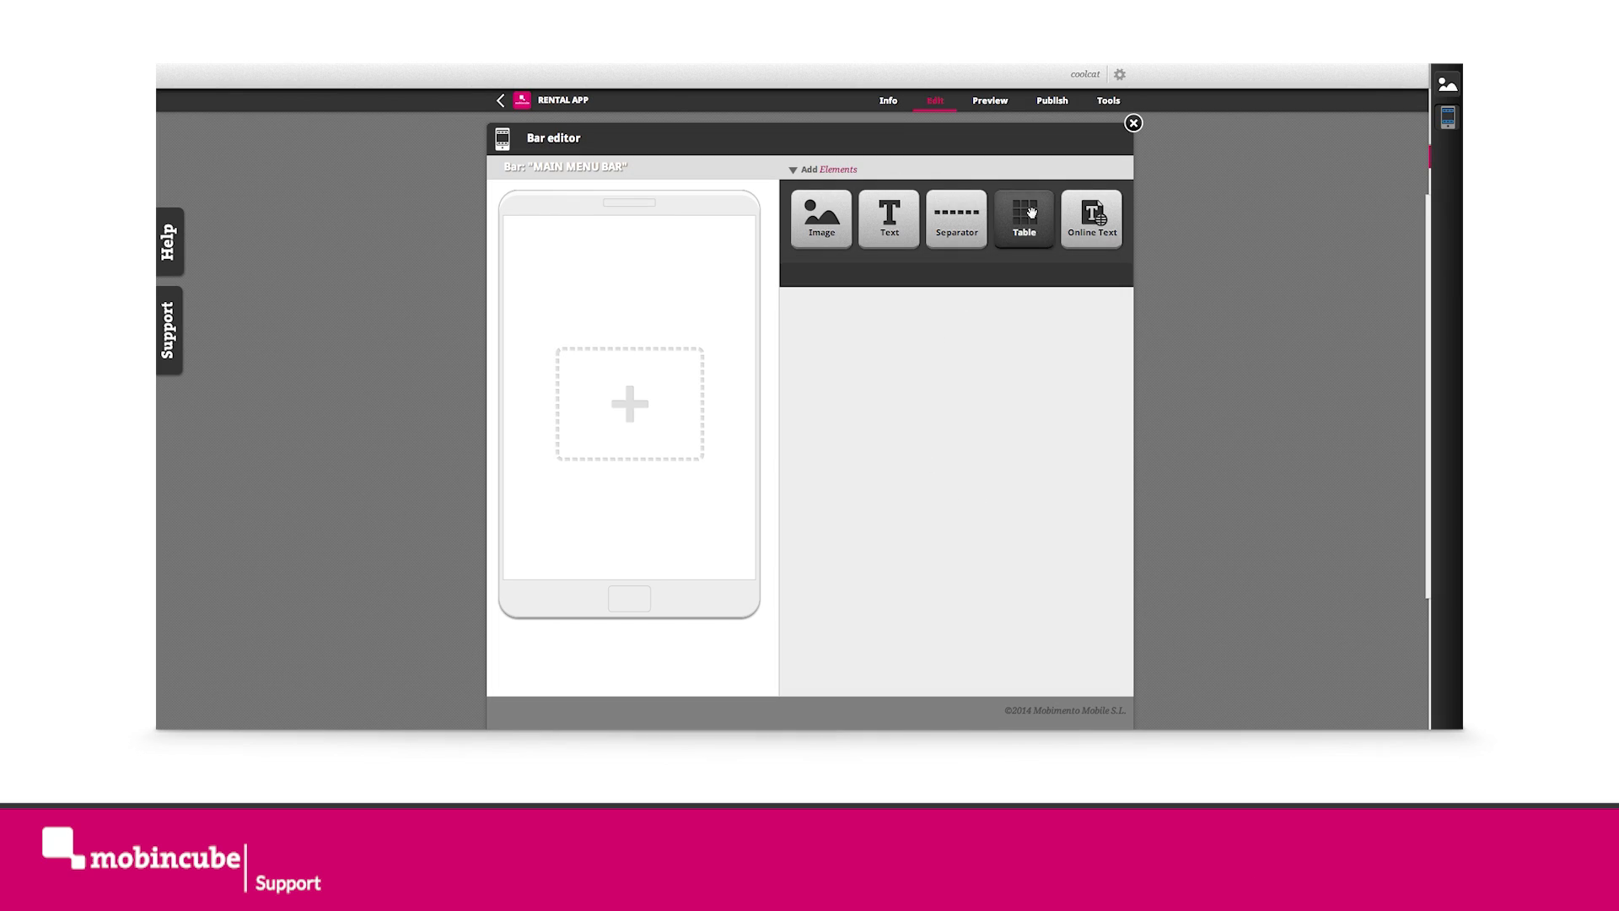
- Place a Table element in the bar with four cells, each 25% wide
{"action": "left_click_drag", "start_coordinate": [1022, 217], "coordinate": [681, 542]}
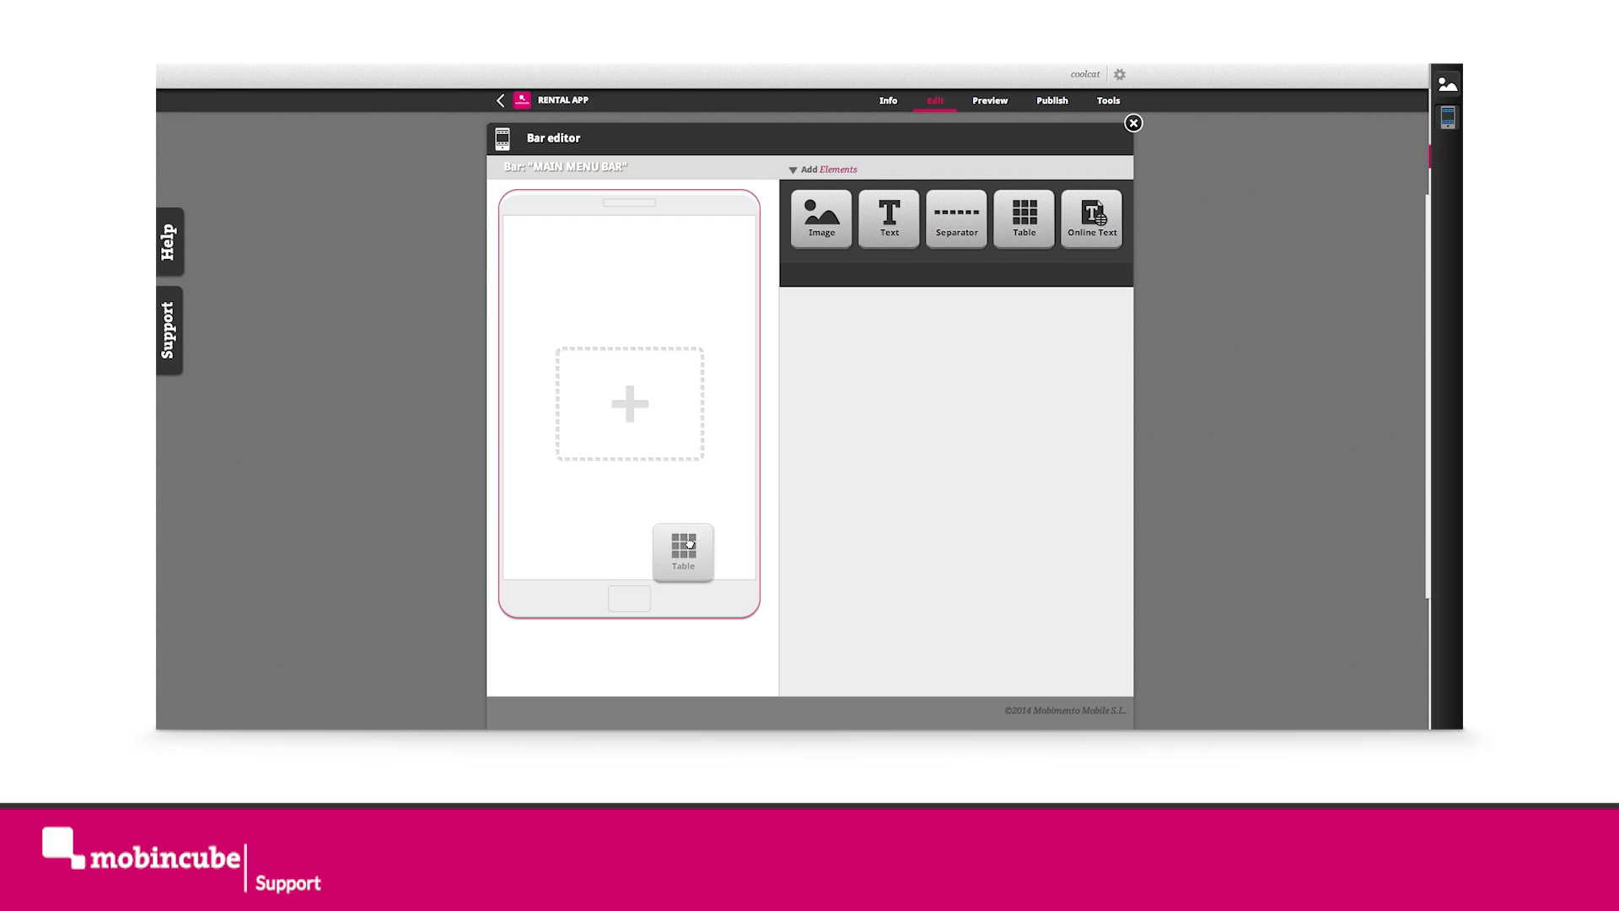
{"action": "left_click", "coordinate": [683, 552]}
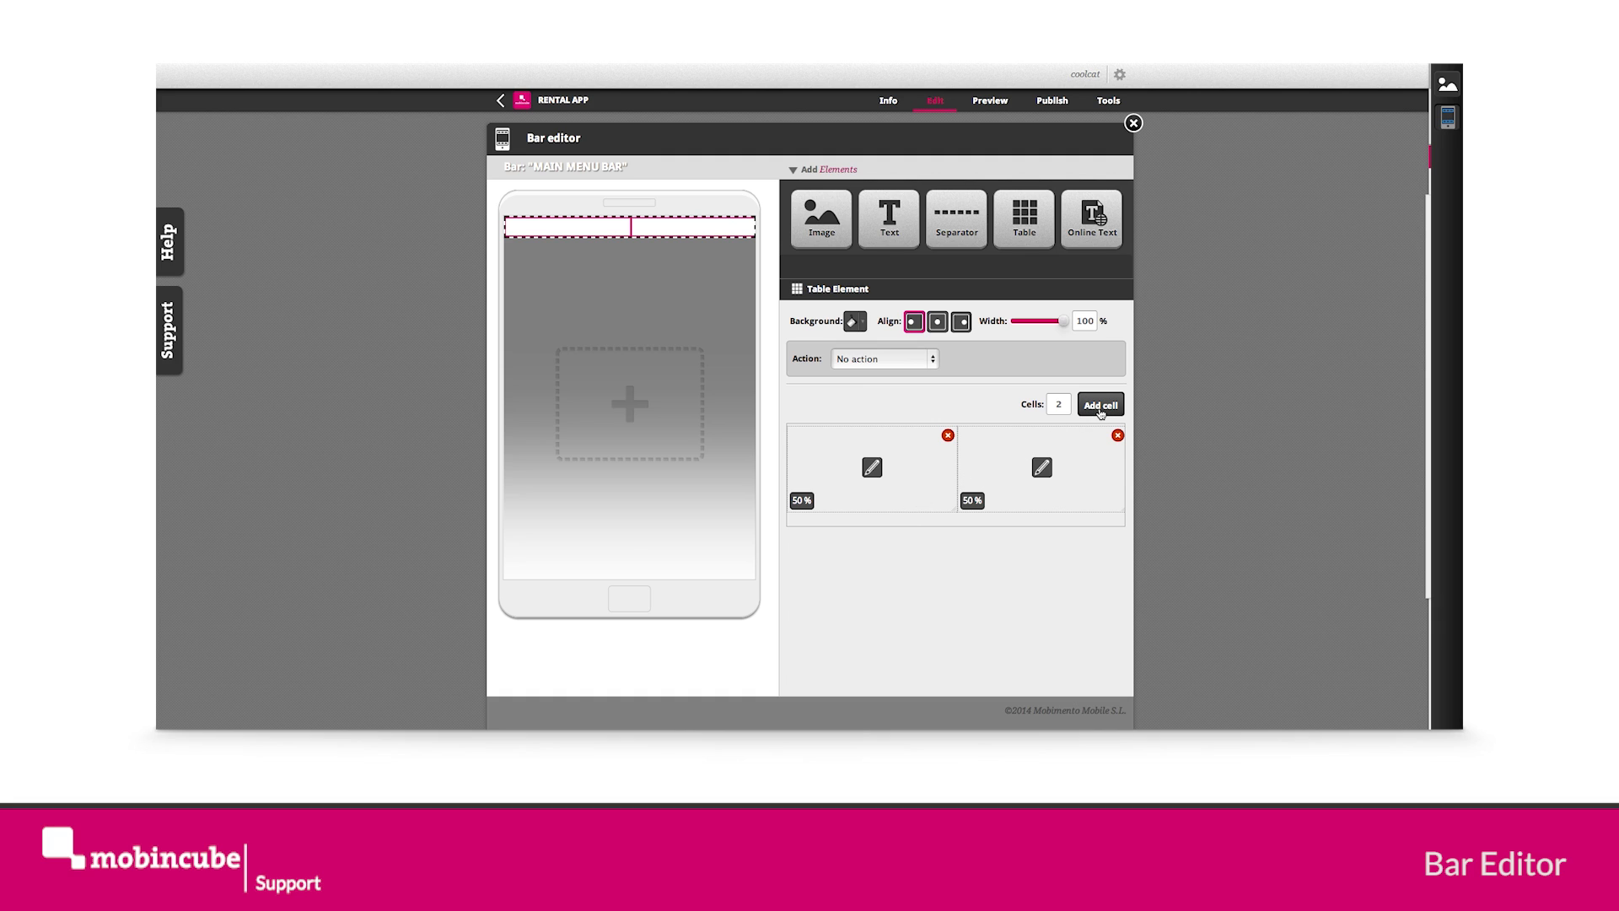
{"action": "left_click", "coordinate": [1100, 404]}
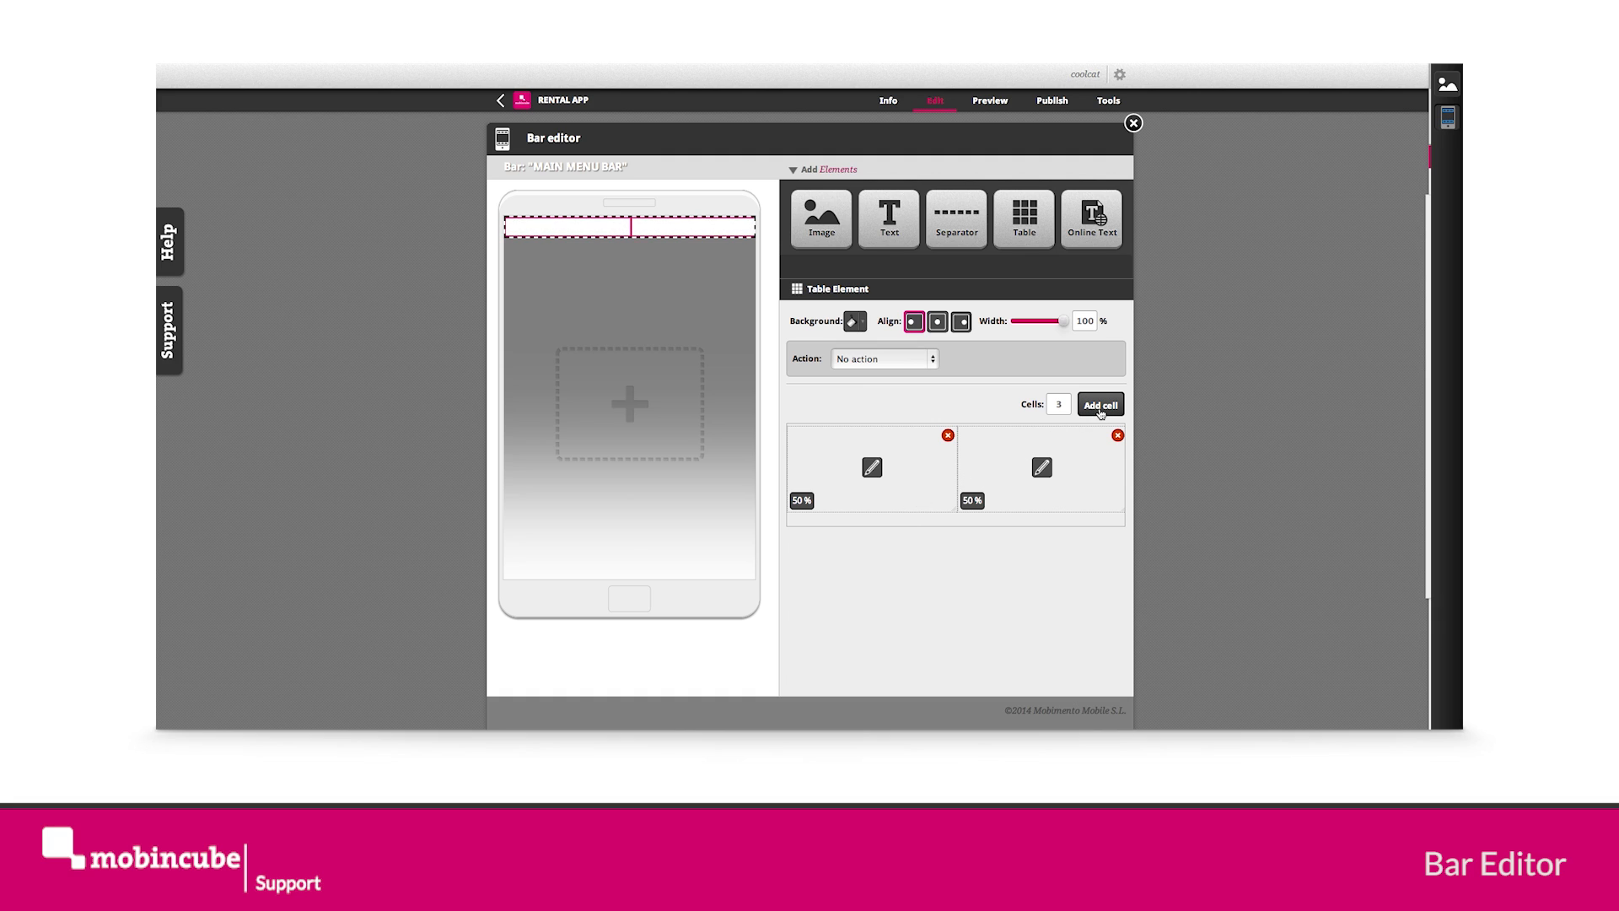
{"action": "left_click", "coordinate": [1099, 404]}
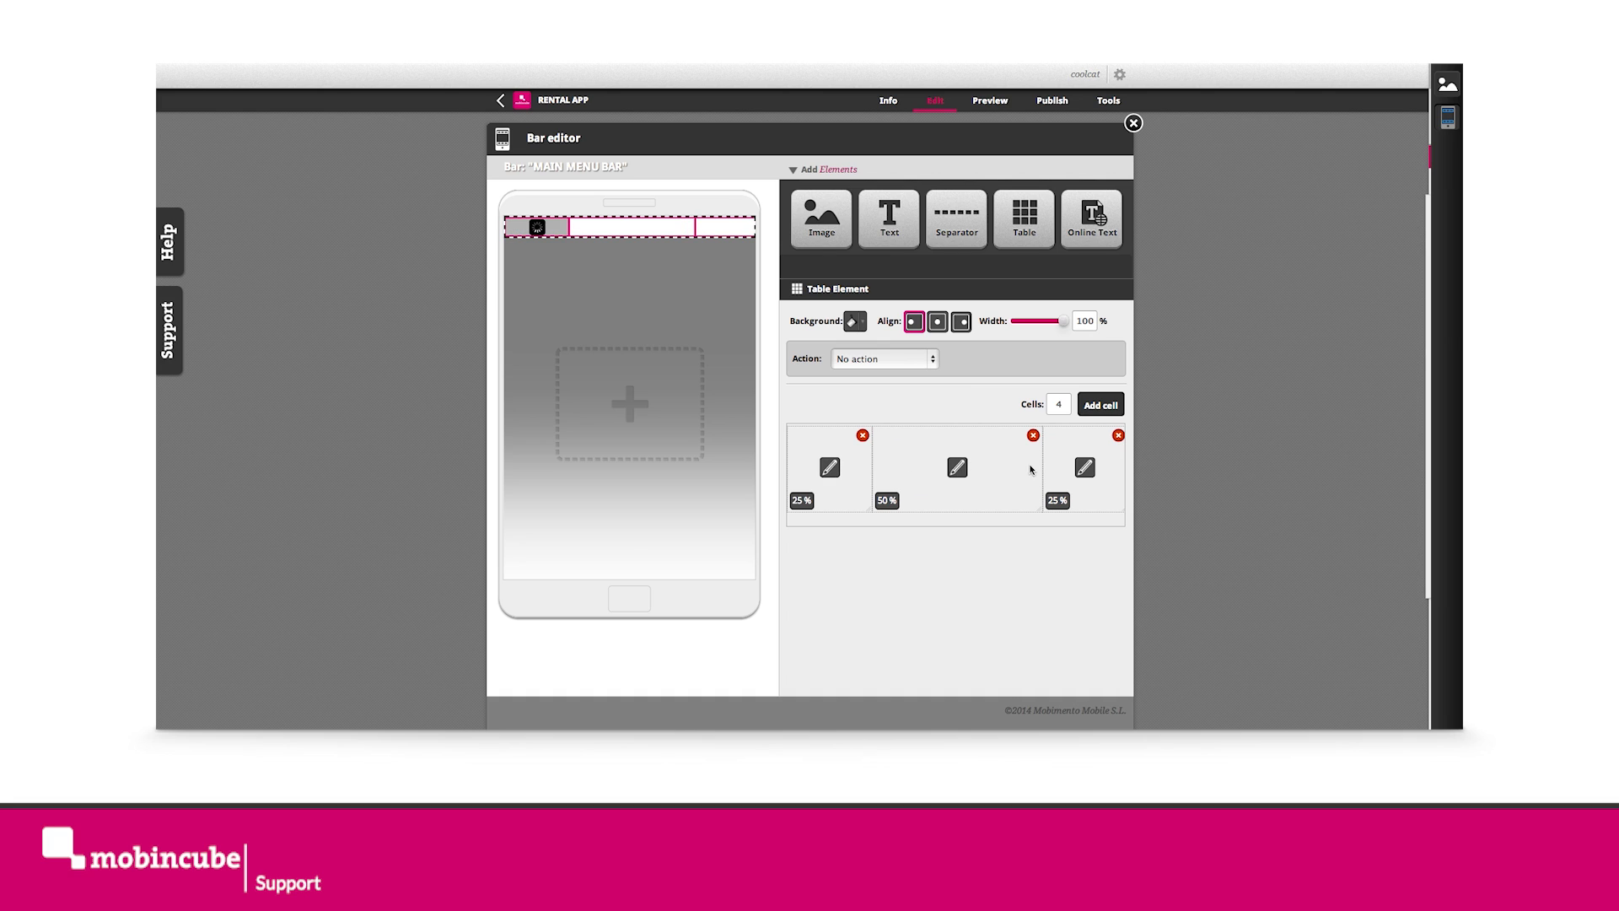
{"action": "left_click", "coordinate": [1100, 404]}
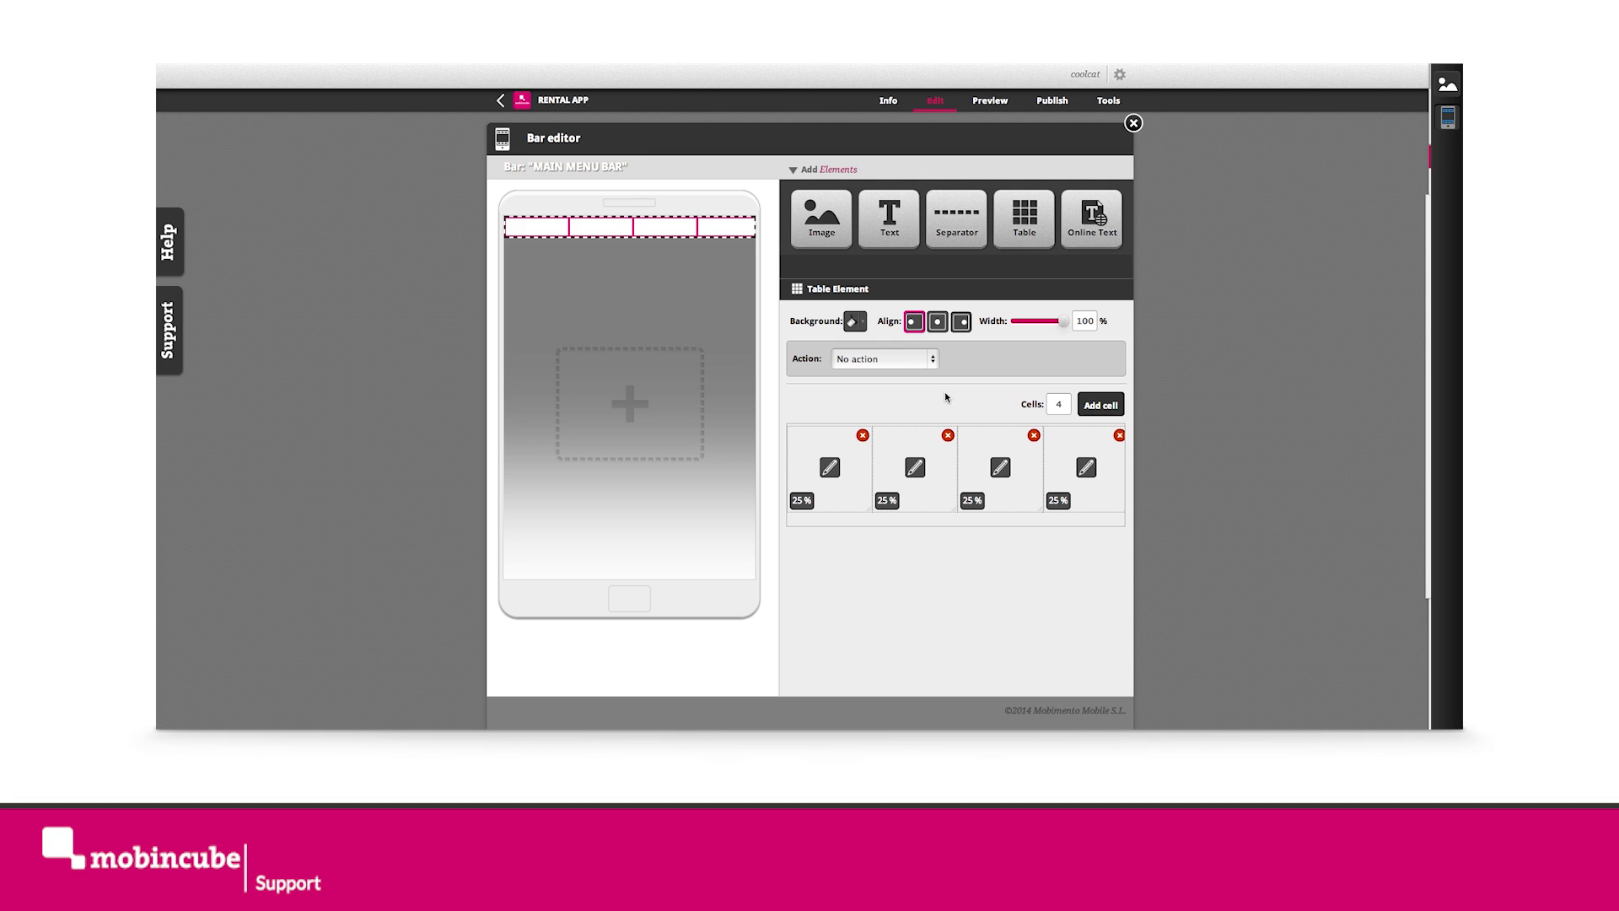
{"action": "mouse_move", "coordinate": [821, 243]}
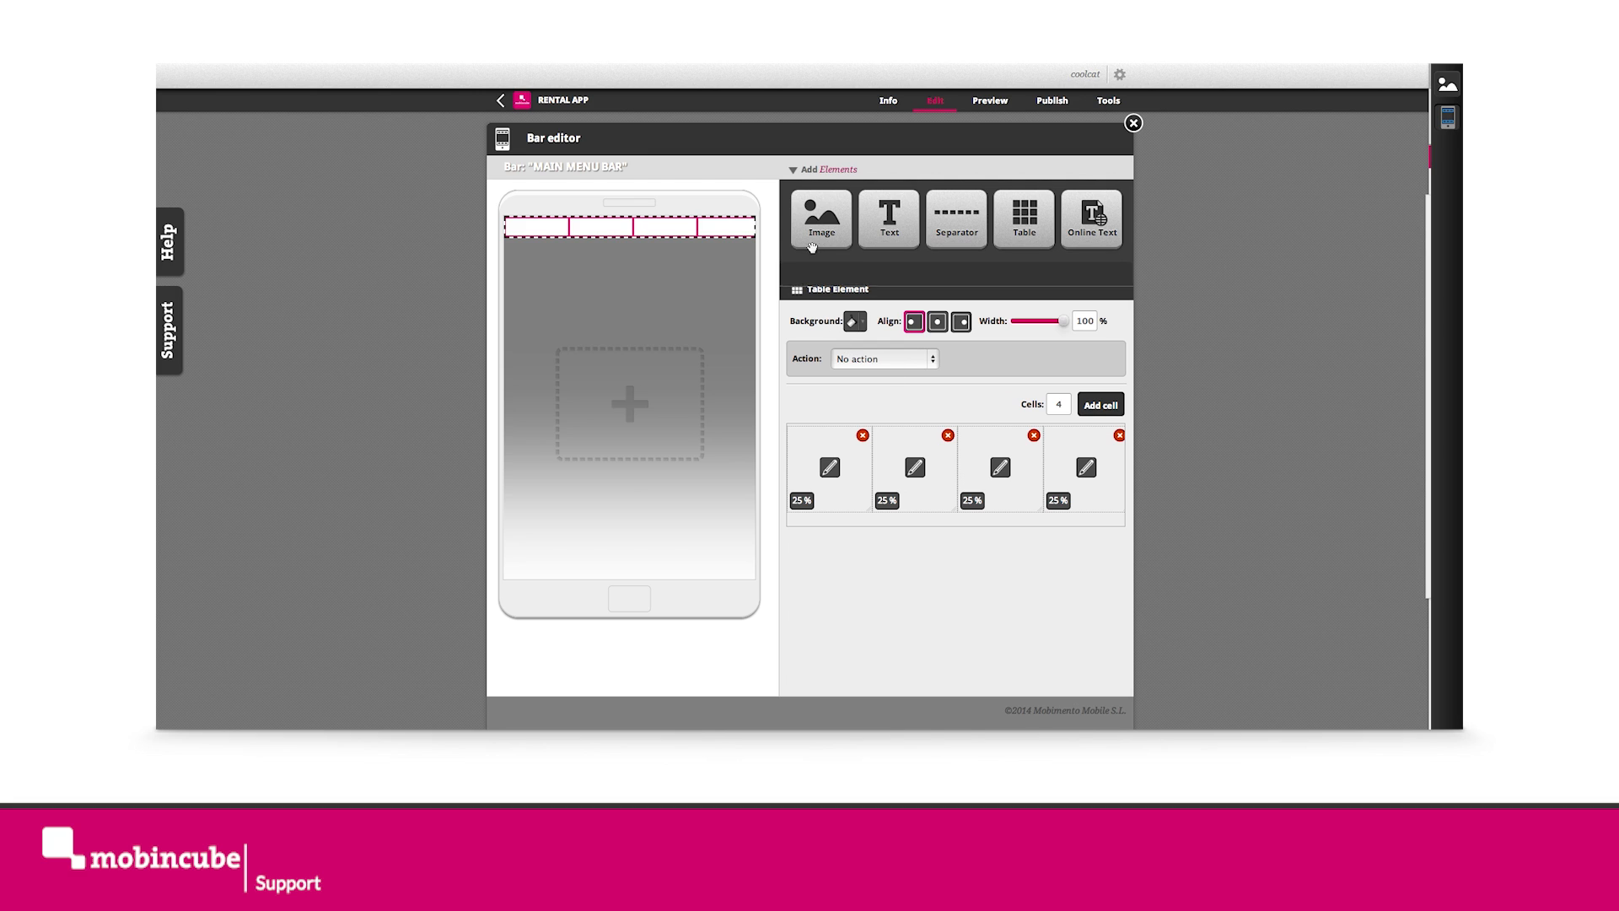
- Drop Image elements into all four cells and start choosing the first cell's picture
{"action": "left_click_drag", "start_coordinate": [821, 216], "coordinate": [532, 230]}
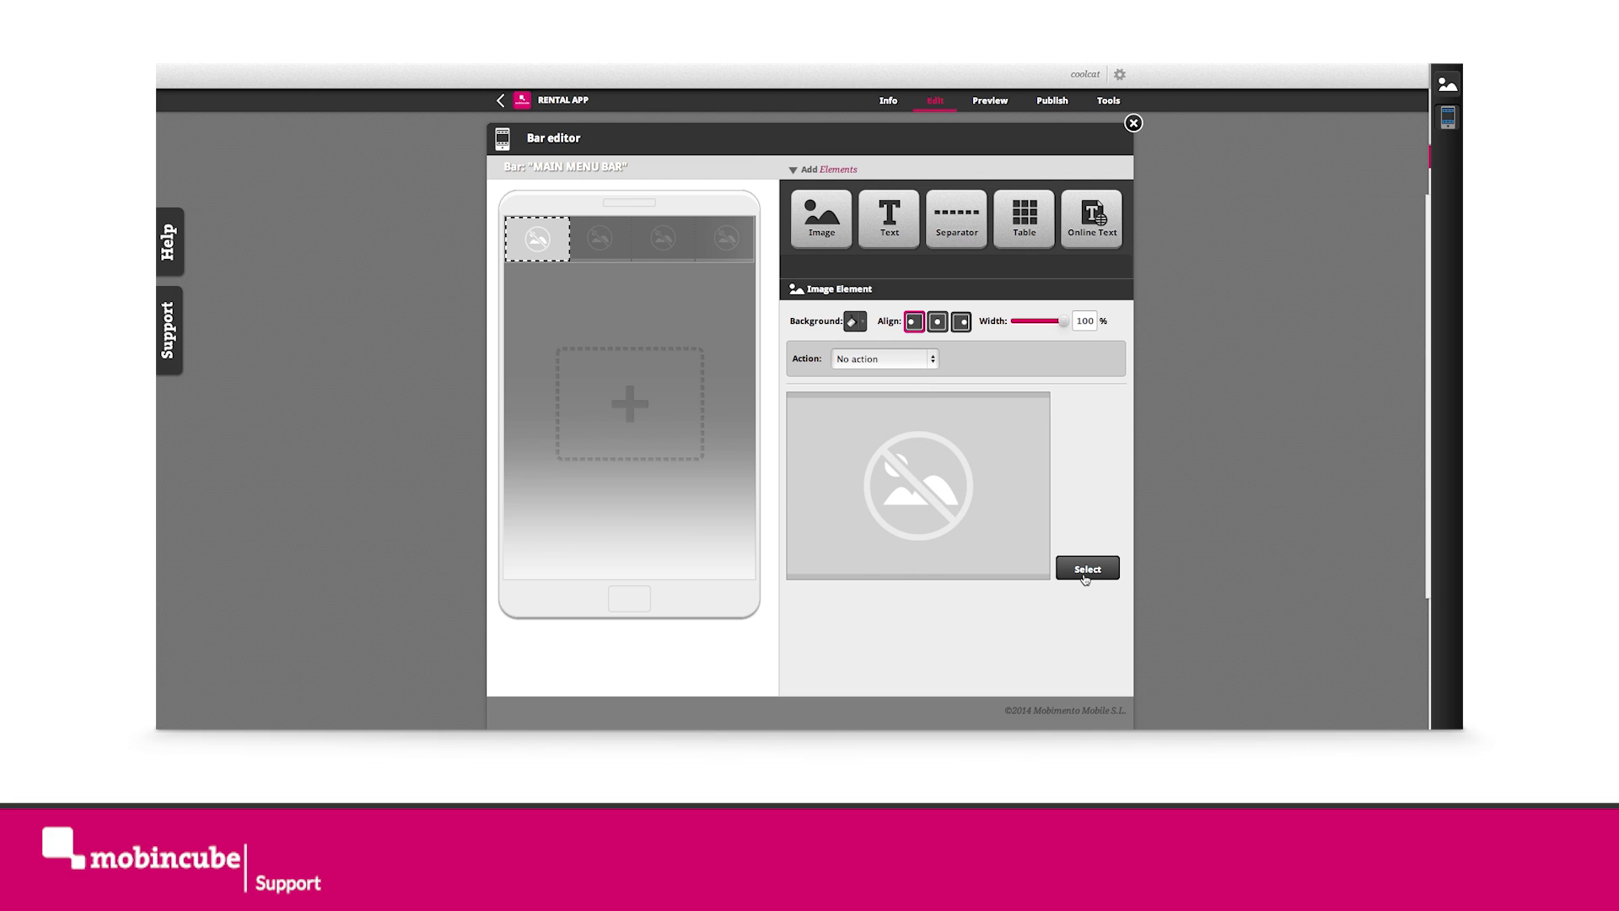
{"action": "left_click", "coordinate": [1087, 569]}
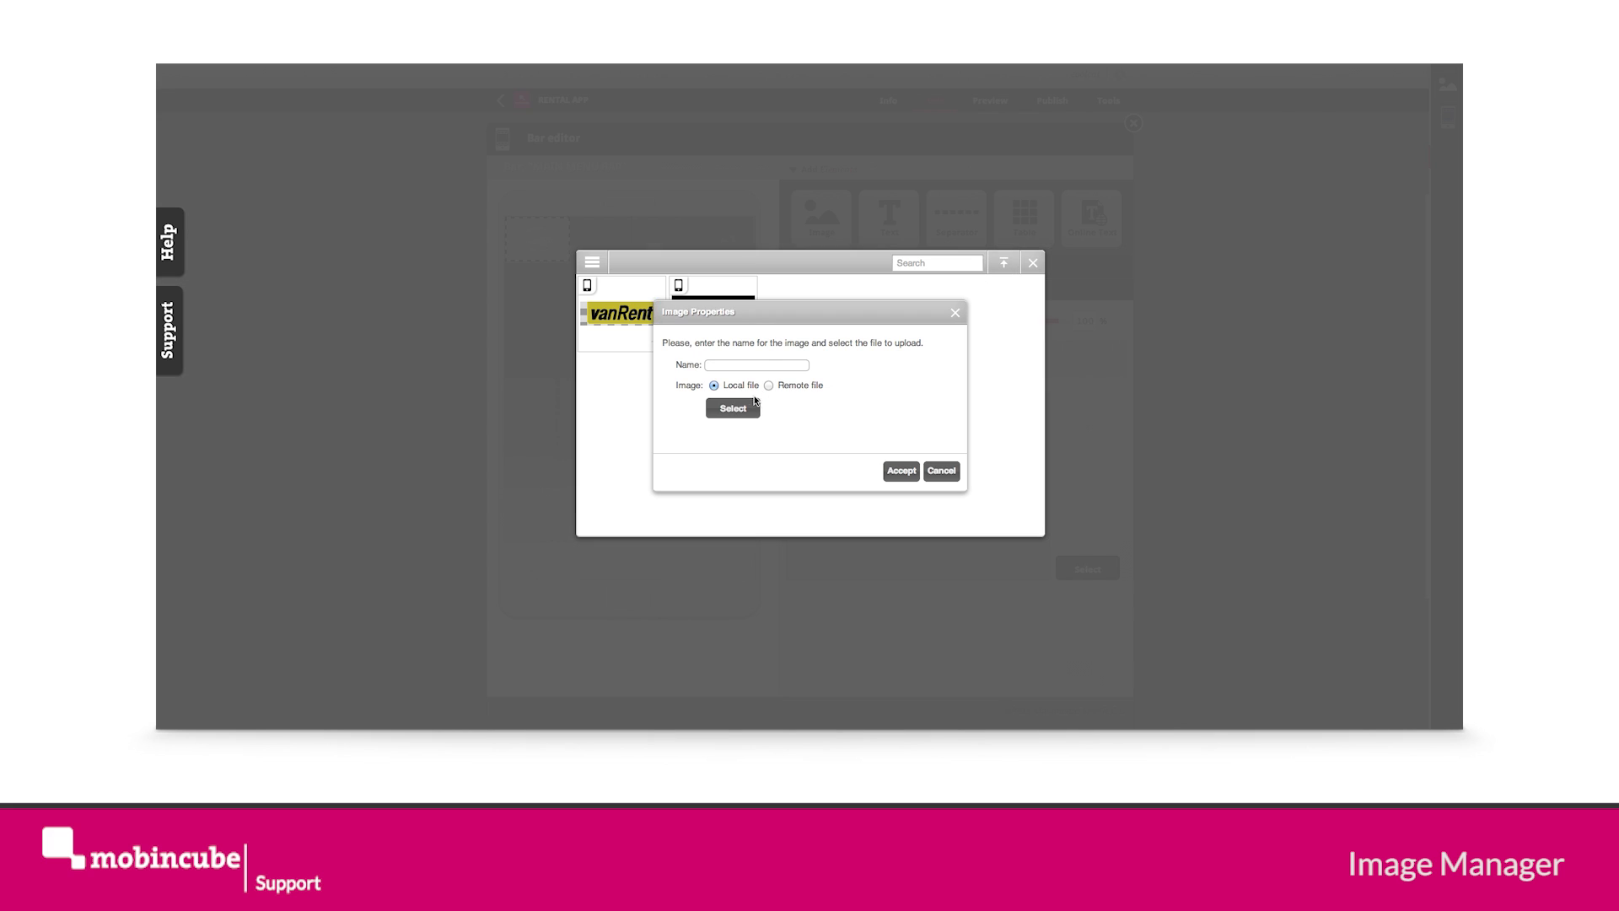
- Attach about.png from the menu navegacion folder to the image upload
{"action": "left_click", "coordinate": [732, 408]}
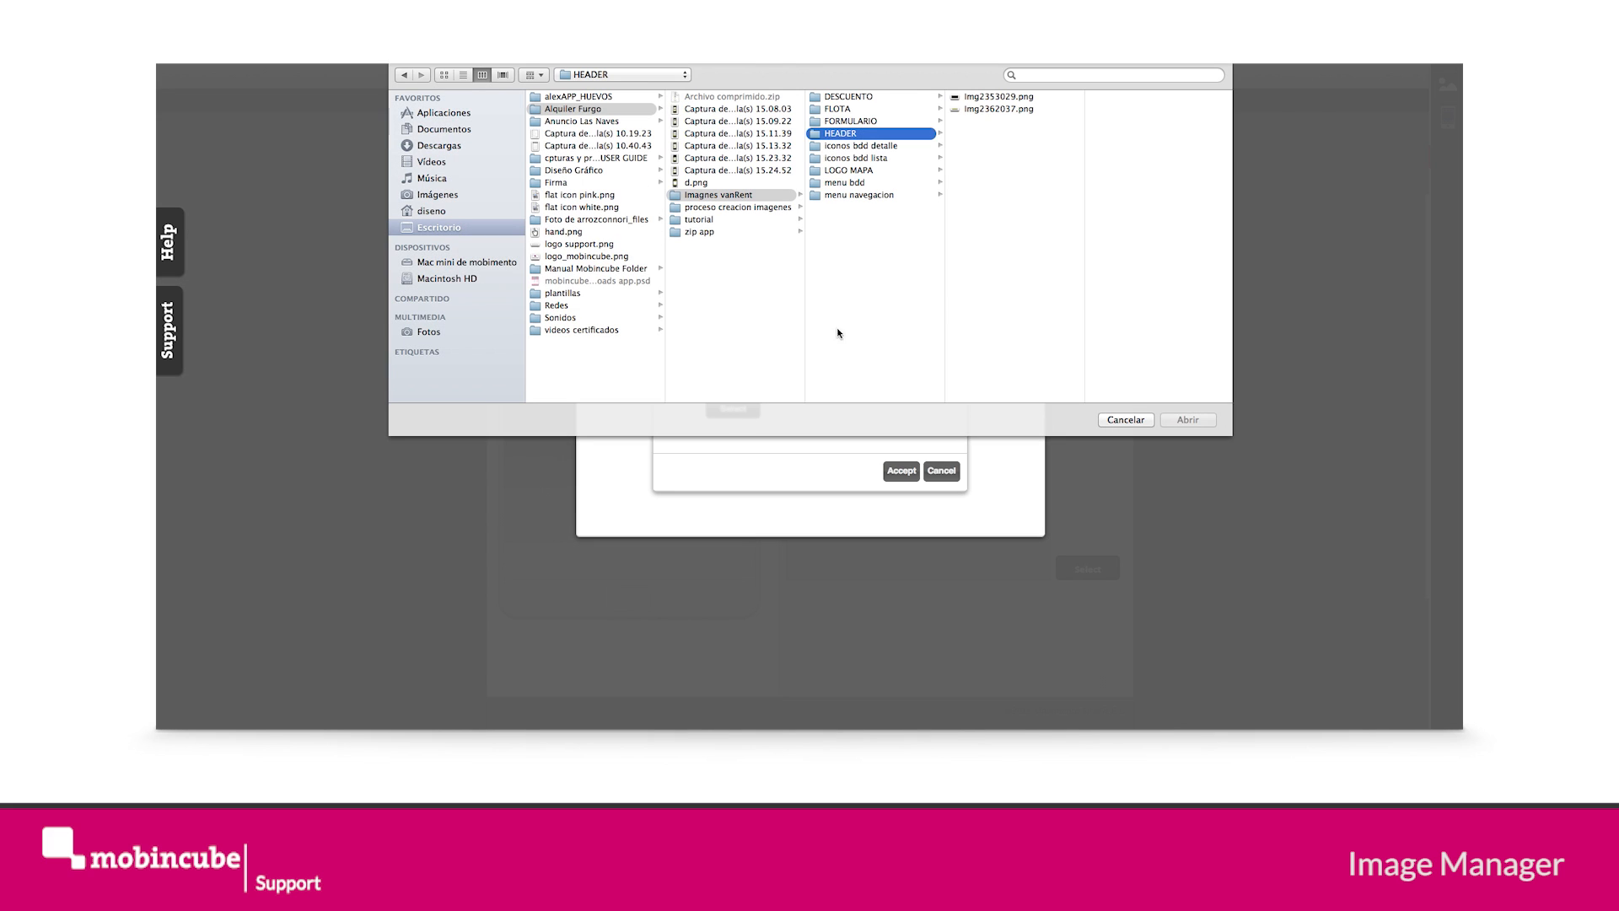
{"action": "mouse_move", "coordinate": [887, 182]}
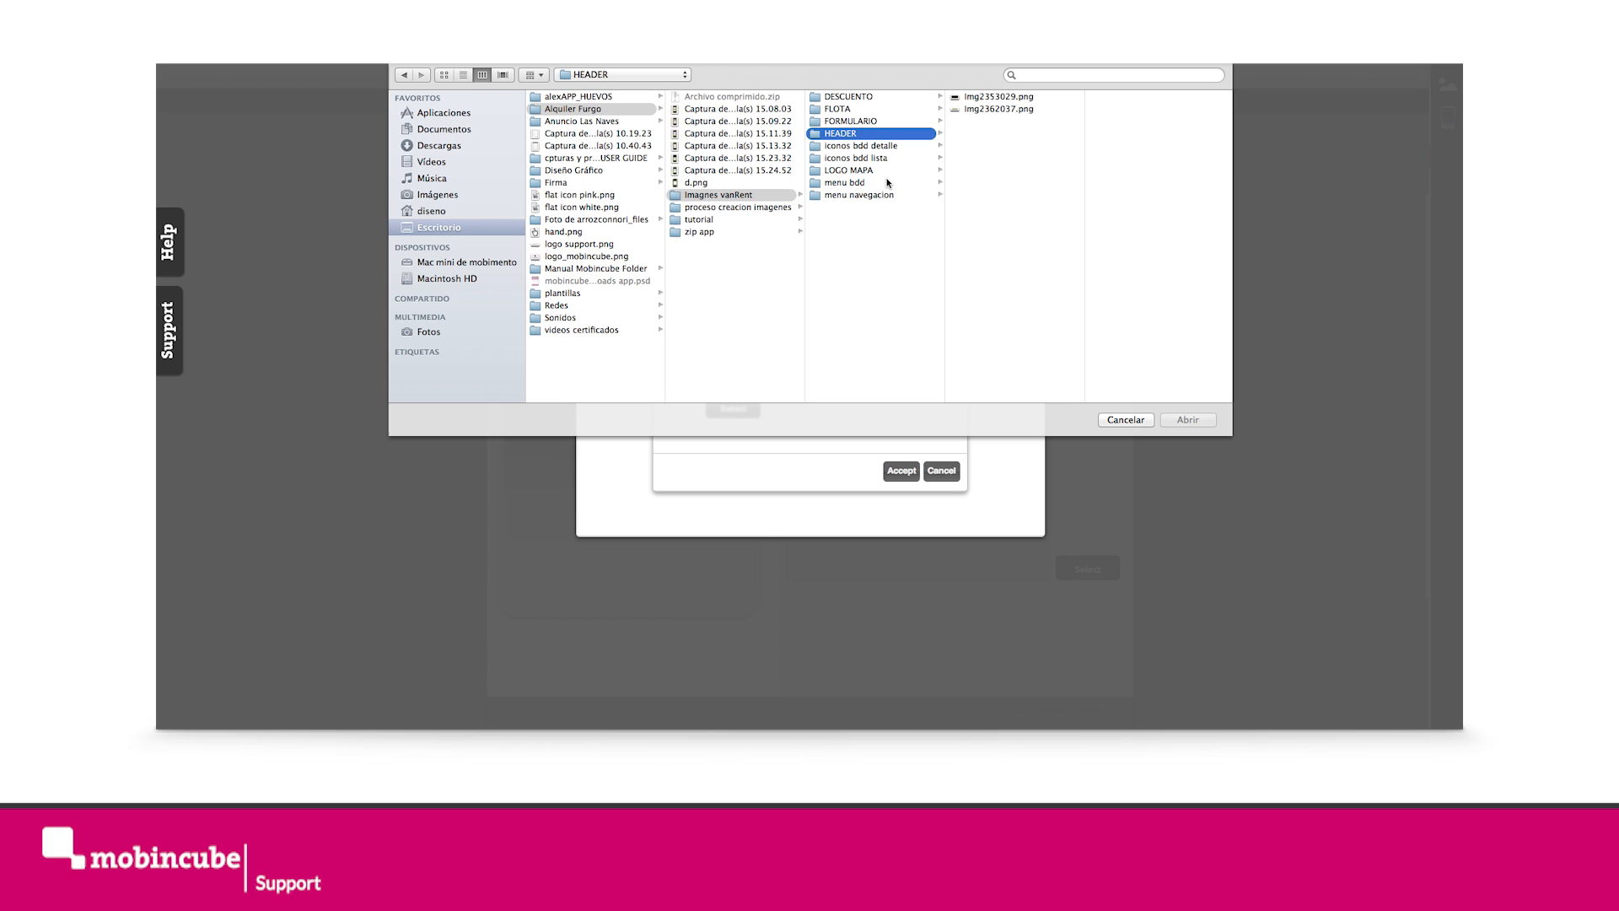
{"action": "mouse_move", "coordinate": [866, 183]}
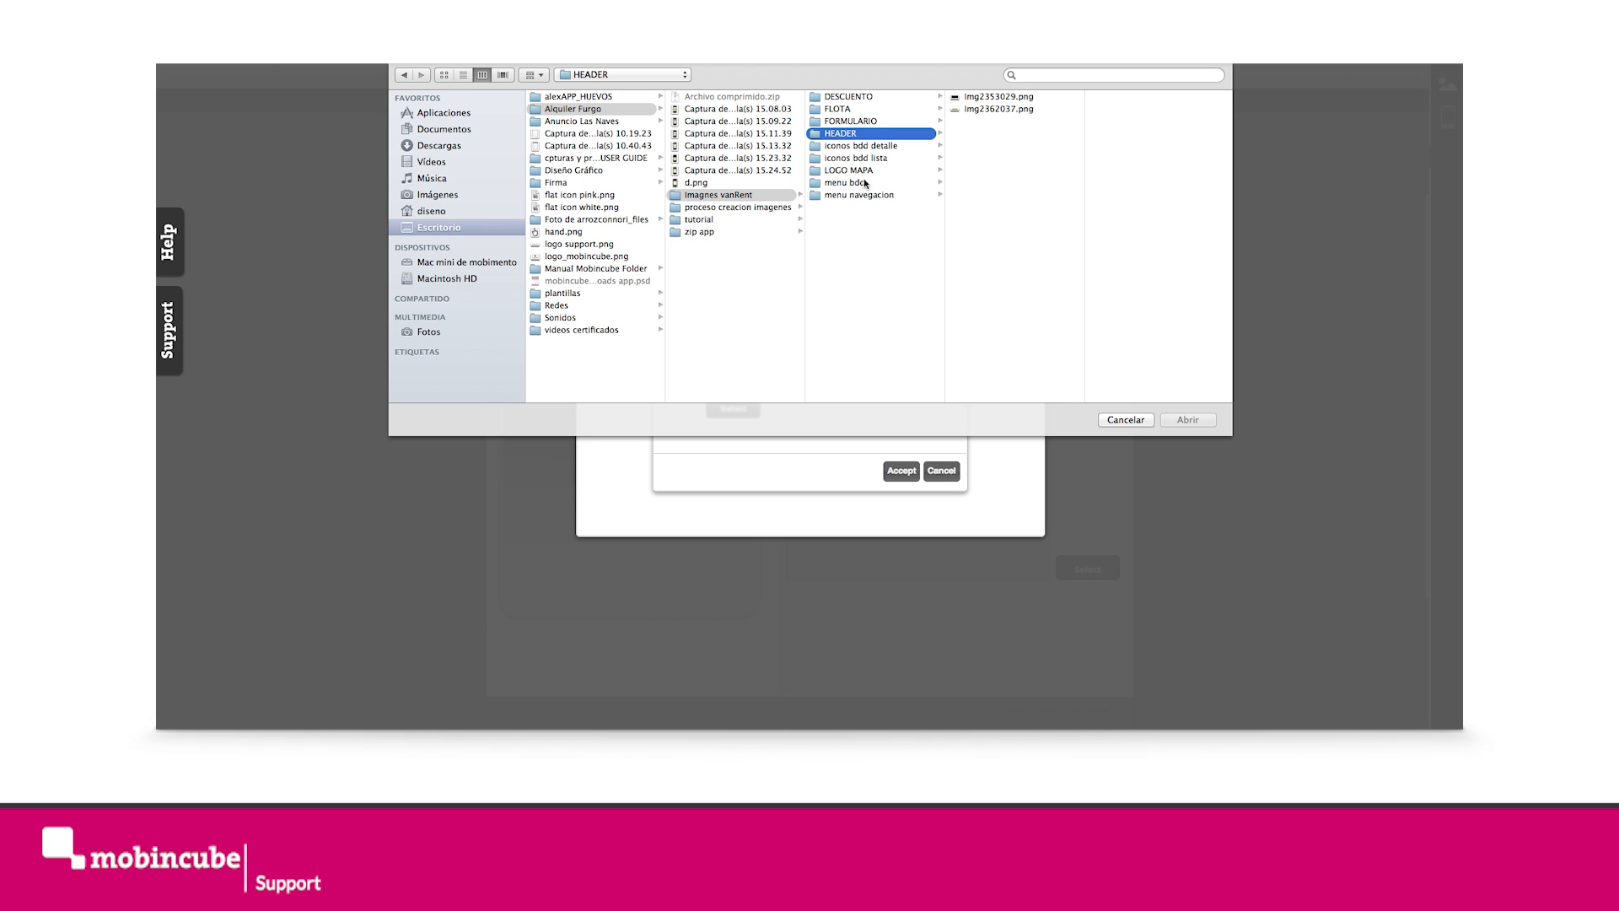
{"action": "left_click", "coordinate": [858, 195]}
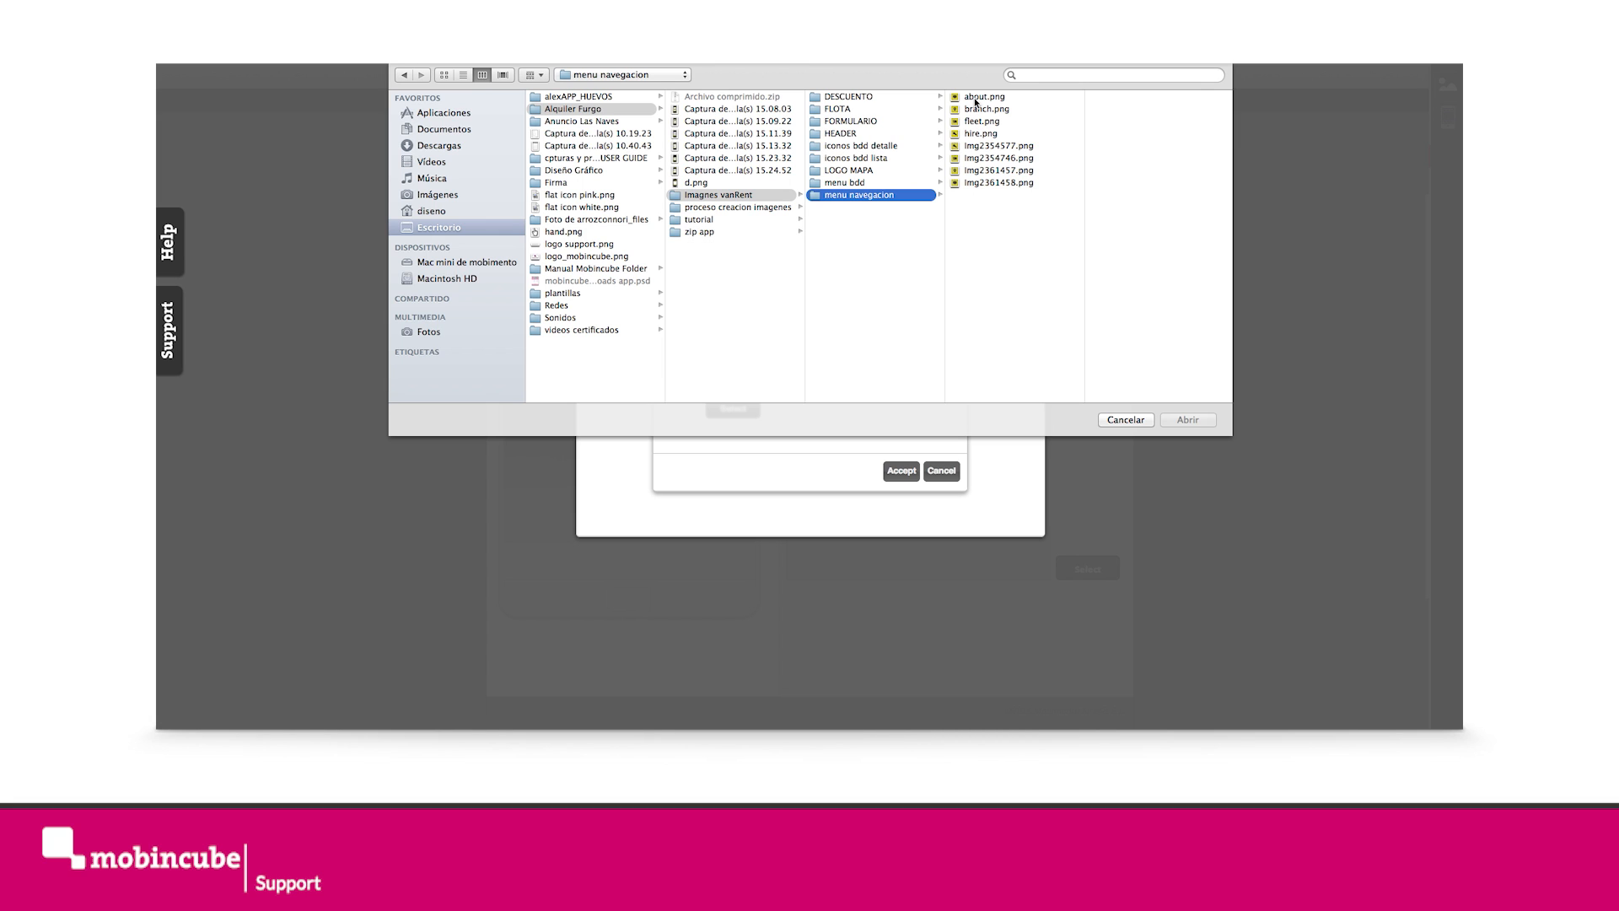
{"action": "left_click", "coordinate": [980, 96]}
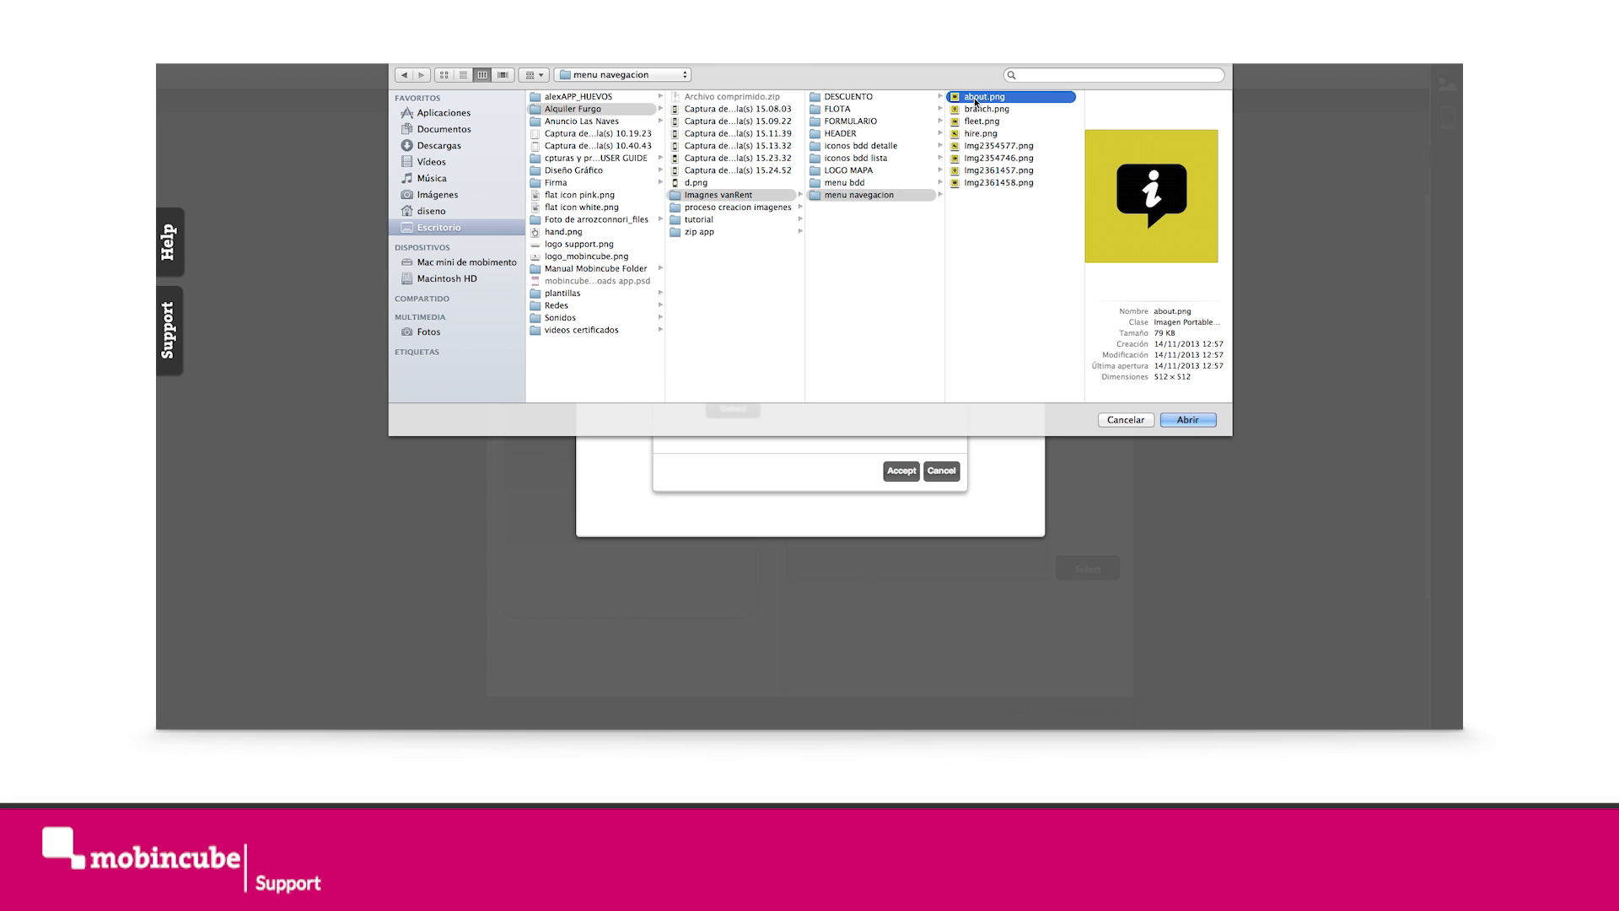
{"action": "left_click", "coordinate": [989, 108]}
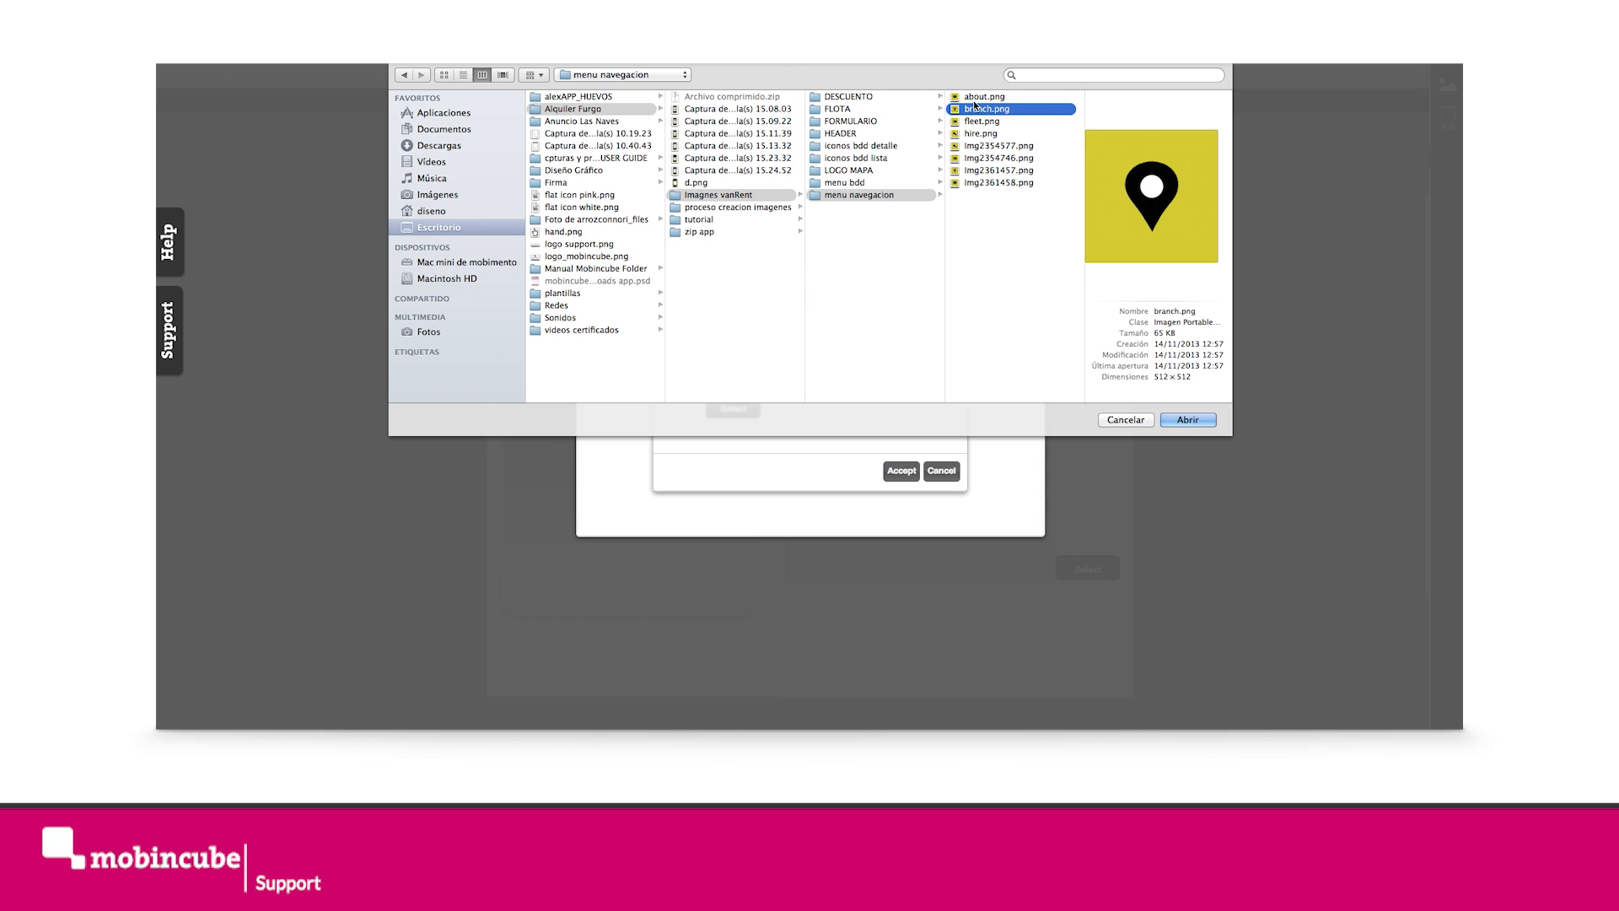
{"action": "left_click", "coordinate": [1000, 146]}
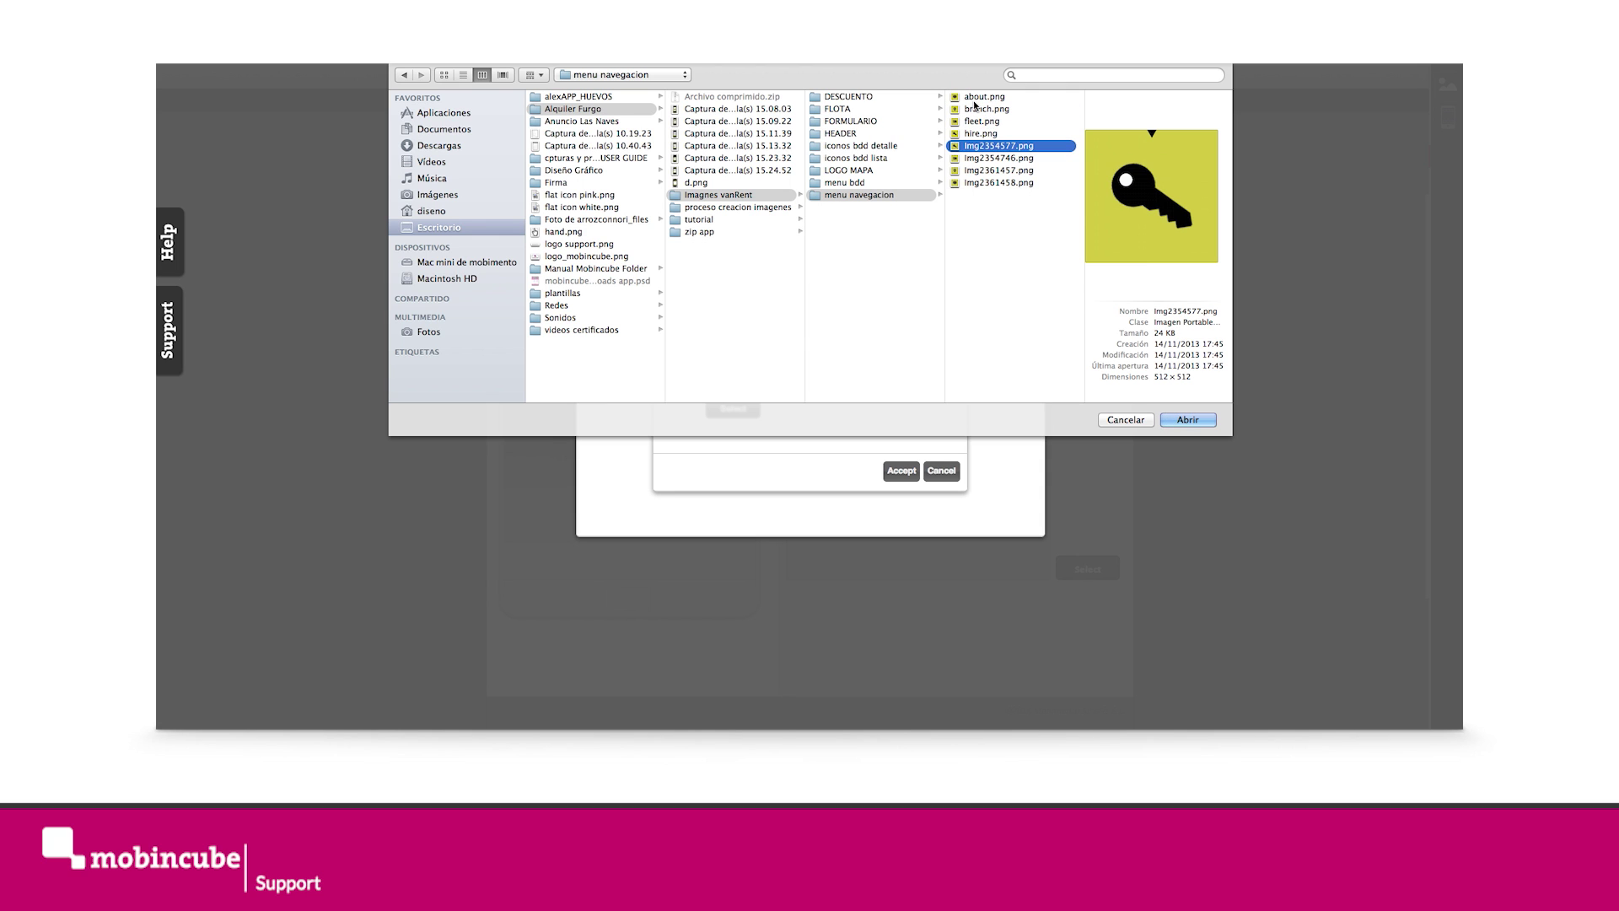
{"action": "left_click", "coordinate": [998, 182]}
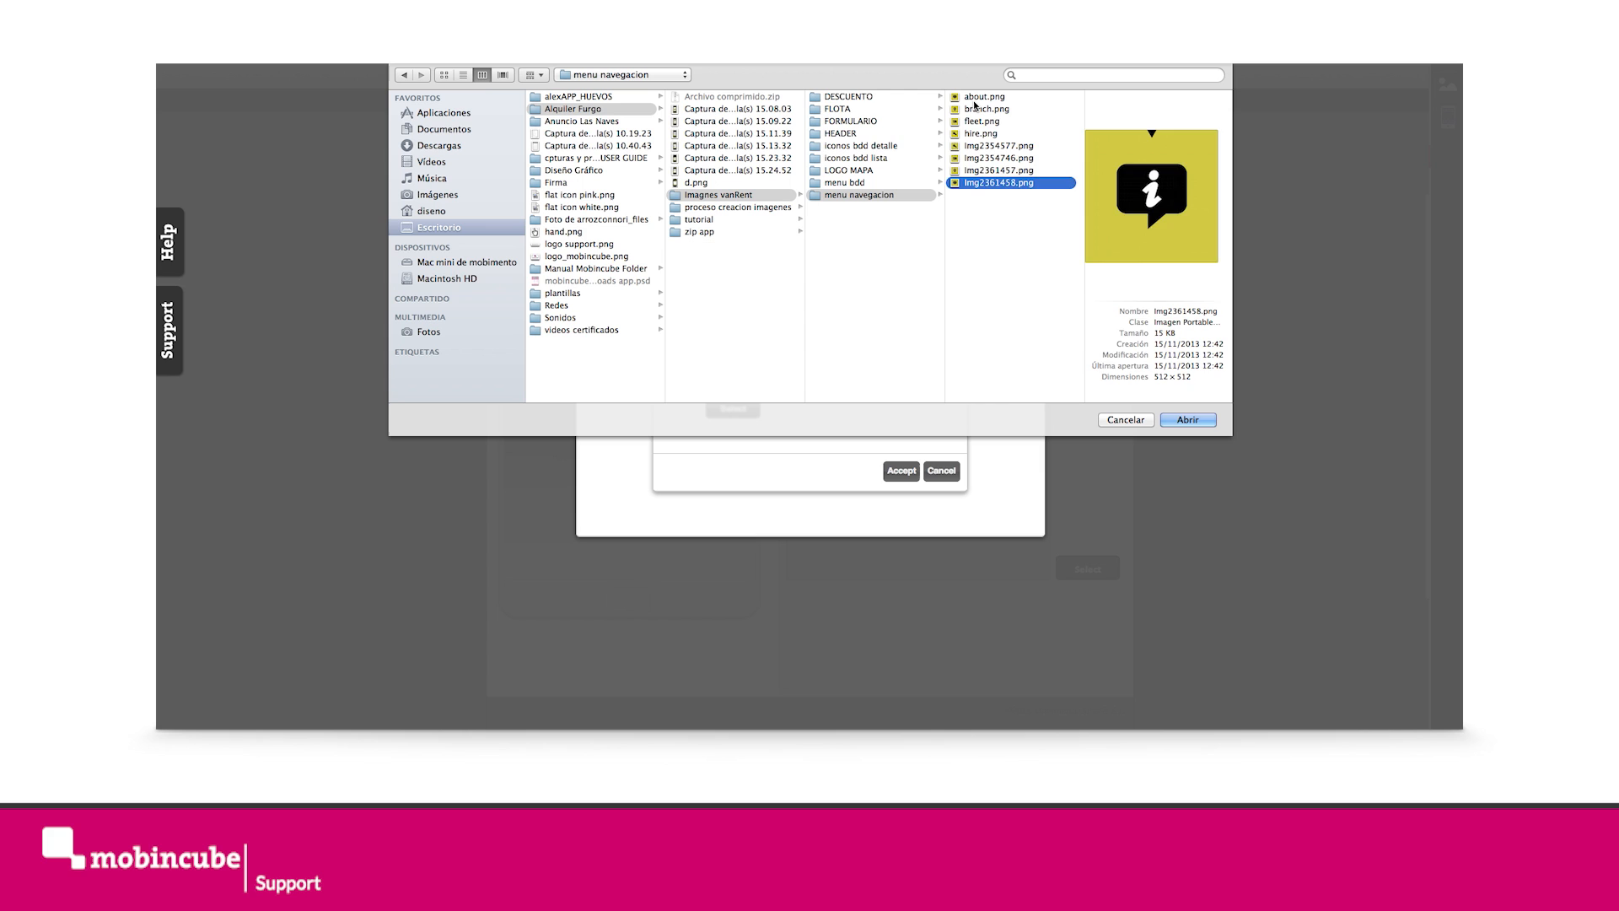
{"action": "left_click", "coordinate": [981, 96]}
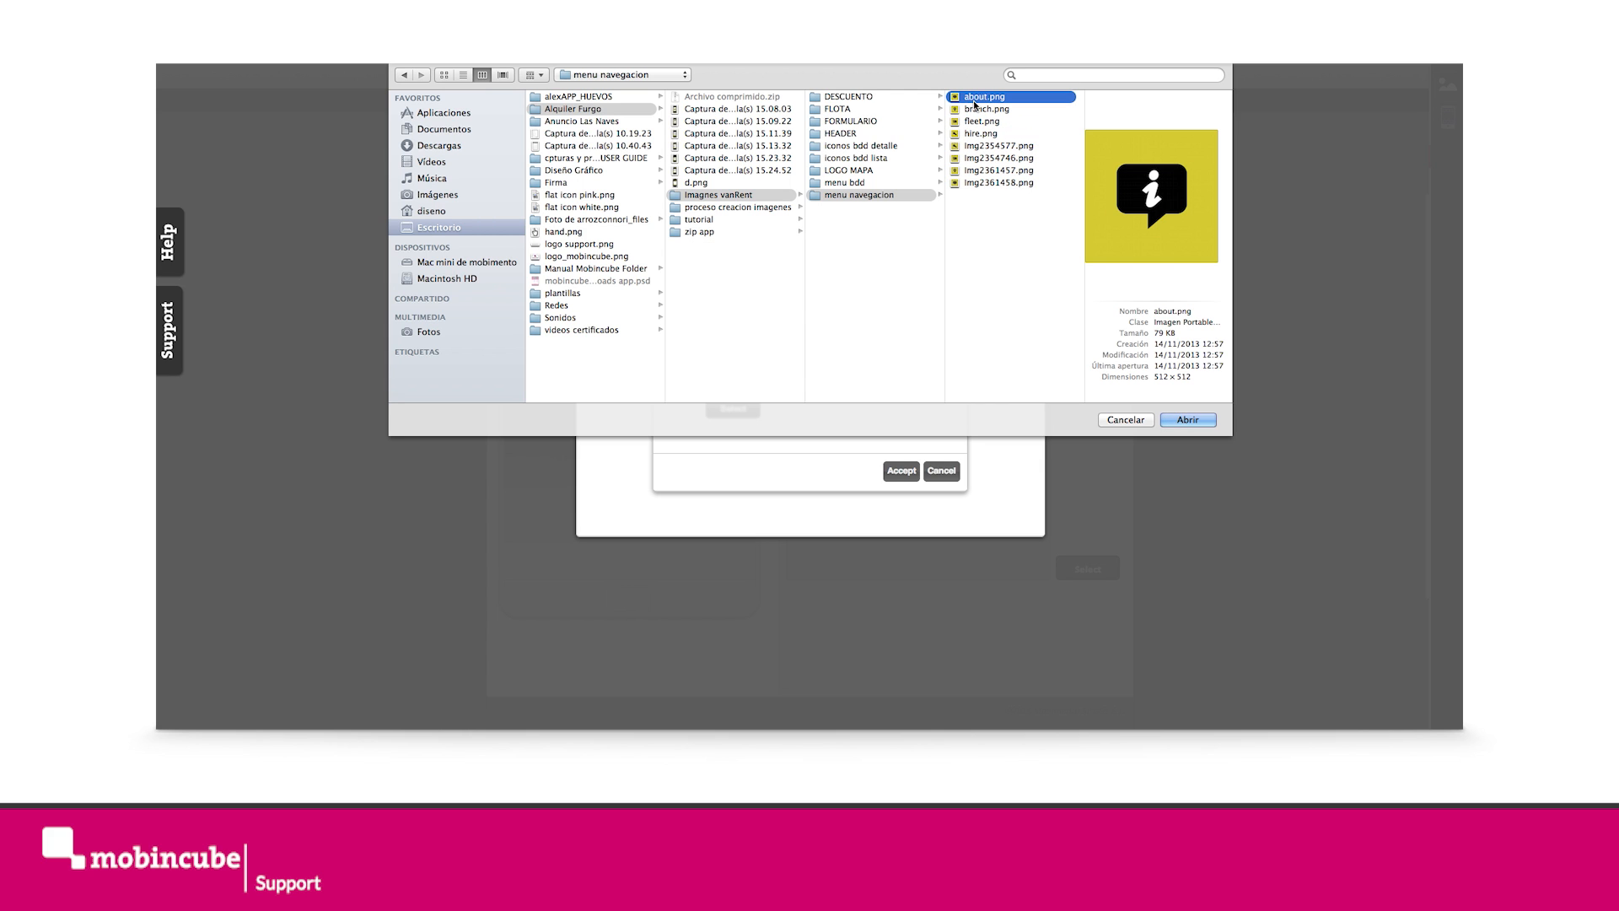
{"action": "left_click", "coordinate": [1187, 419]}
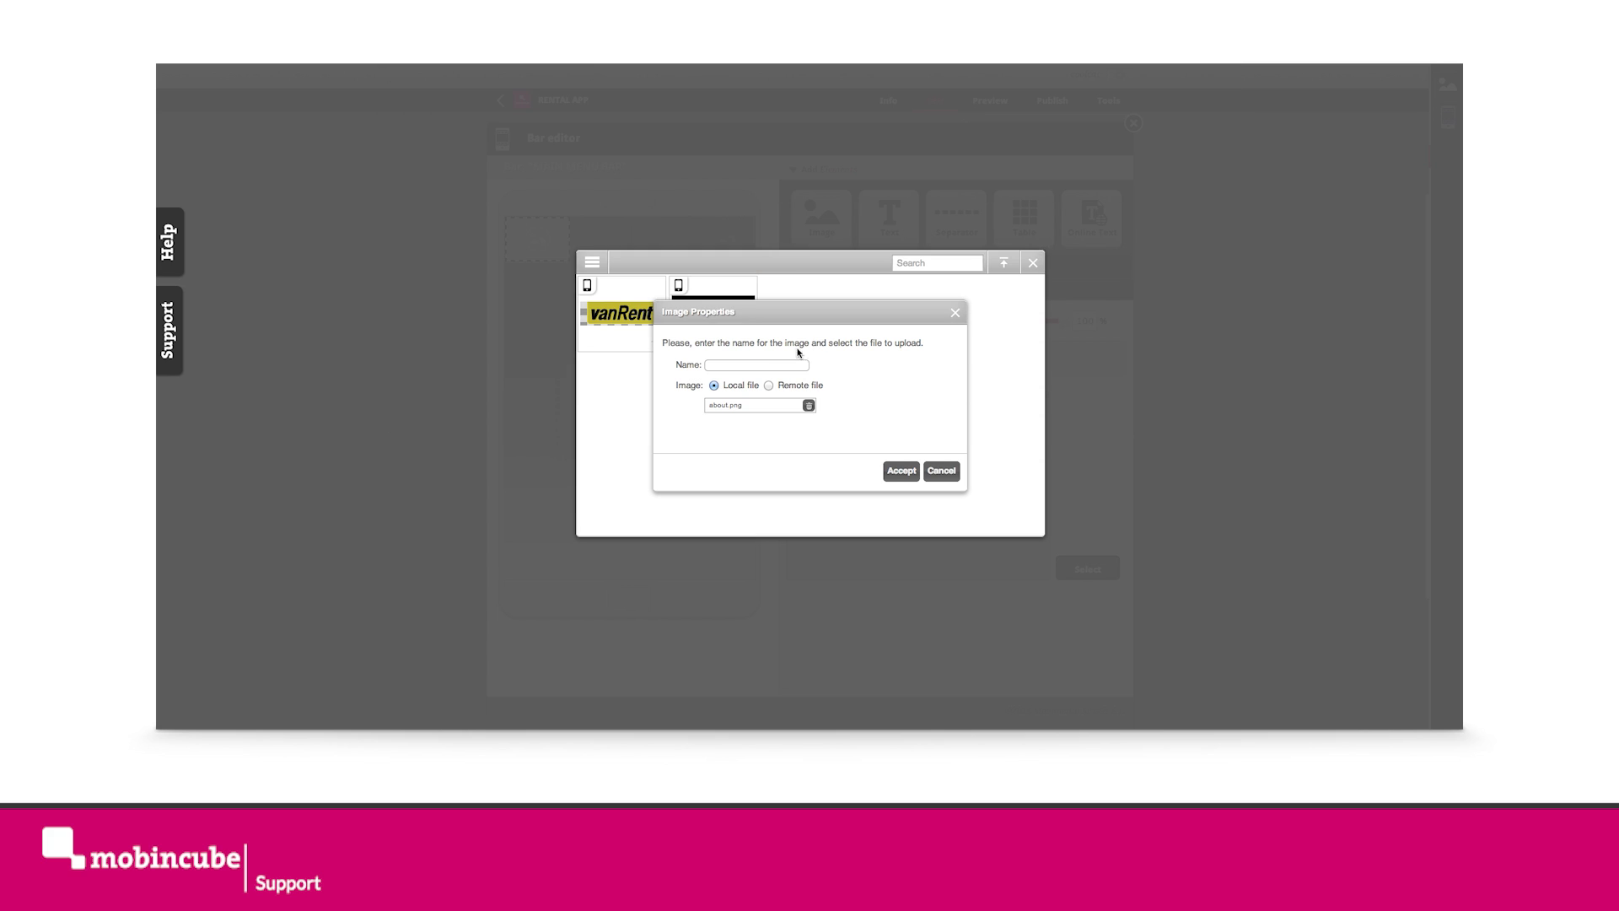
- Name the upload 'about', save it, and assign the aboutOff image to the first cell
{"action": "left_click", "coordinate": [755, 365]}
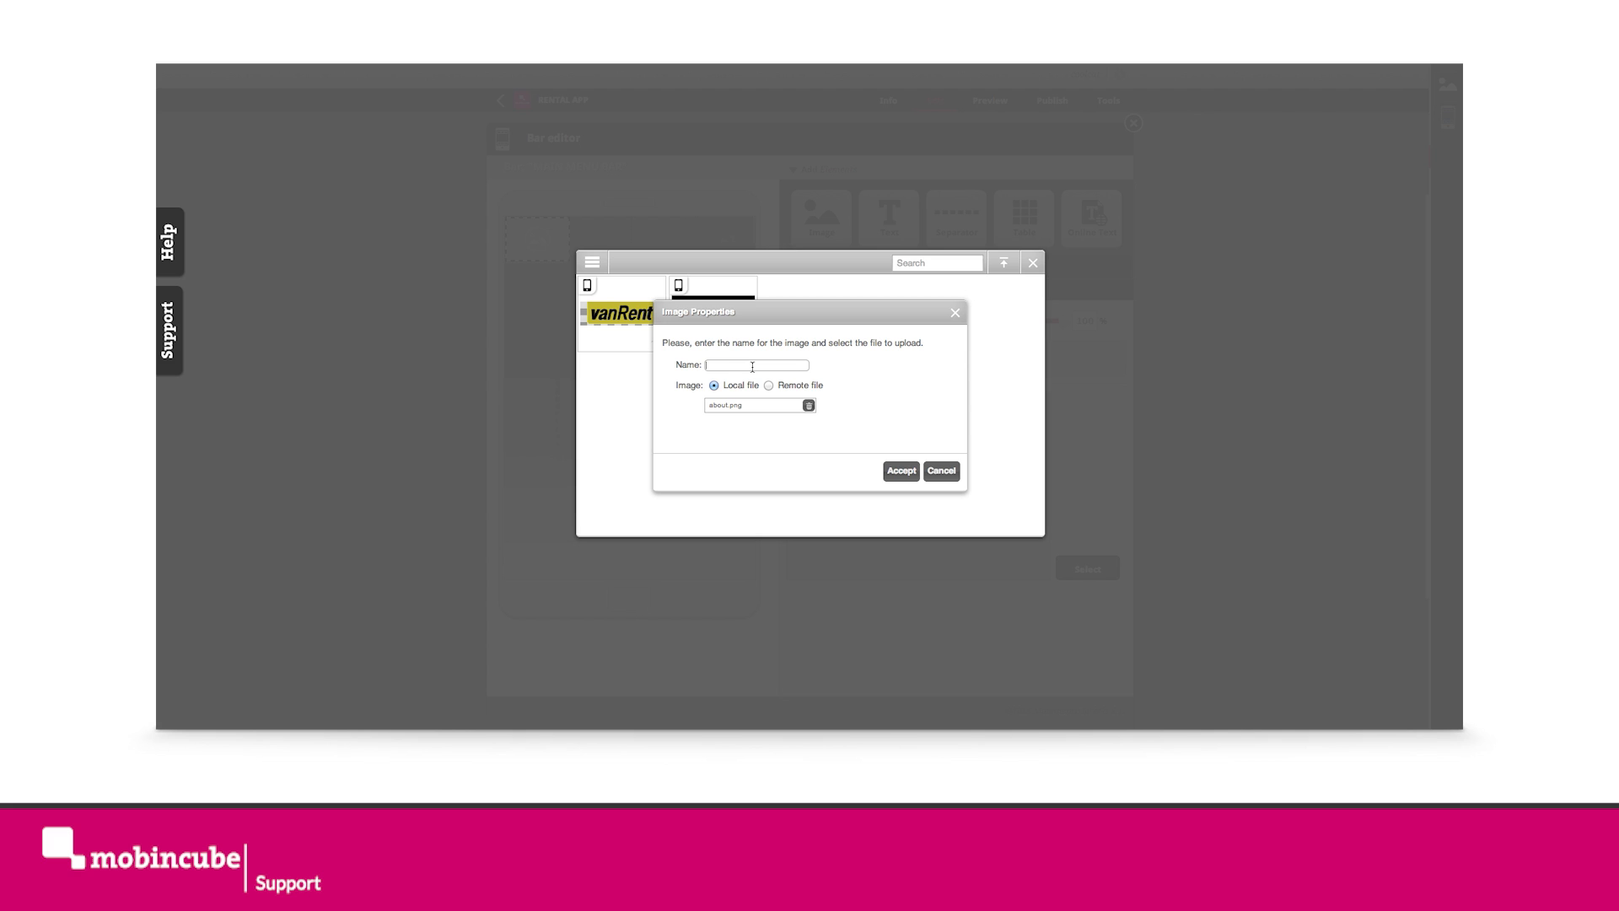
{"action": "type", "text": "aboutOff"}
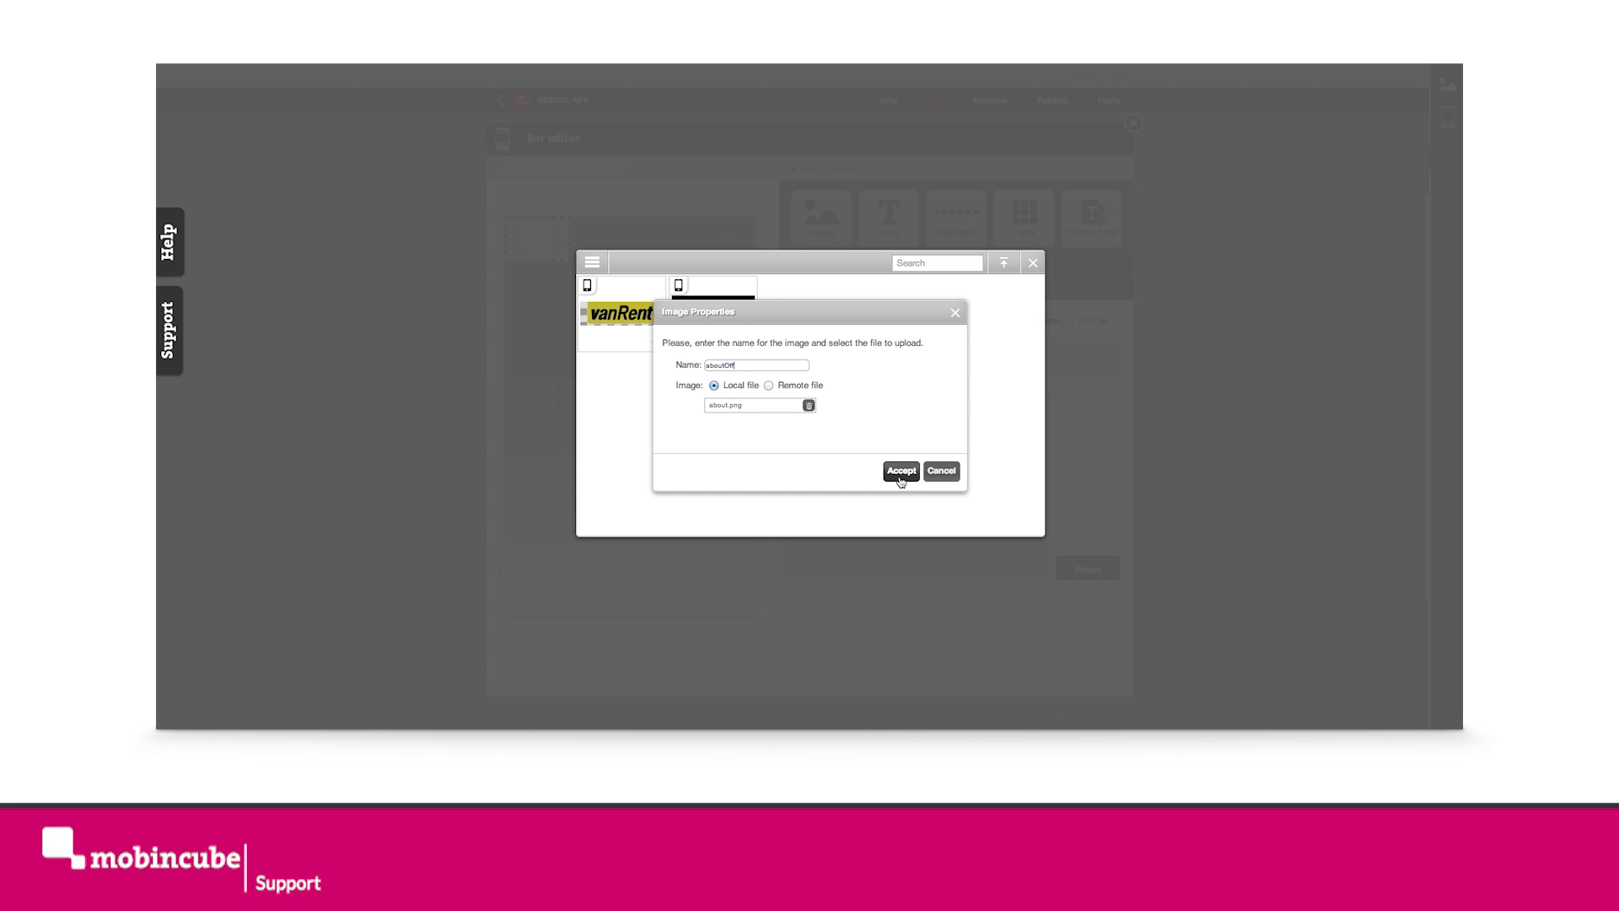
{"action": "left_click", "coordinate": [900, 471]}
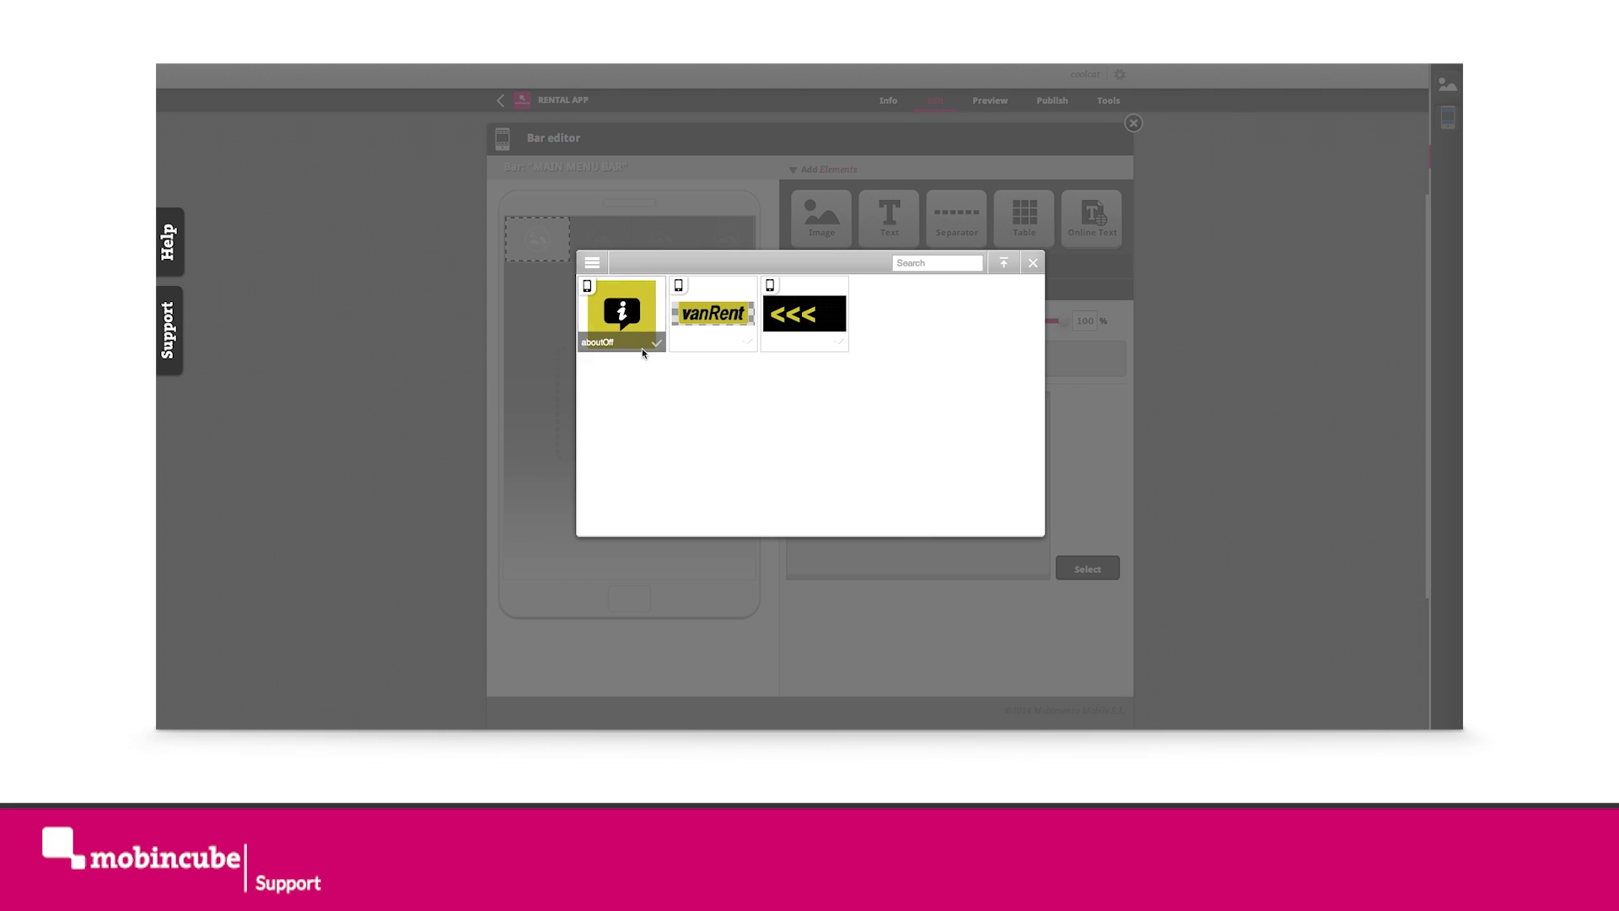
{"action": "left_click", "coordinate": [622, 313]}
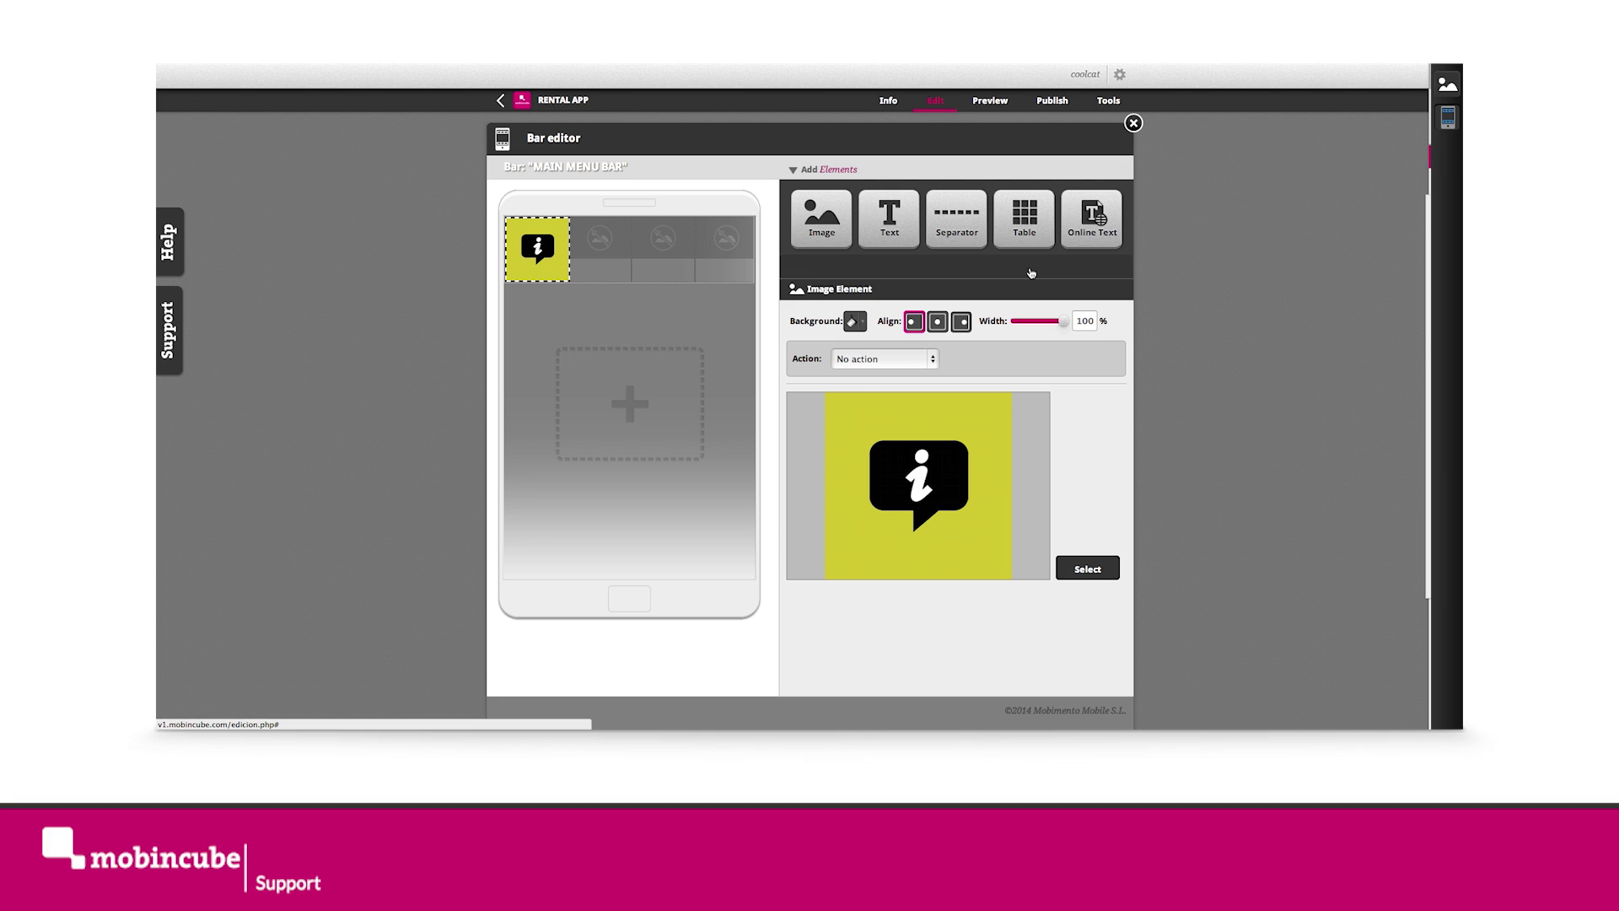
- Upload branch.png as BRANCH MAIN and assign it to the second menu cell
{"action": "left_click", "coordinate": [601, 247]}
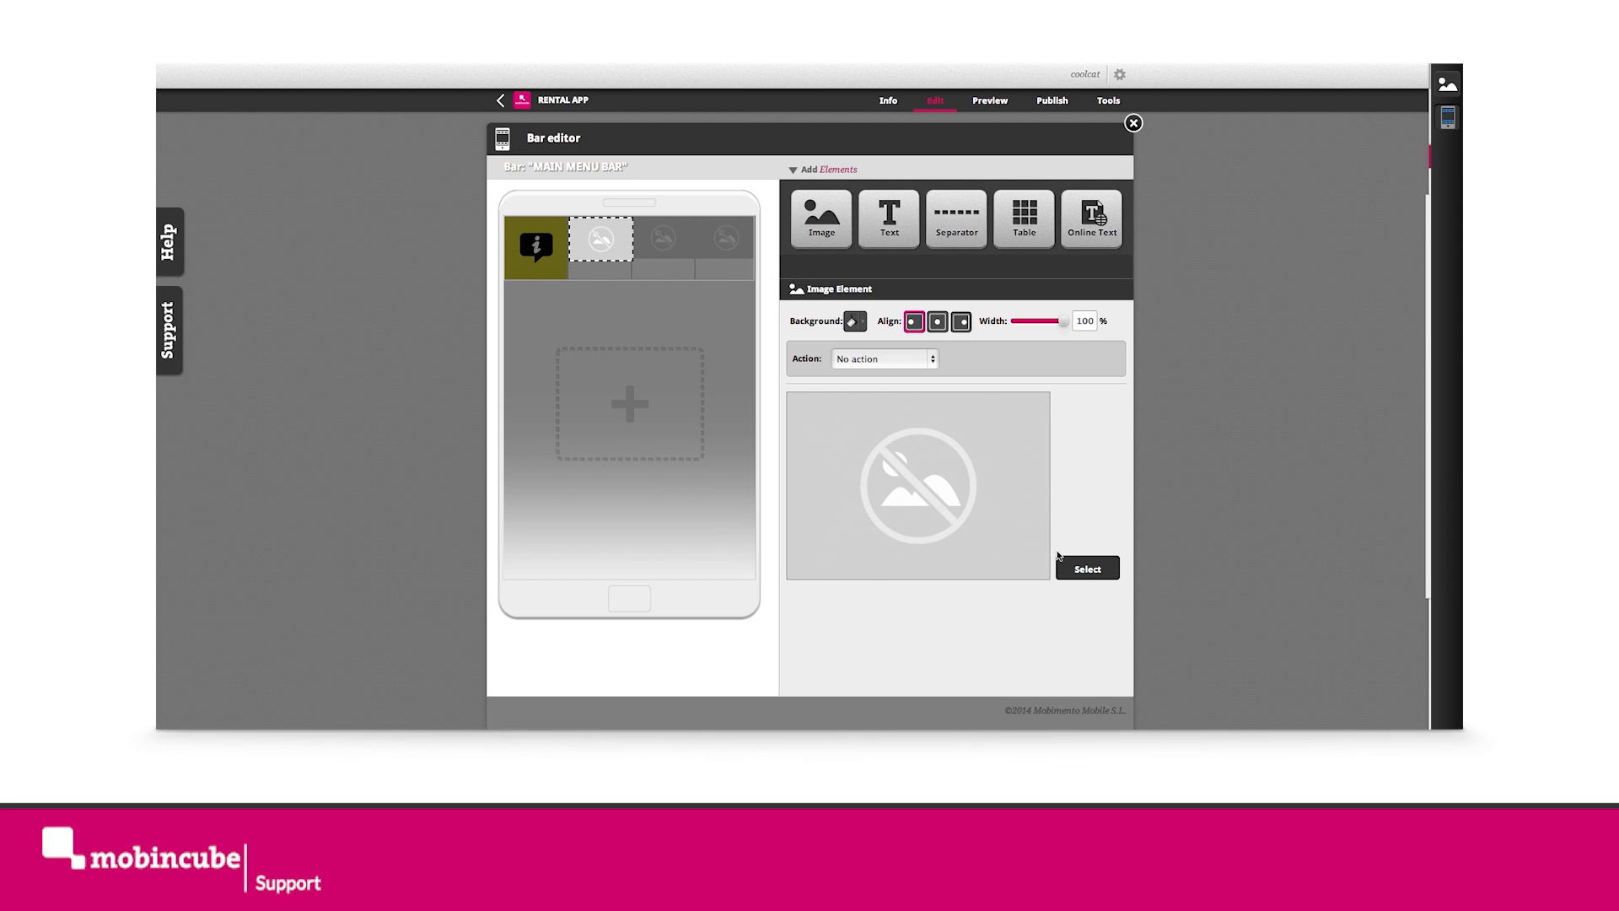
{"action": "left_click", "coordinate": [1087, 569]}
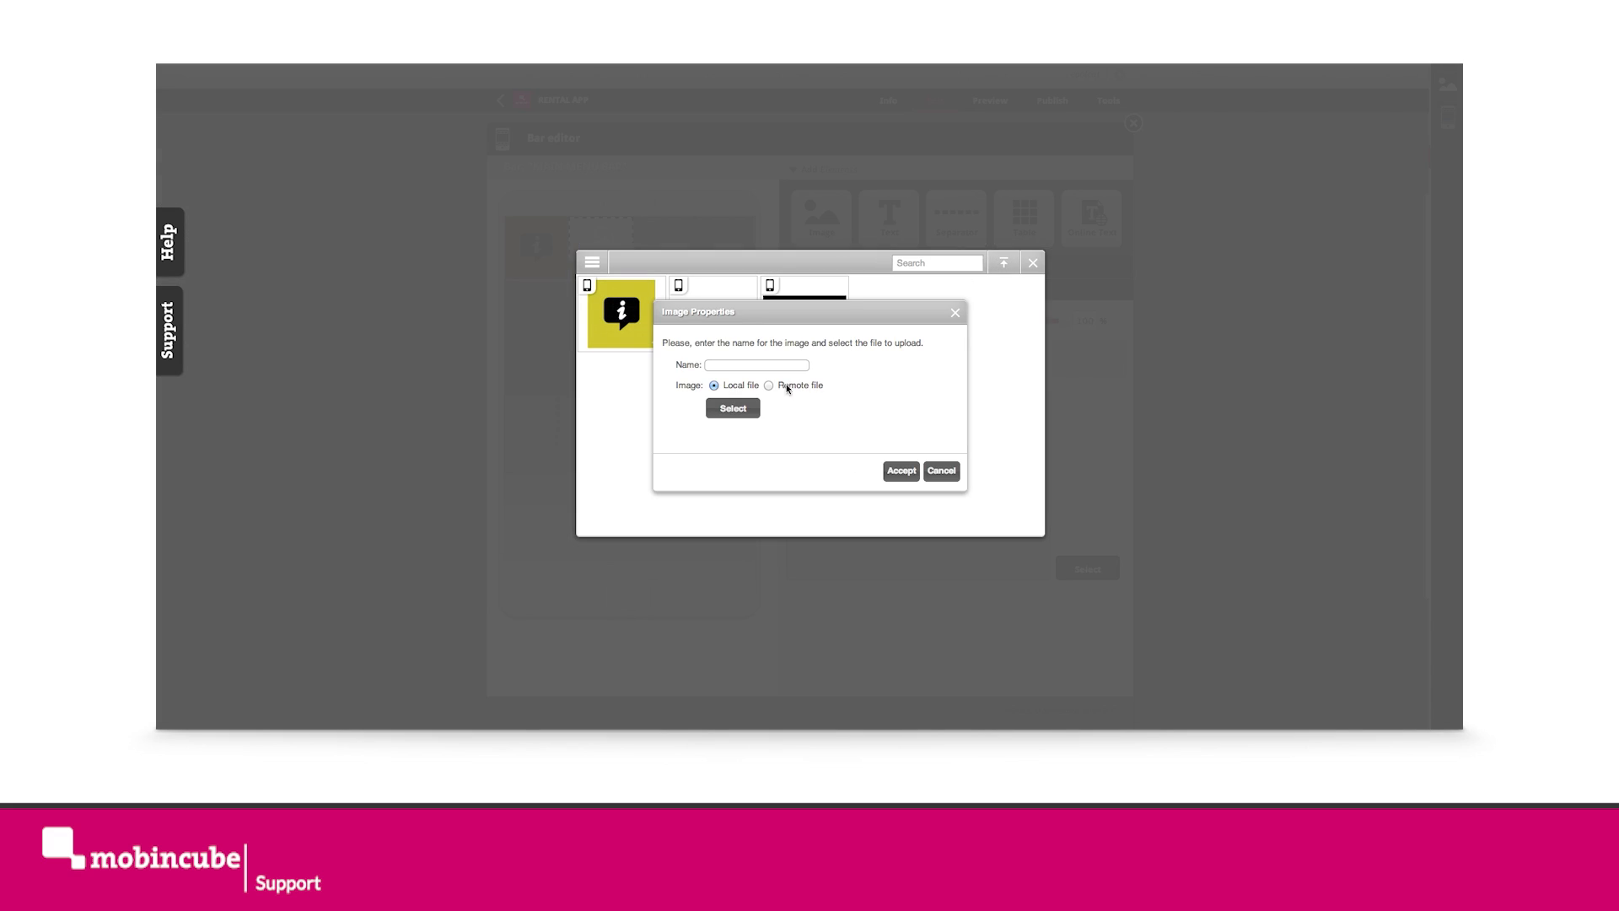
{"action": "left_click", "coordinate": [733, 408]}
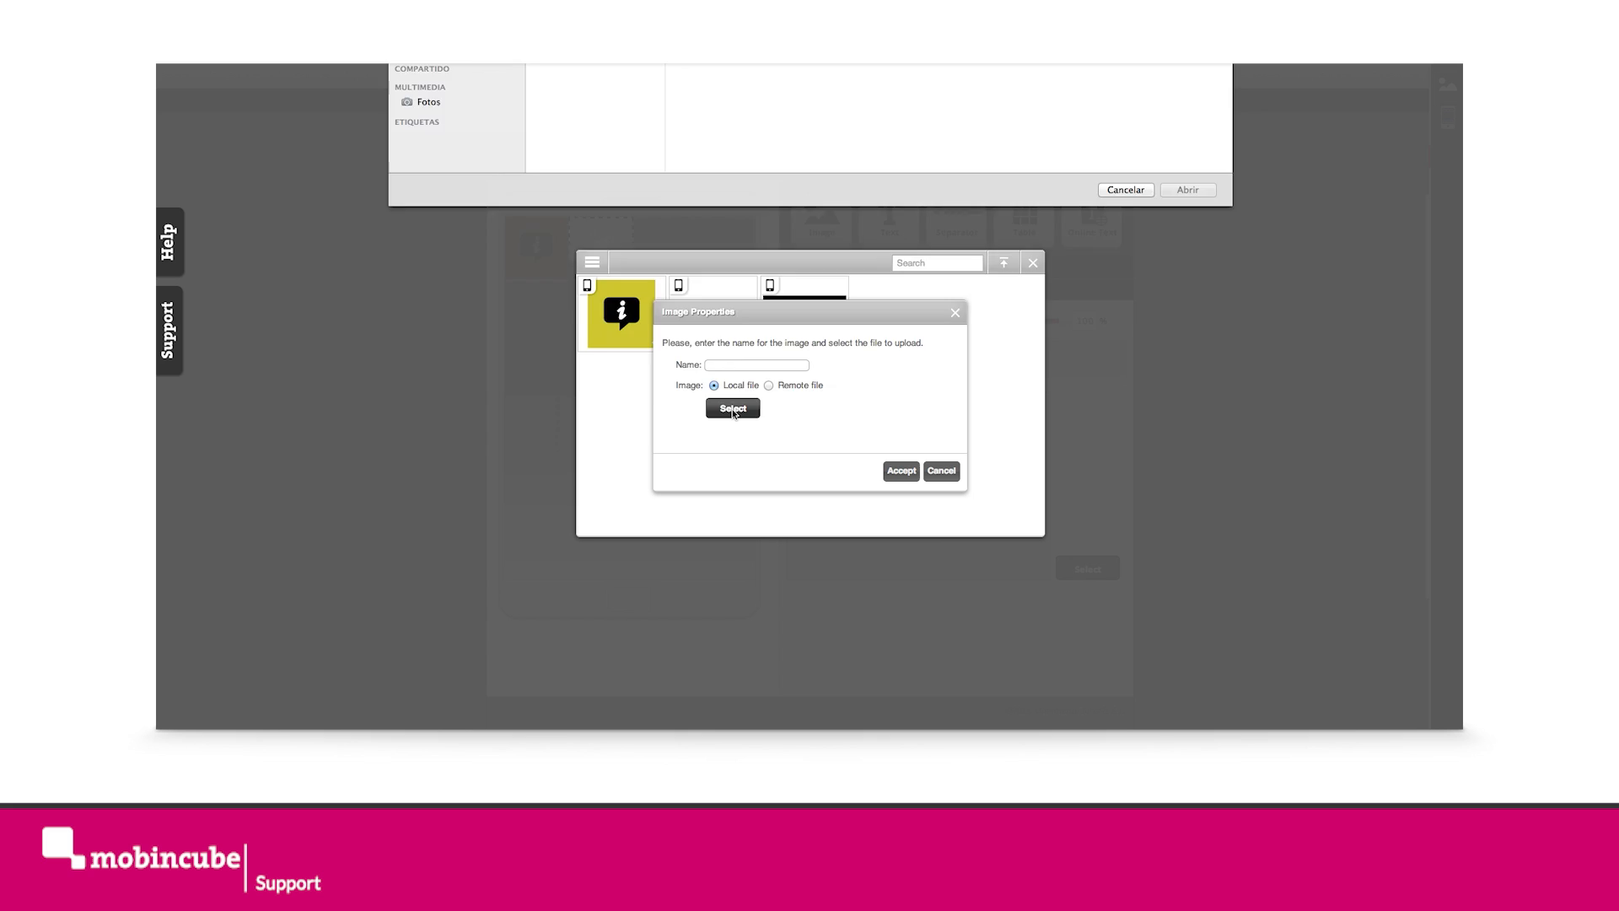
{"action": "left_click", "coordinate": [732, 409]}
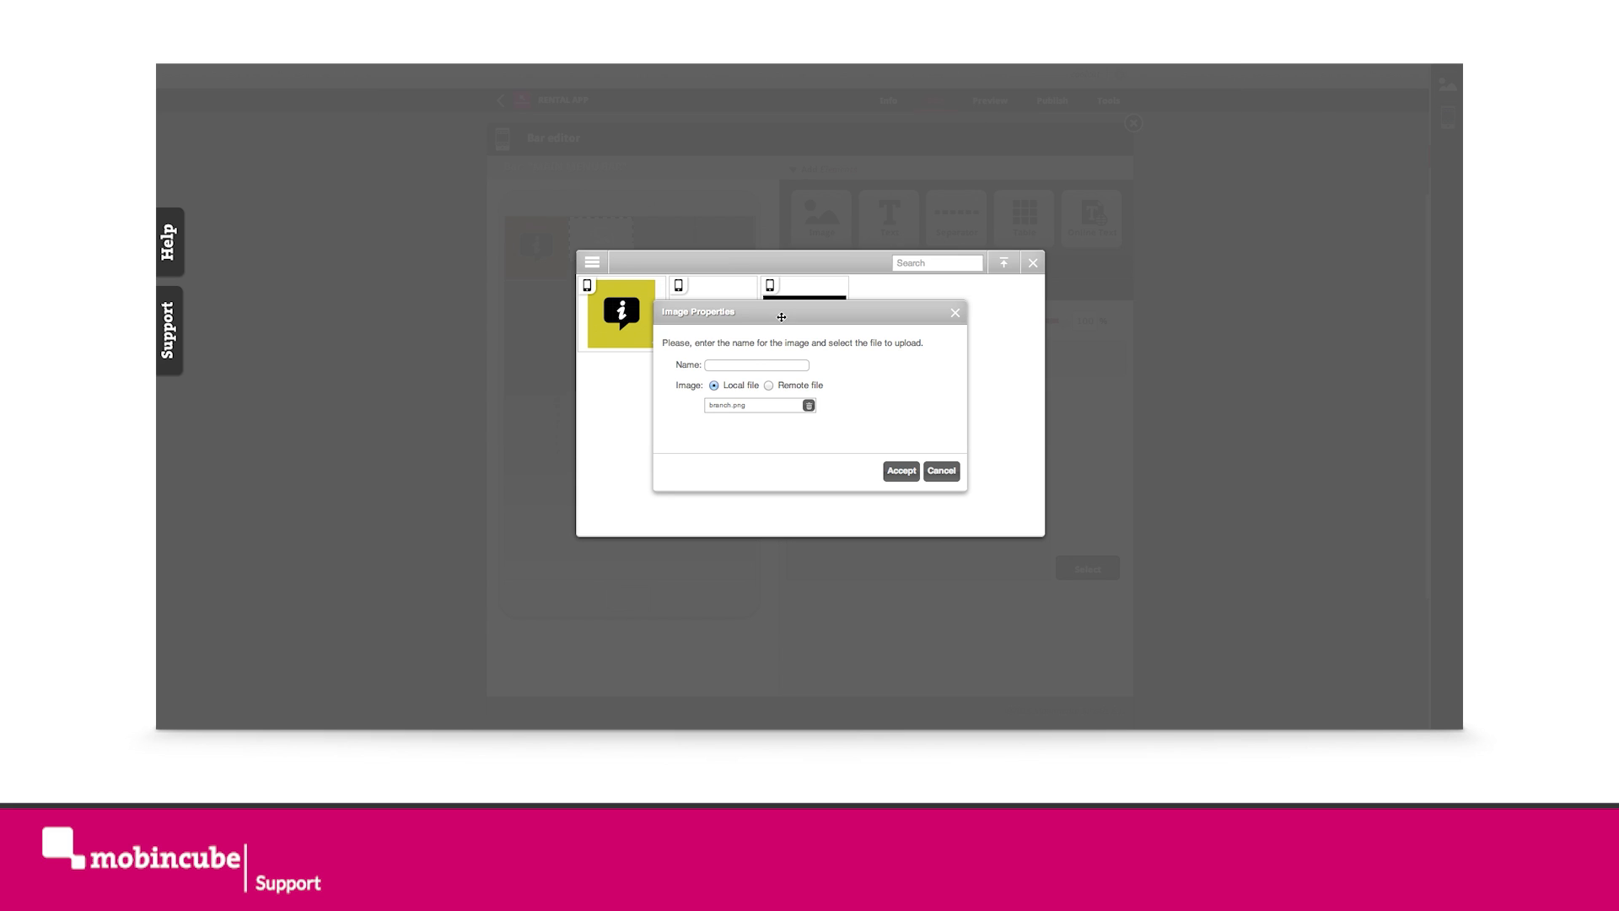
{"action": "left_click", "coordinate": [757, 364]}
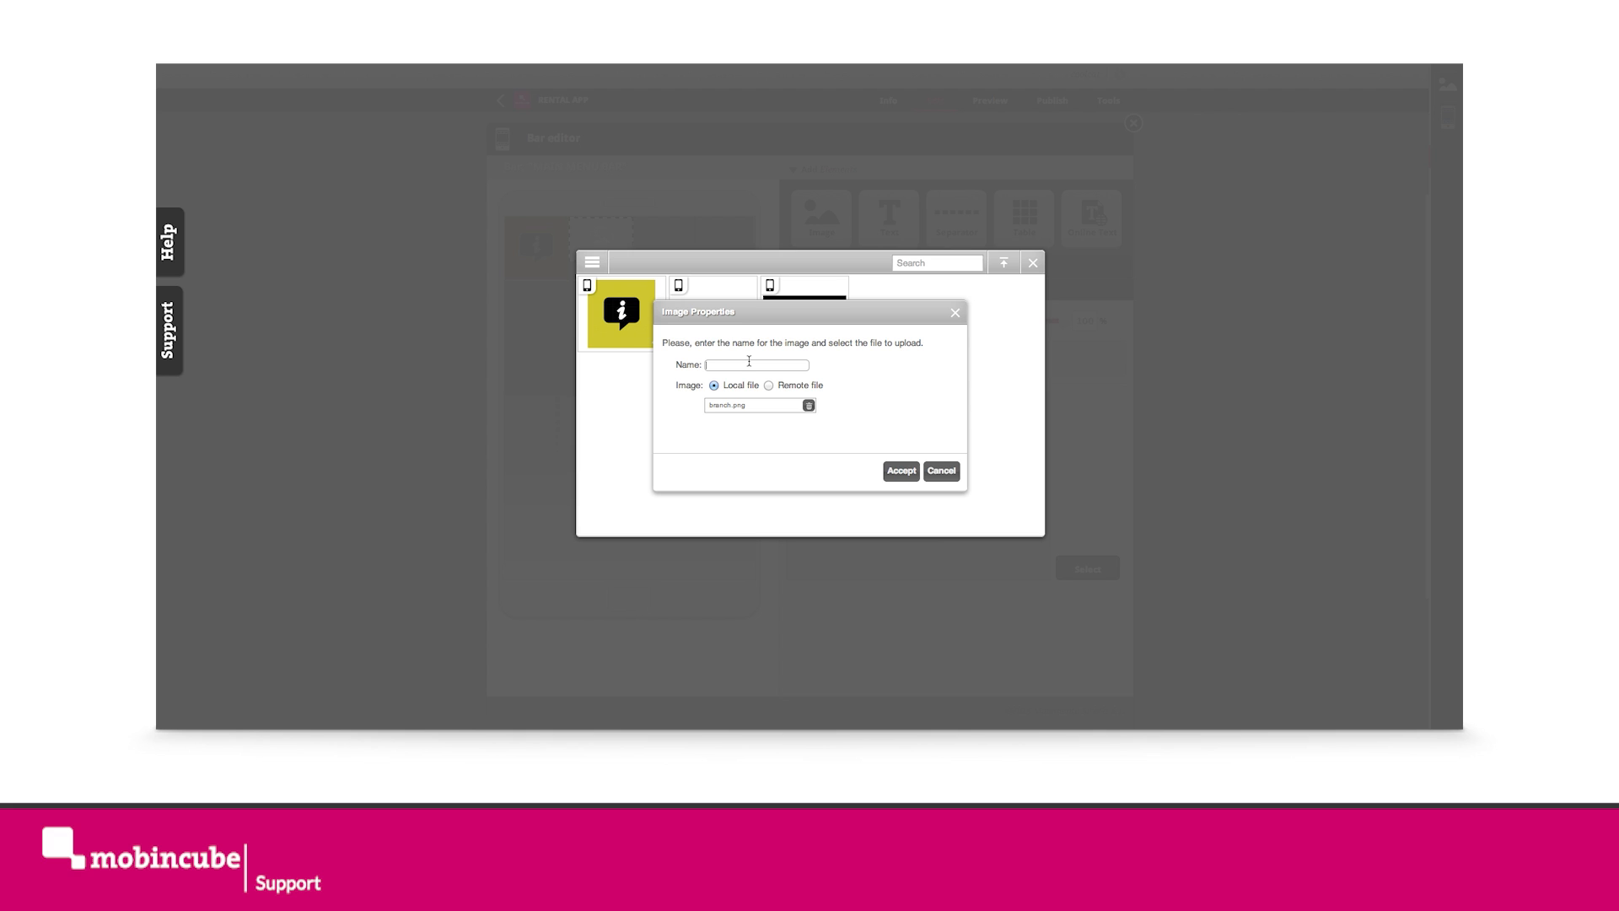
{"action": "type", "text": "BRANCH MAIN"}
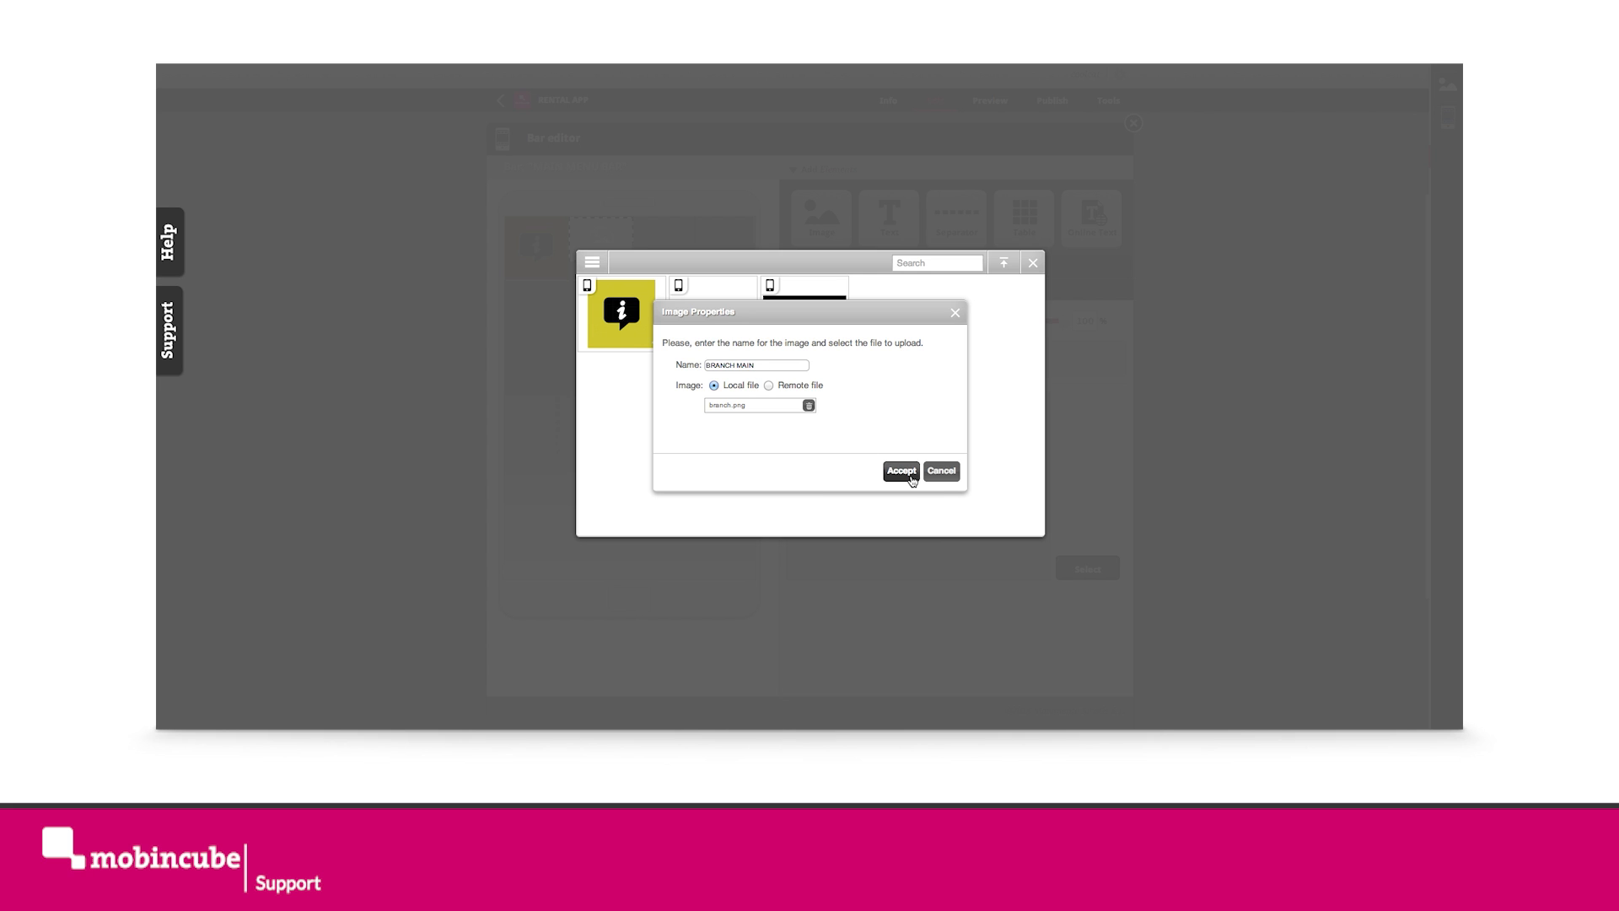
{"action": "left_click", "coordinate": [902, 472]}
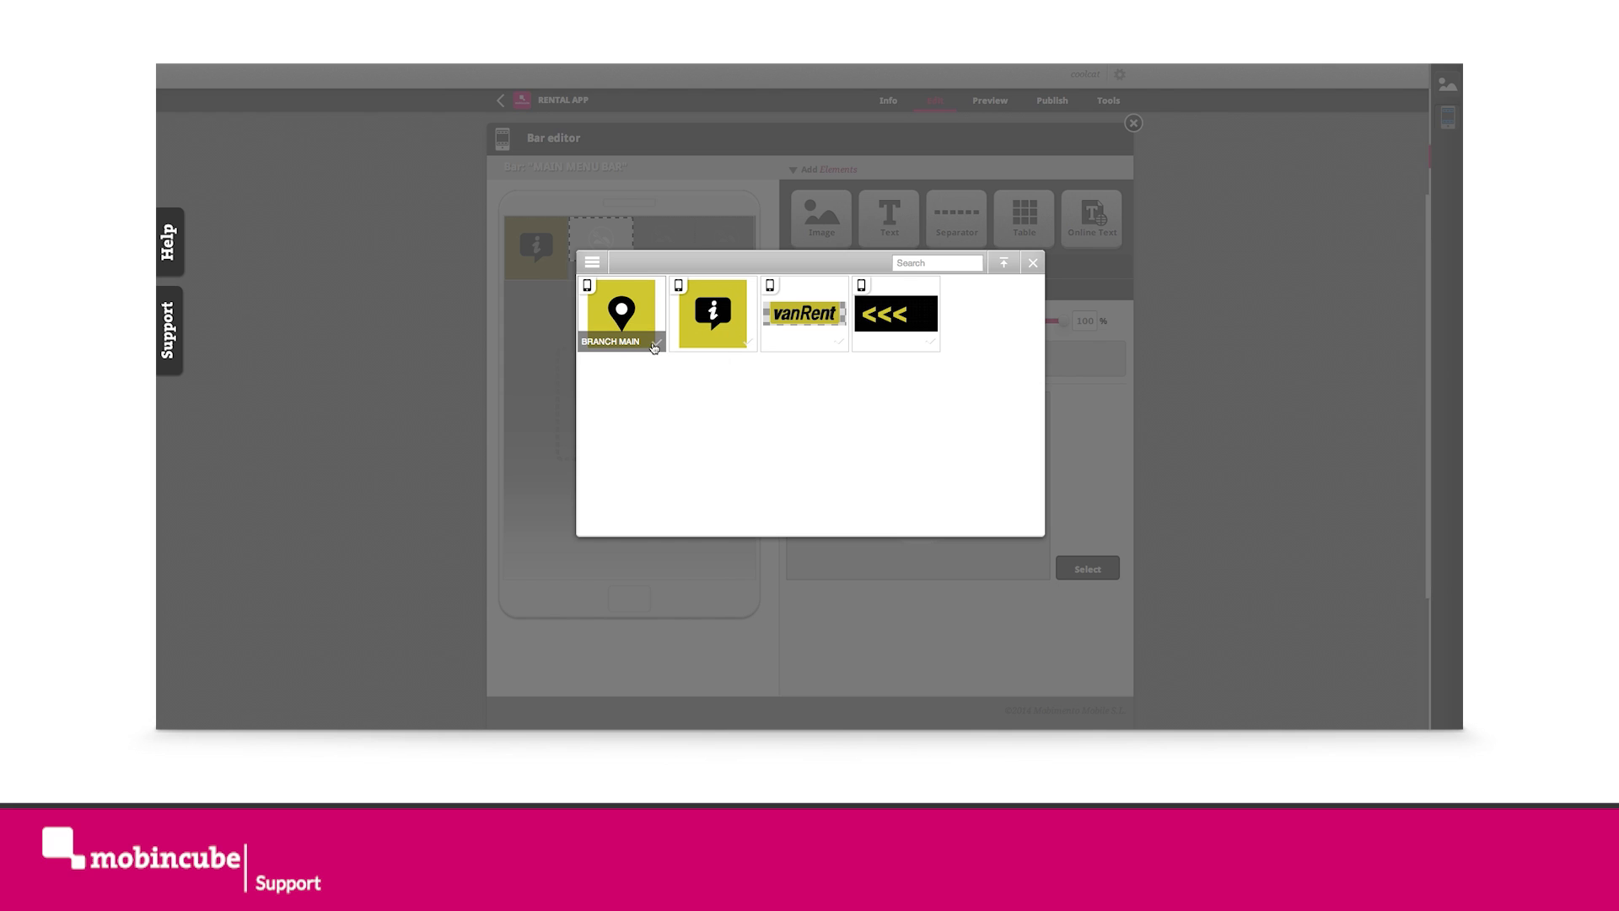
{"action": "left_click", "coordinate": [623, 315]}
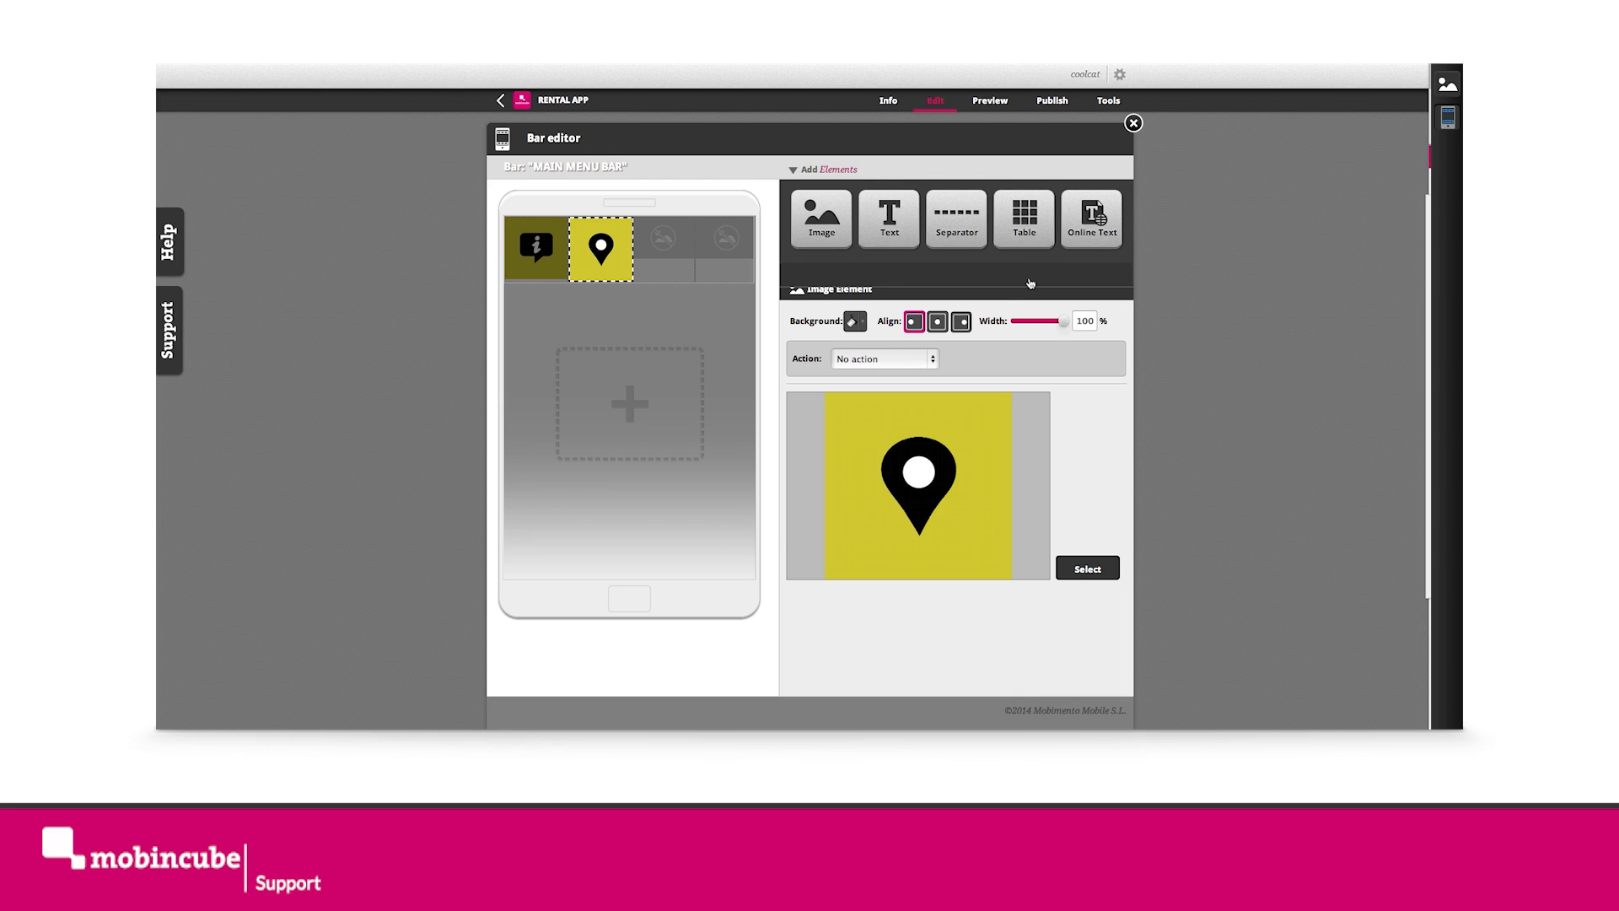
- Upload fleet.png as fleetOff and assign it to the third menu cell
{"action": "left_click", "coordinate": [661, 247]}
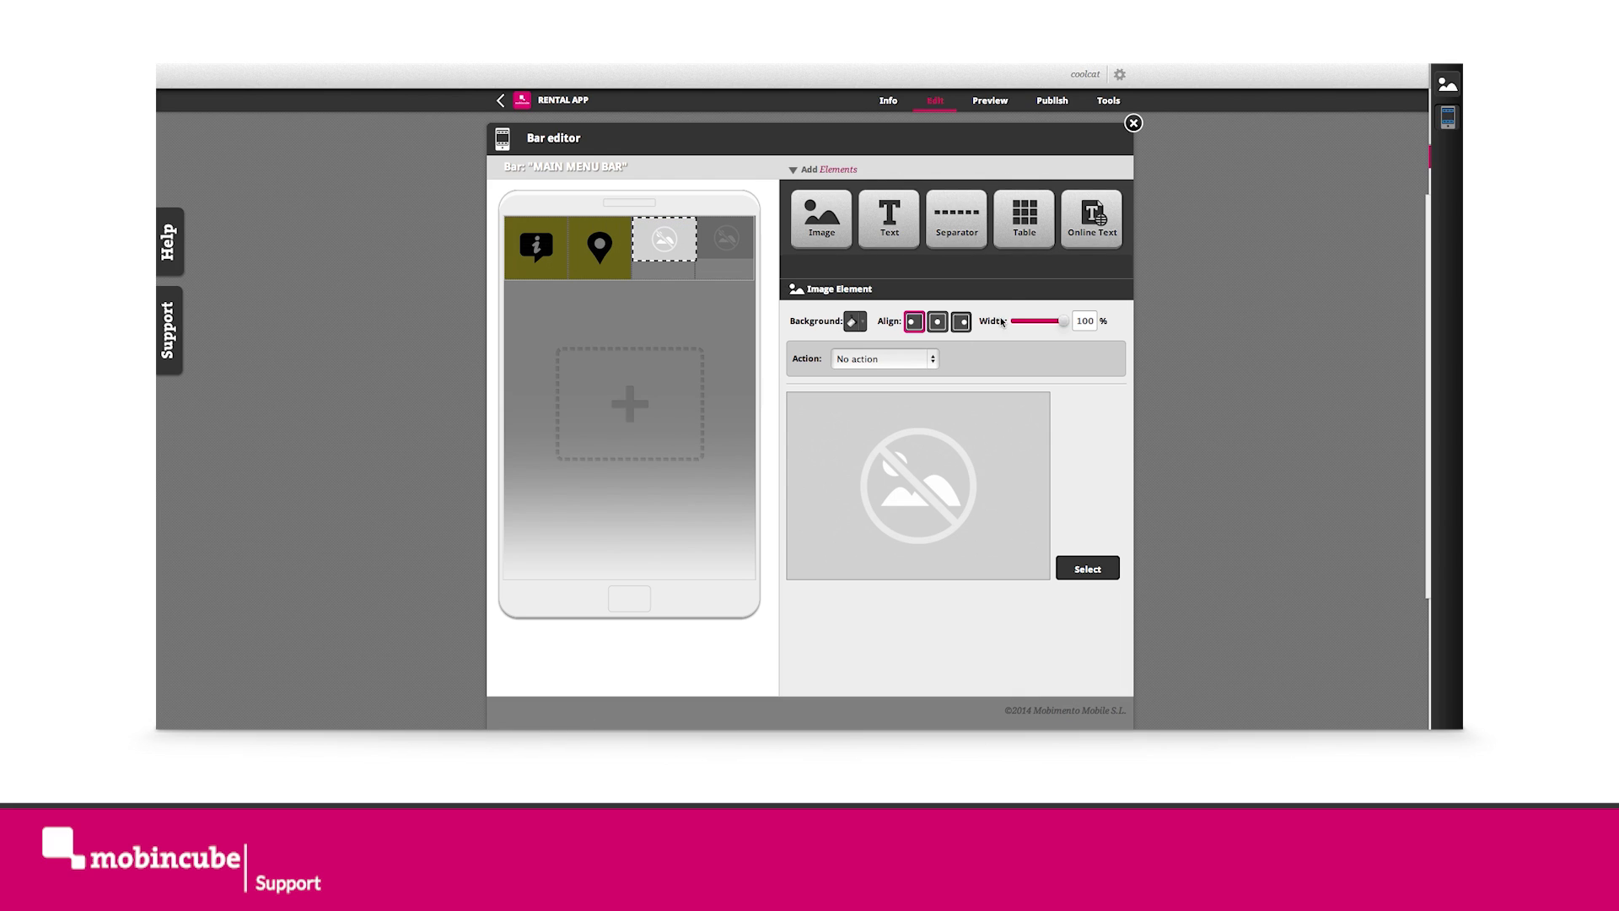
{"action": "left_click", "coordinate": [1087, 567]}
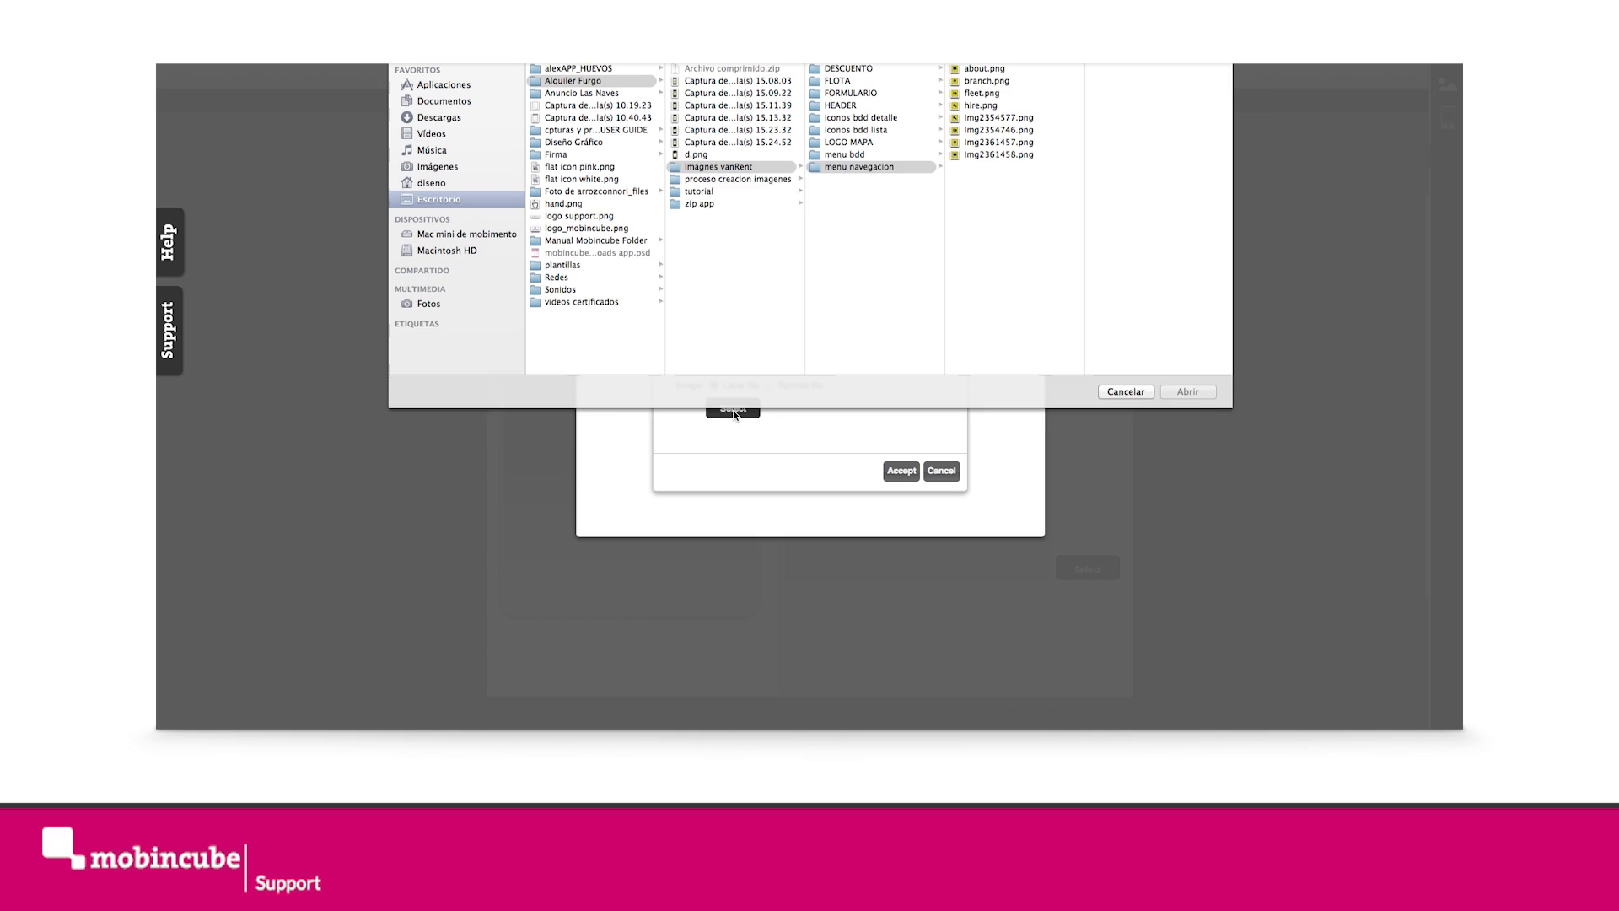
{"action": "left_click", "coordinate": [982, 122]}
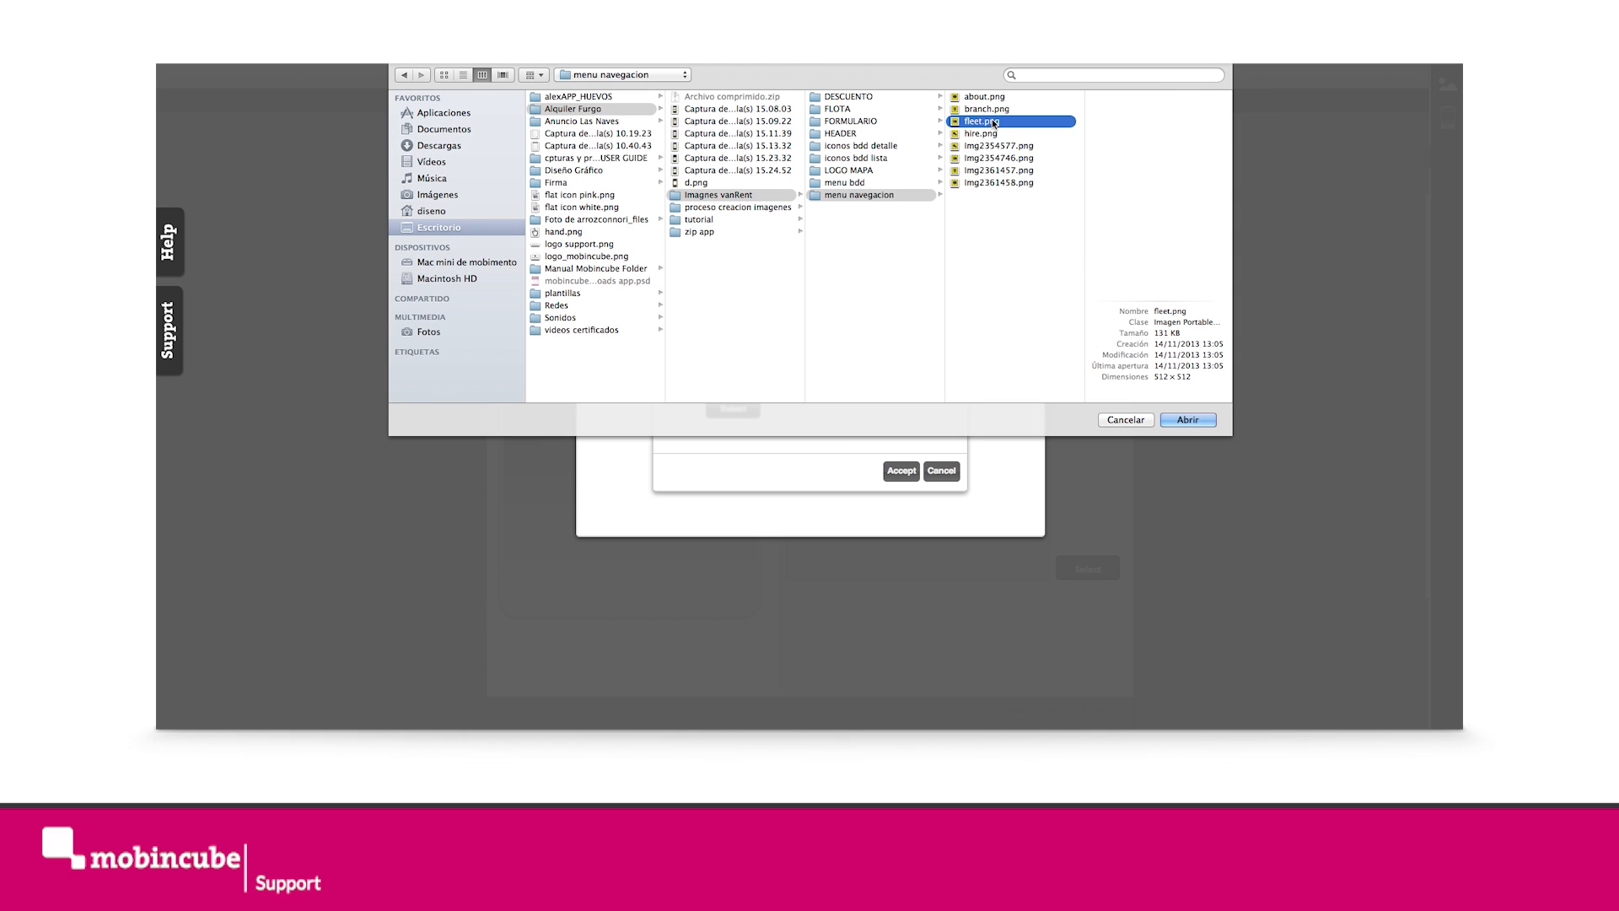
{"action": "left_click", "coordinate": [1187, 420]}
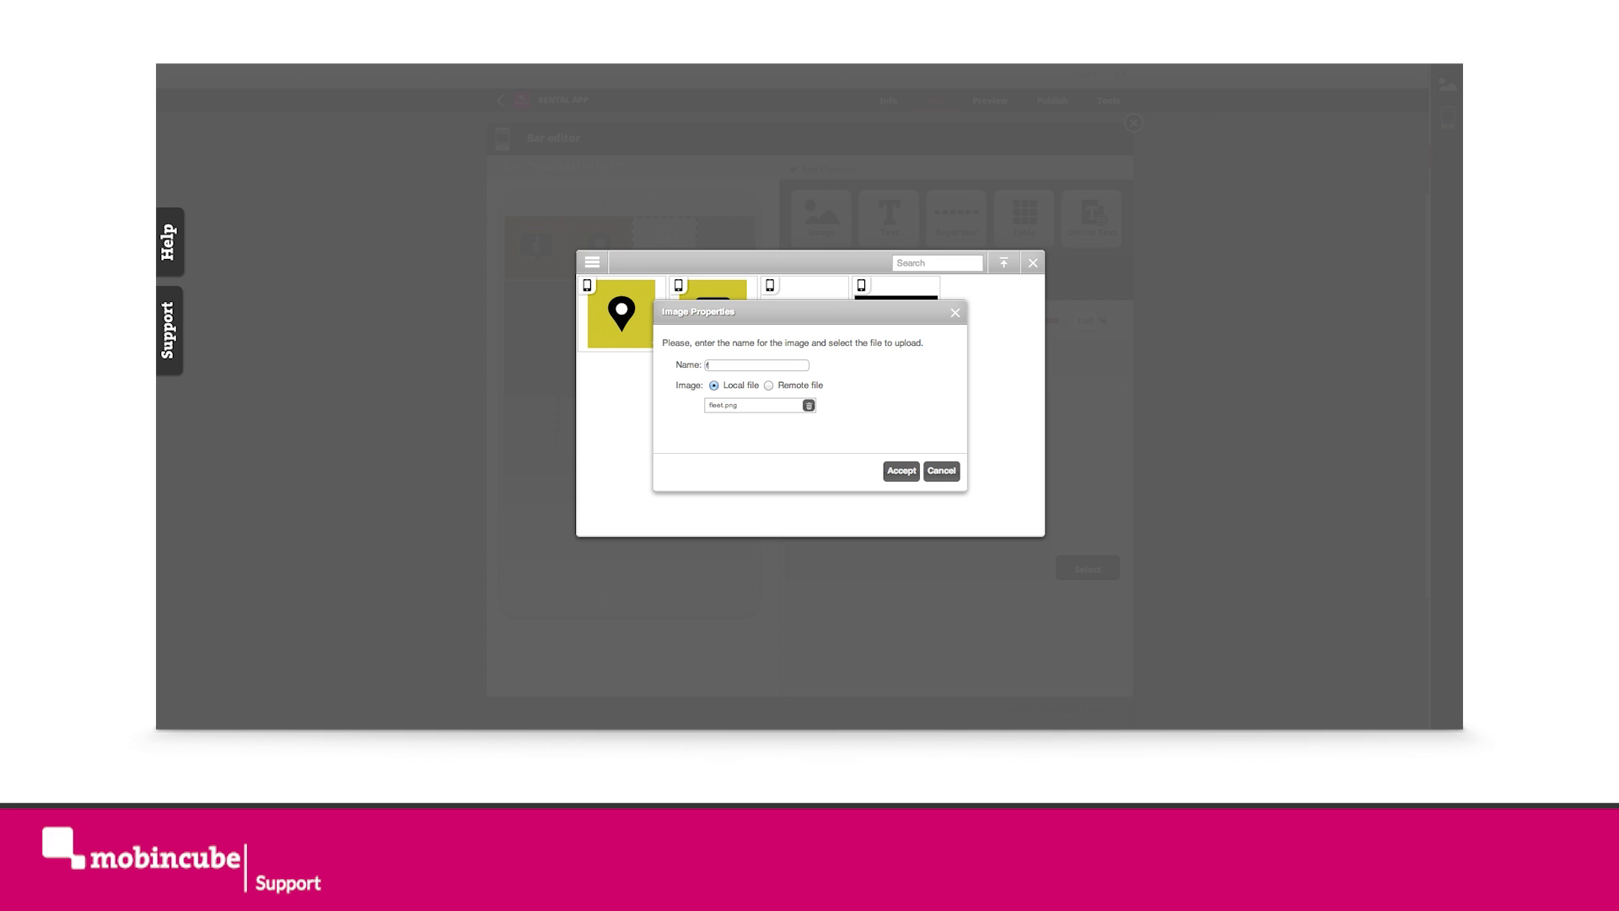
{"action": "type", "text": "fleetOff"}
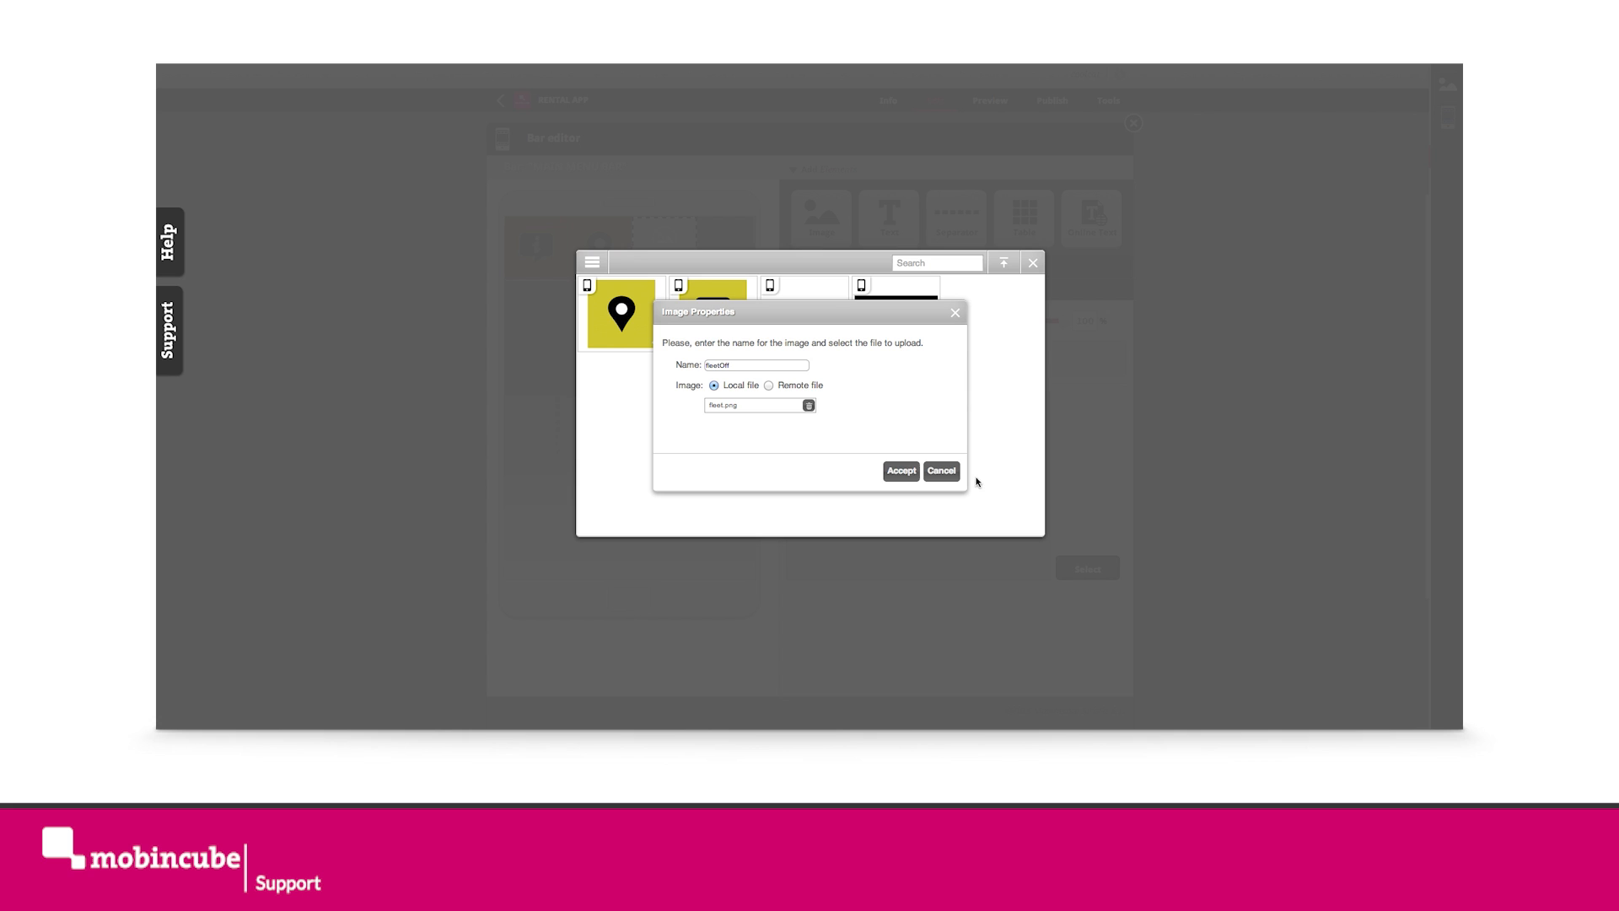
{"action": "left_click", "coordinate": [901, 471]}
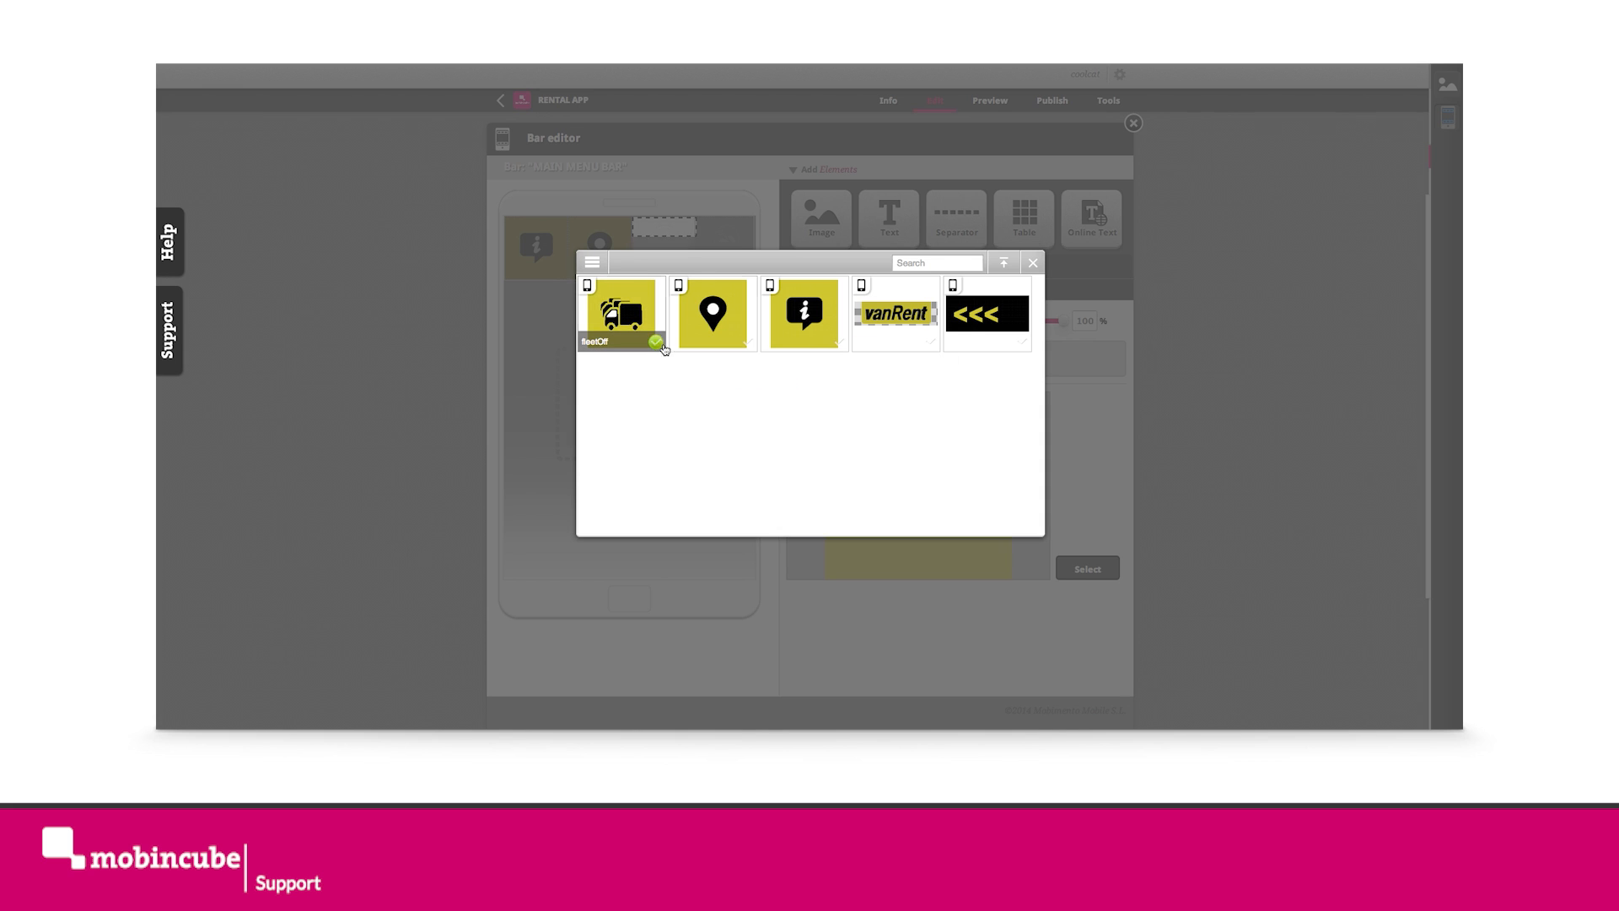
{"action": "left_click", "coordinate": [620, 313]}
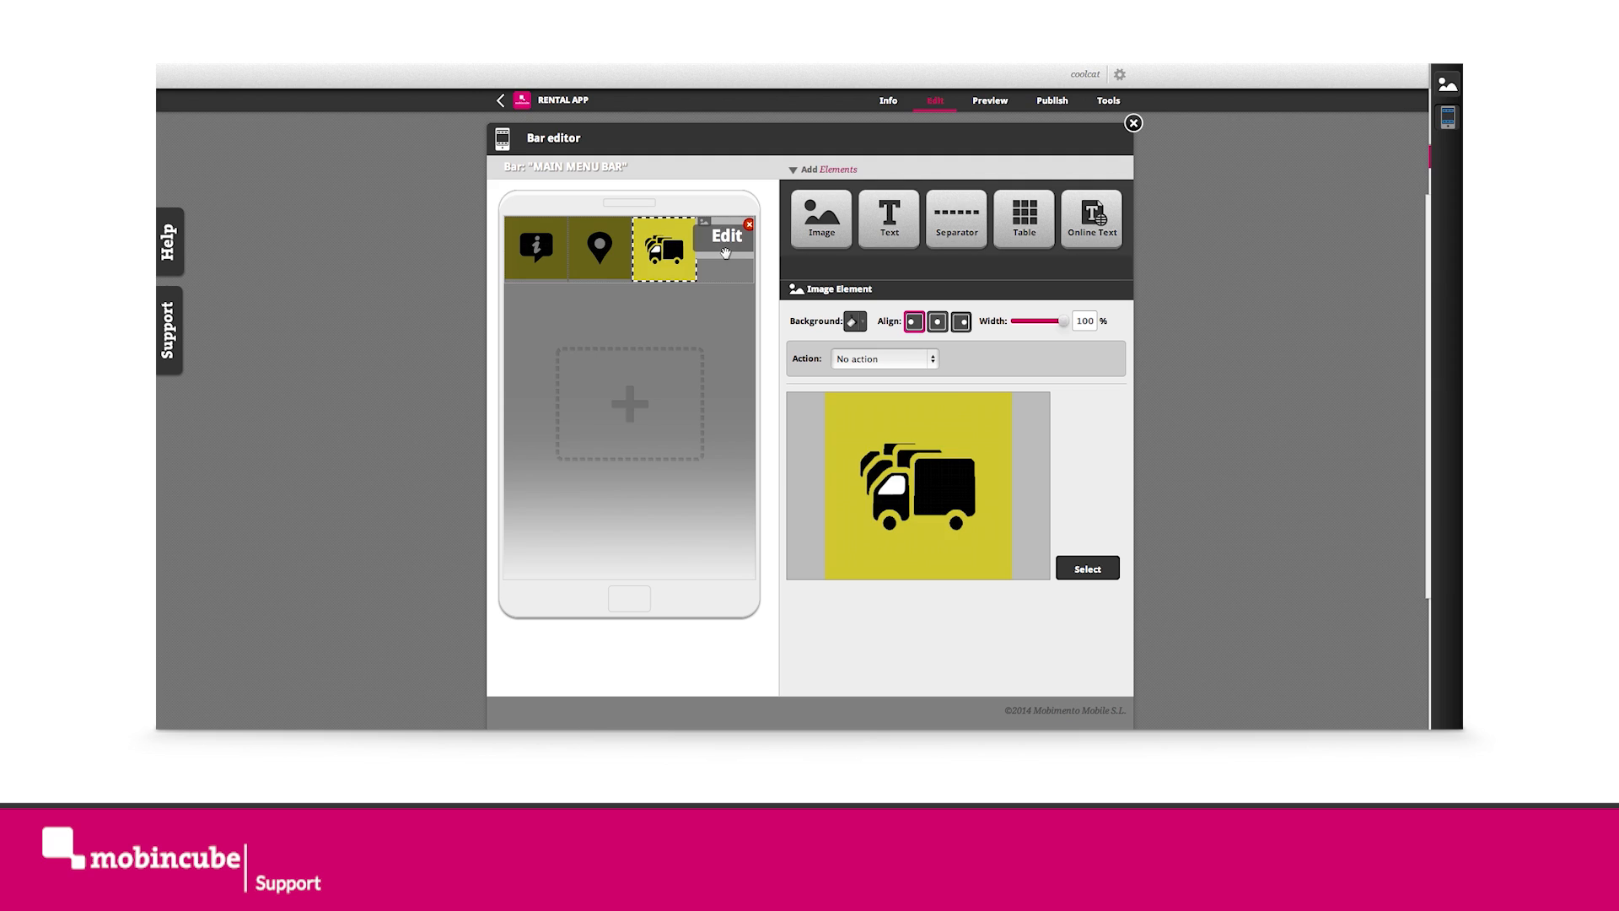
- Upload hire.png as hireOFF and assign the key icon to the fourth cell
{"action": "left_click", "coordinate": [1087, 567]}
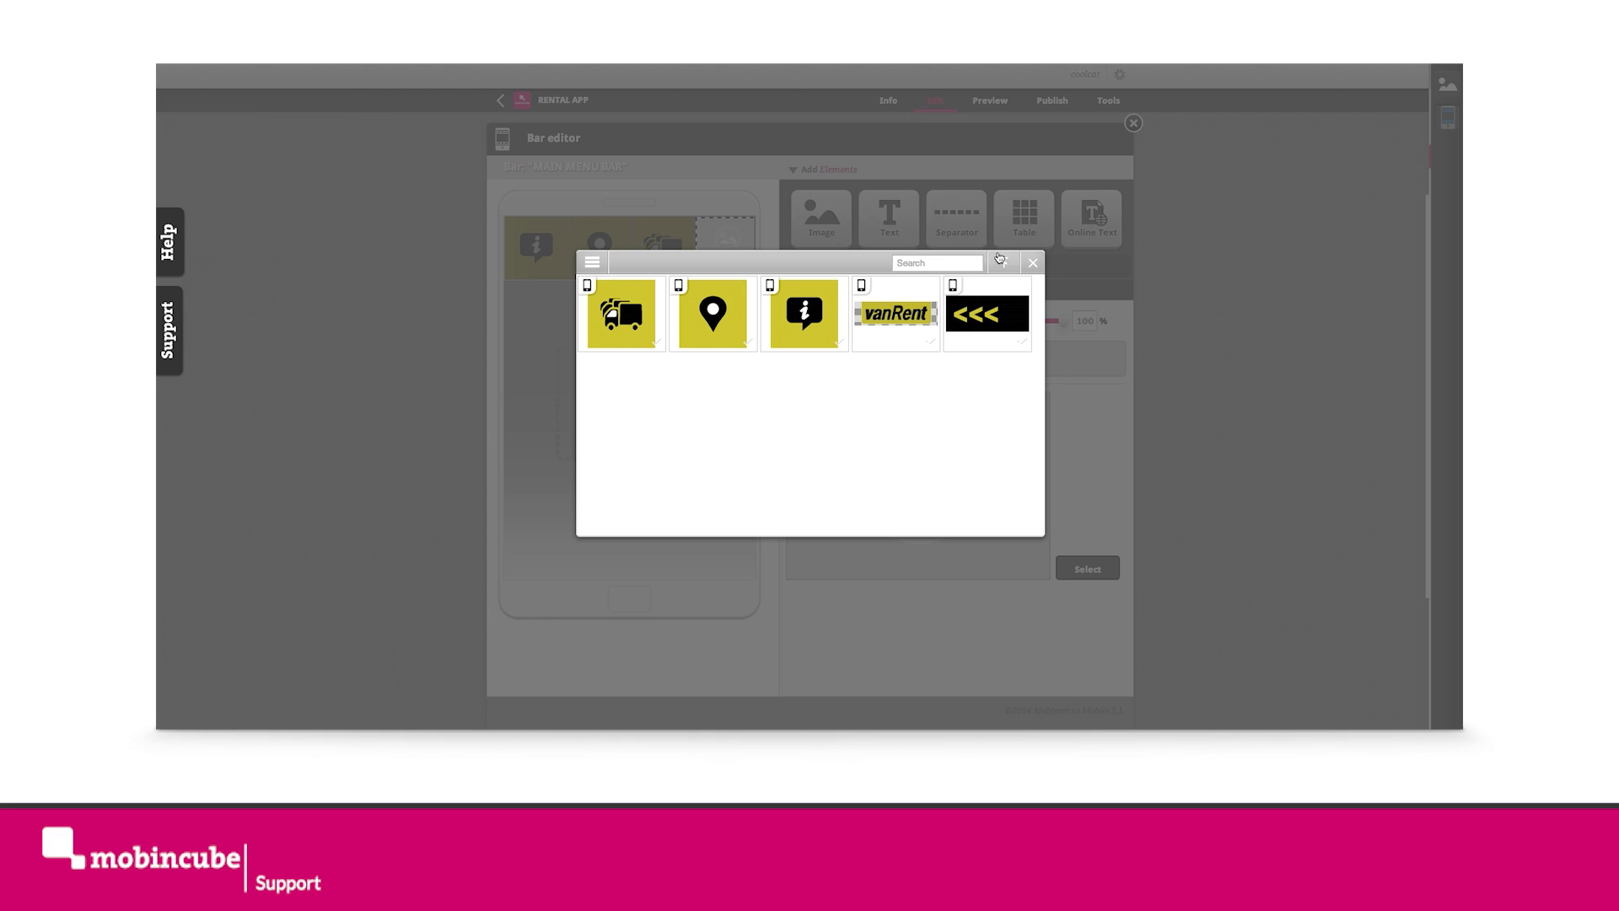
{"action": "left_click", "coordinate": [1003, 262]}
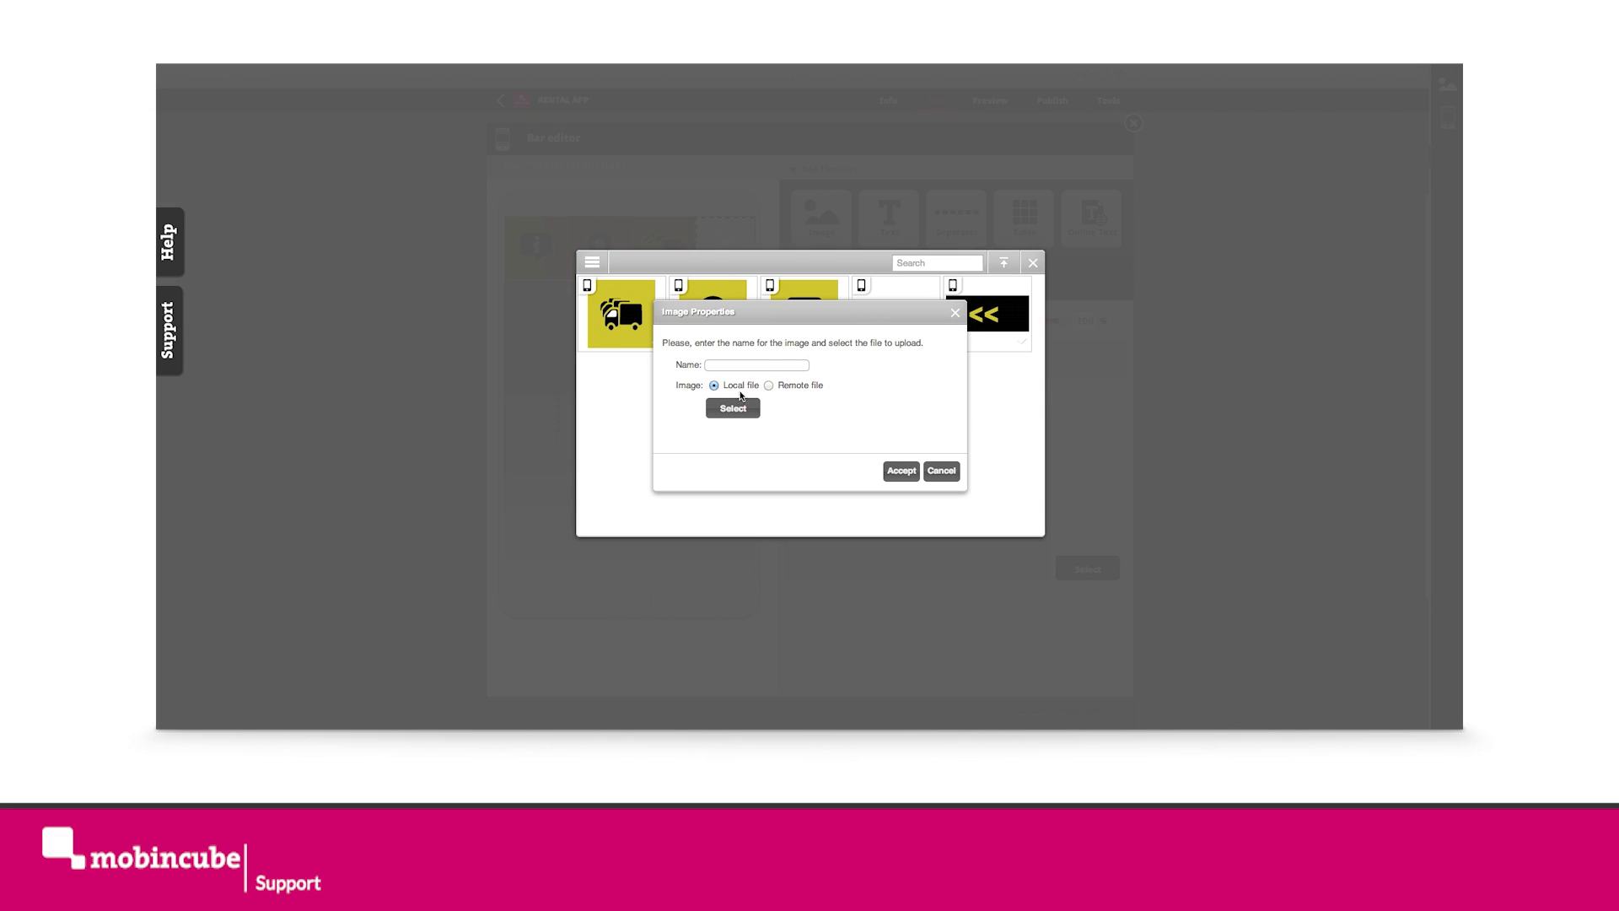
{"action": "left_click", "coordinate": [733, 407]}
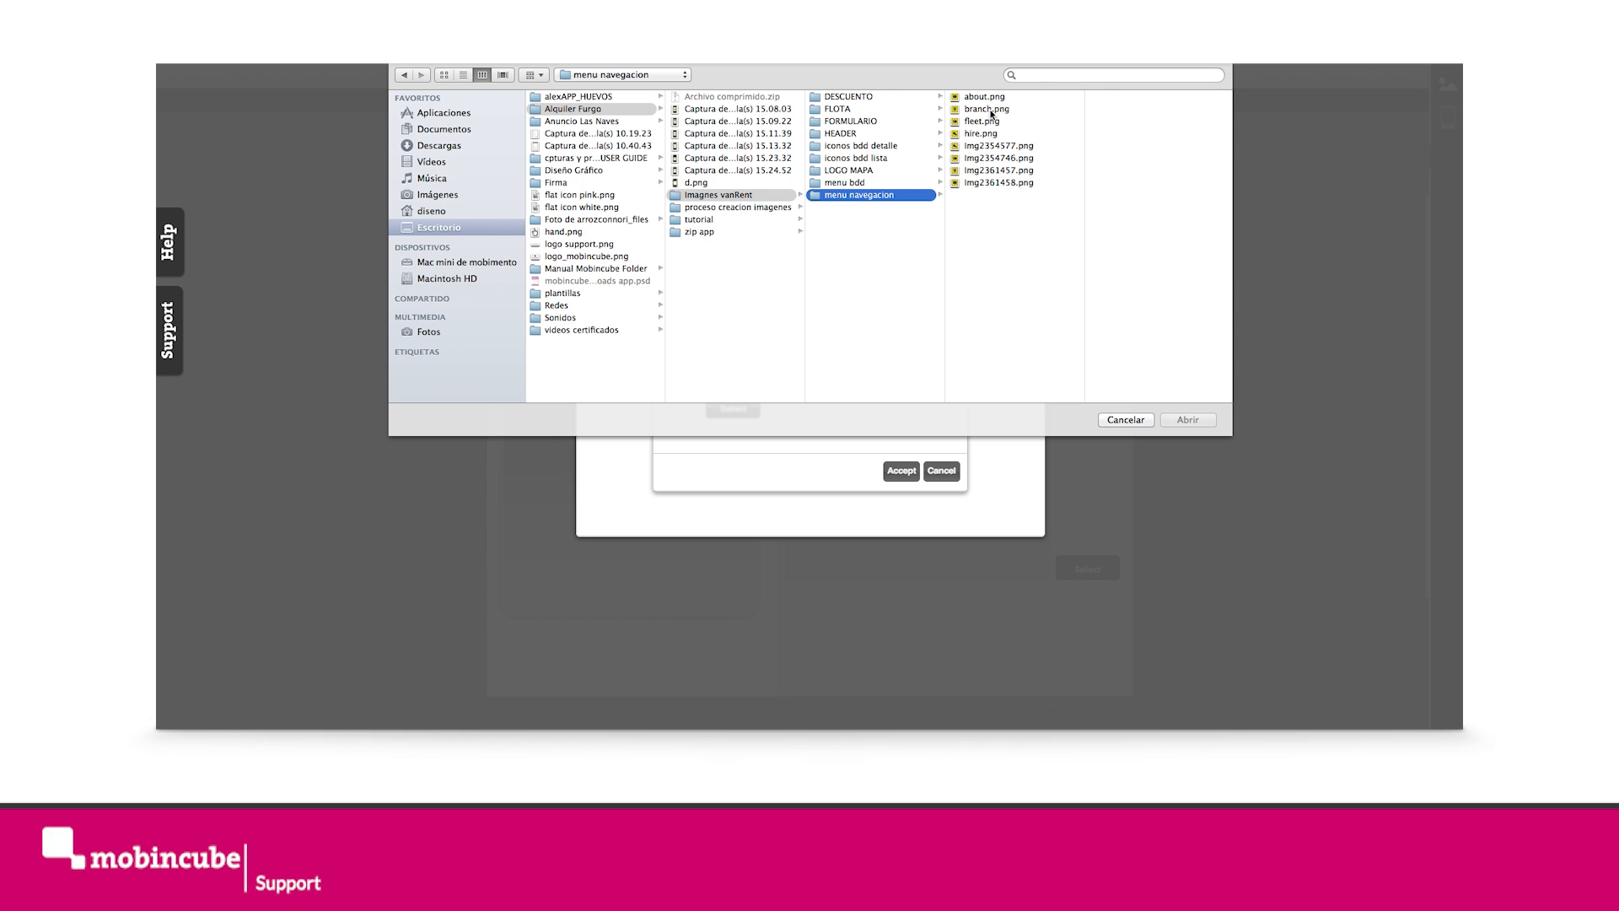
{"action": "left_click", "coordinate": [982, 133]}
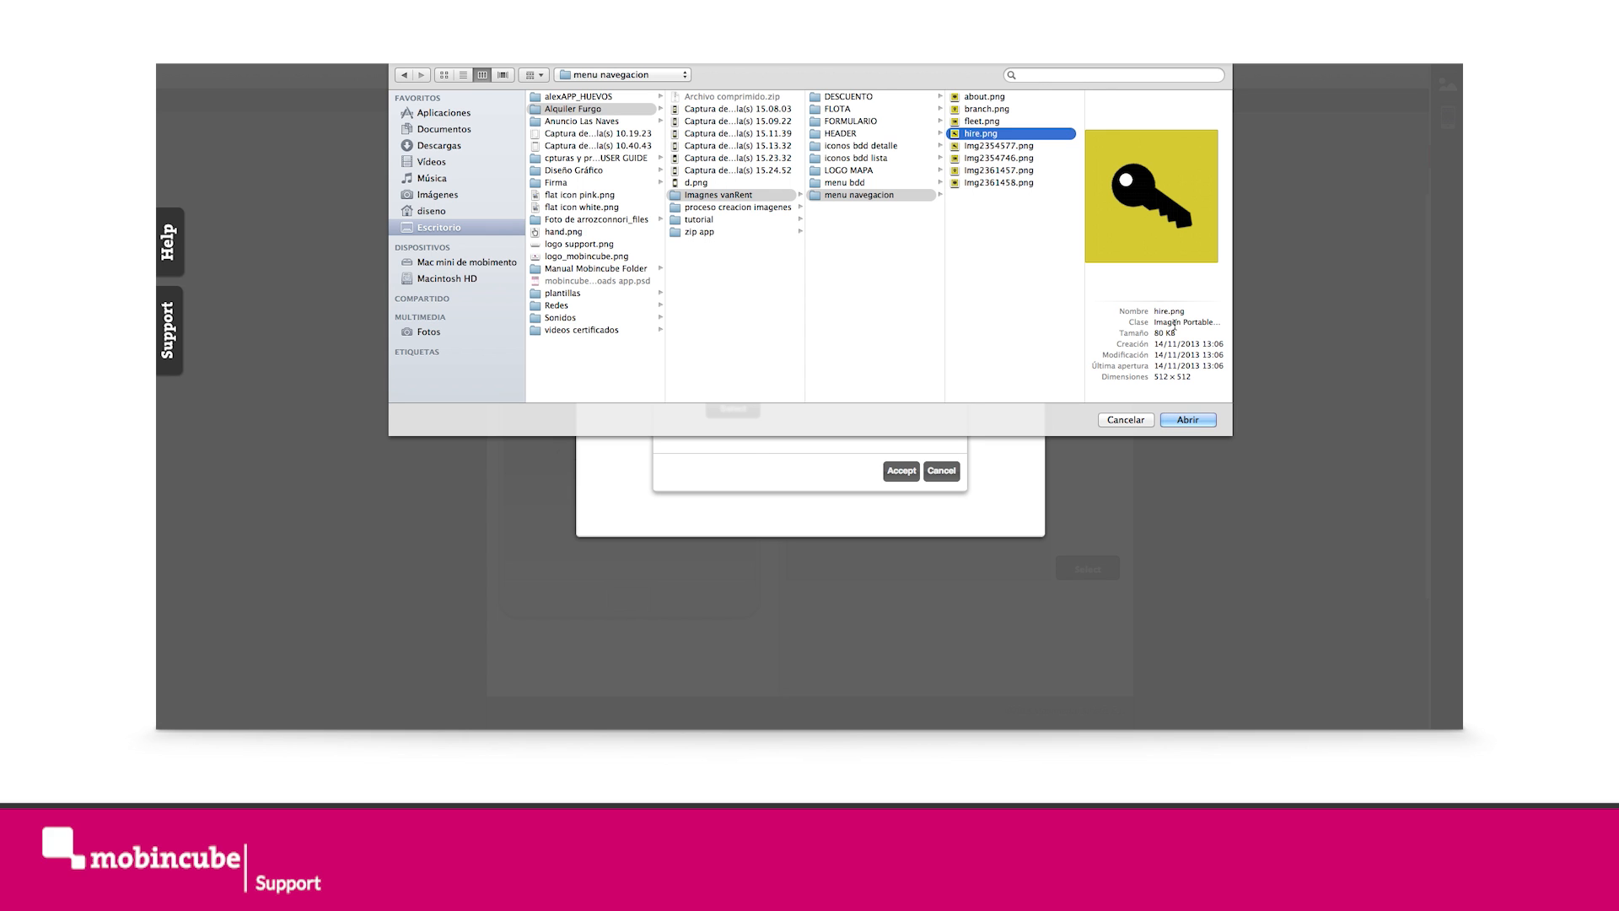
{"action": "left_click", "coordinate": [1188, 420]}
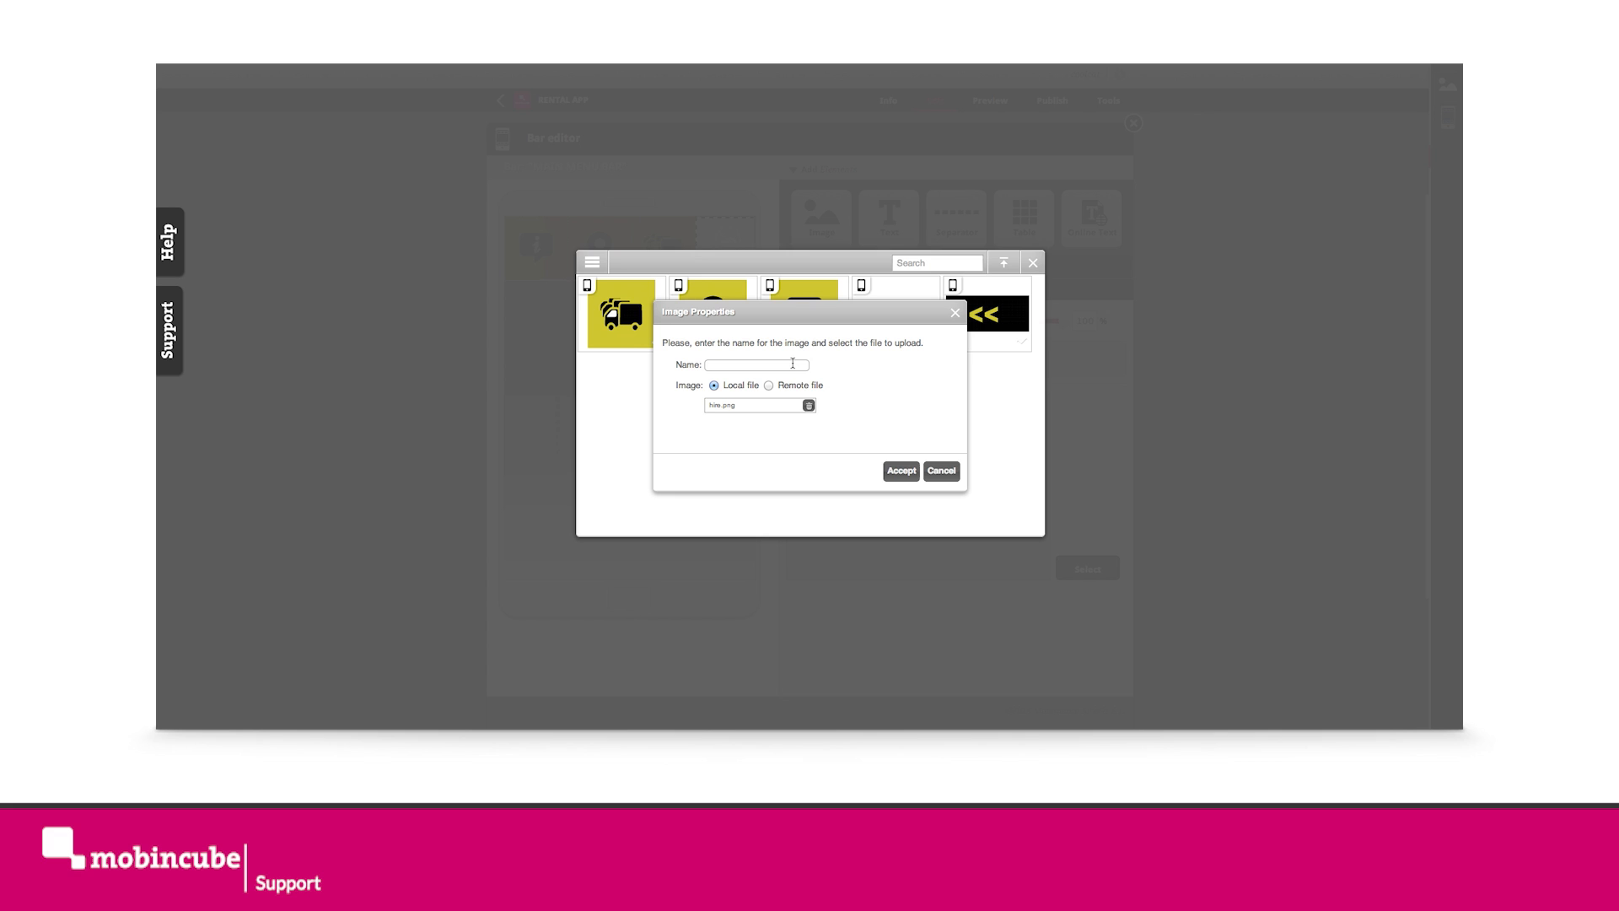
{"action": "type", "text": "hire0"}
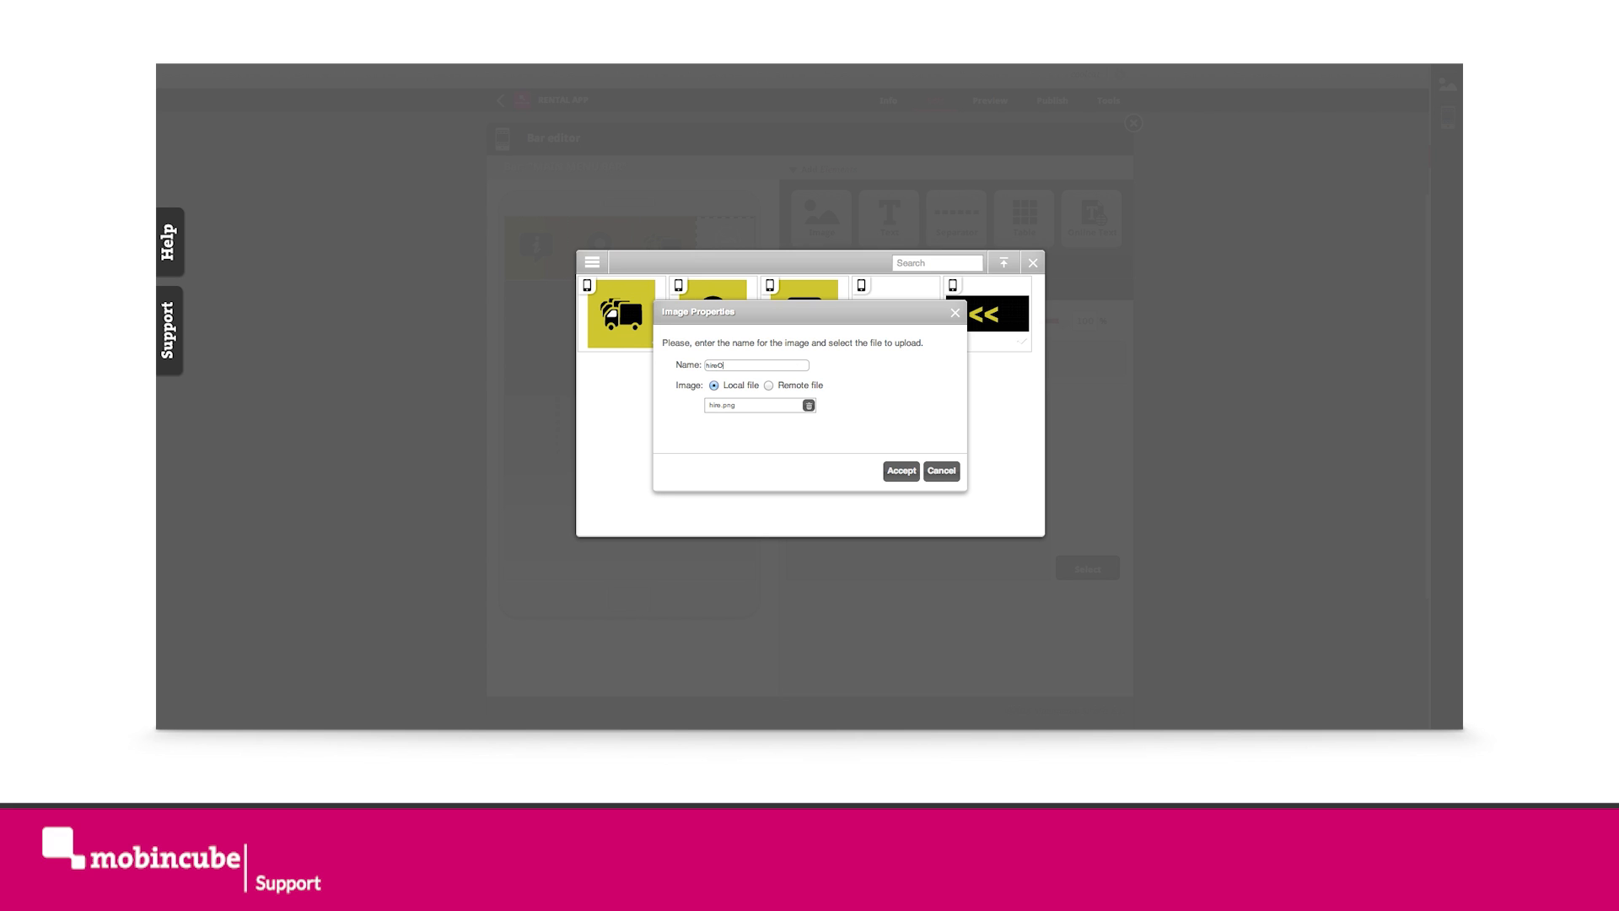
{"action": "type", "text": "FF"}
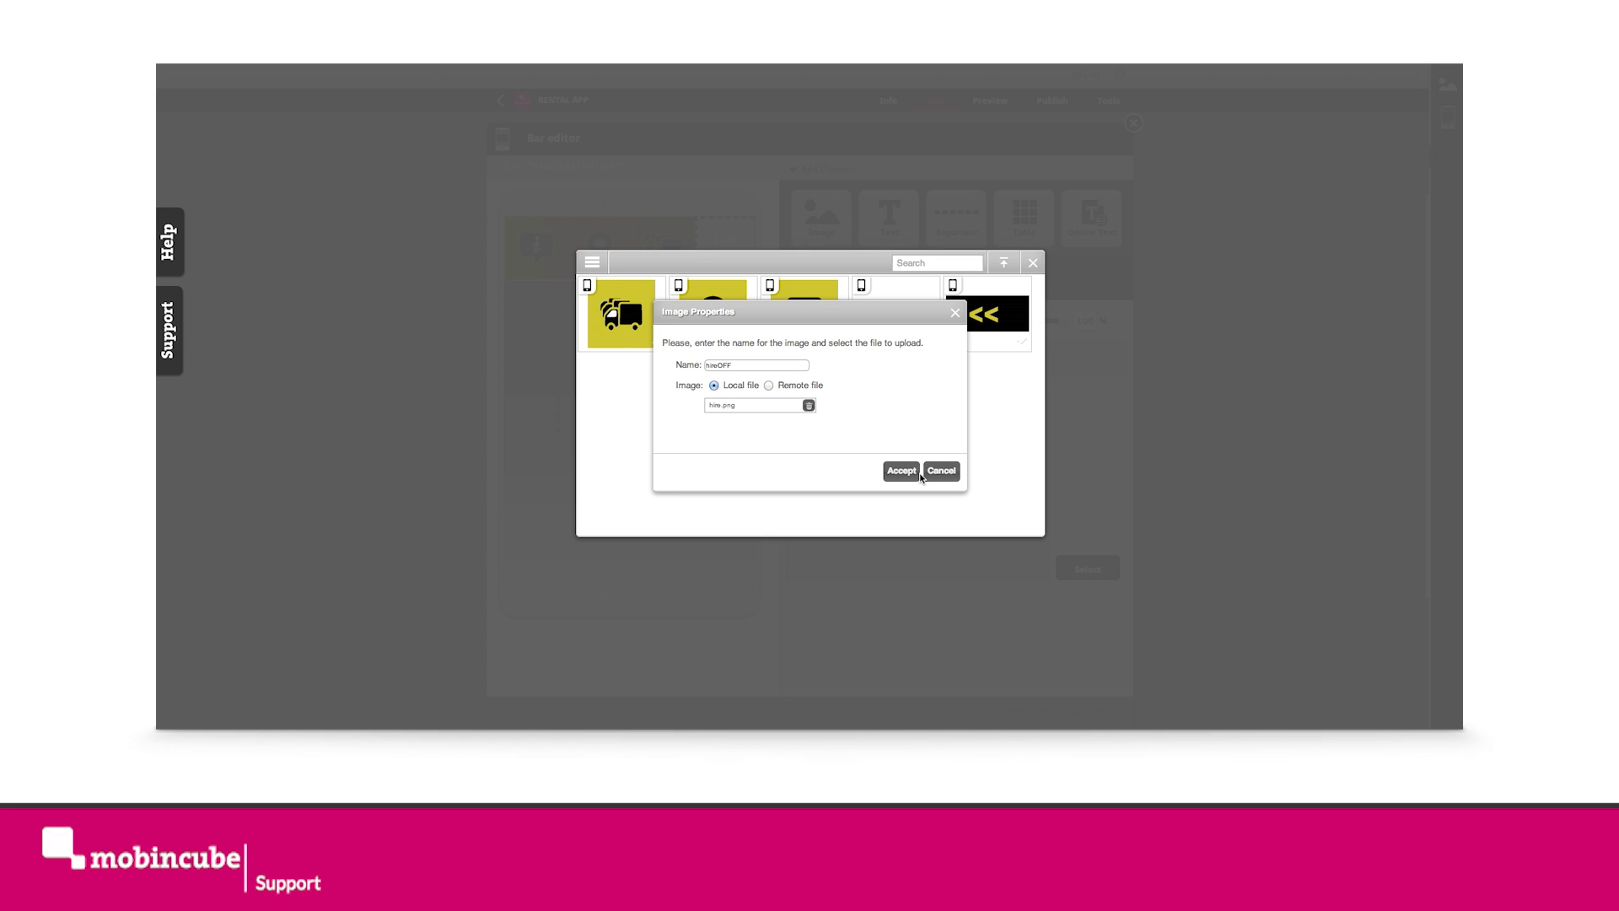
{"action": "left_click", "coordinate": [901, 471]}
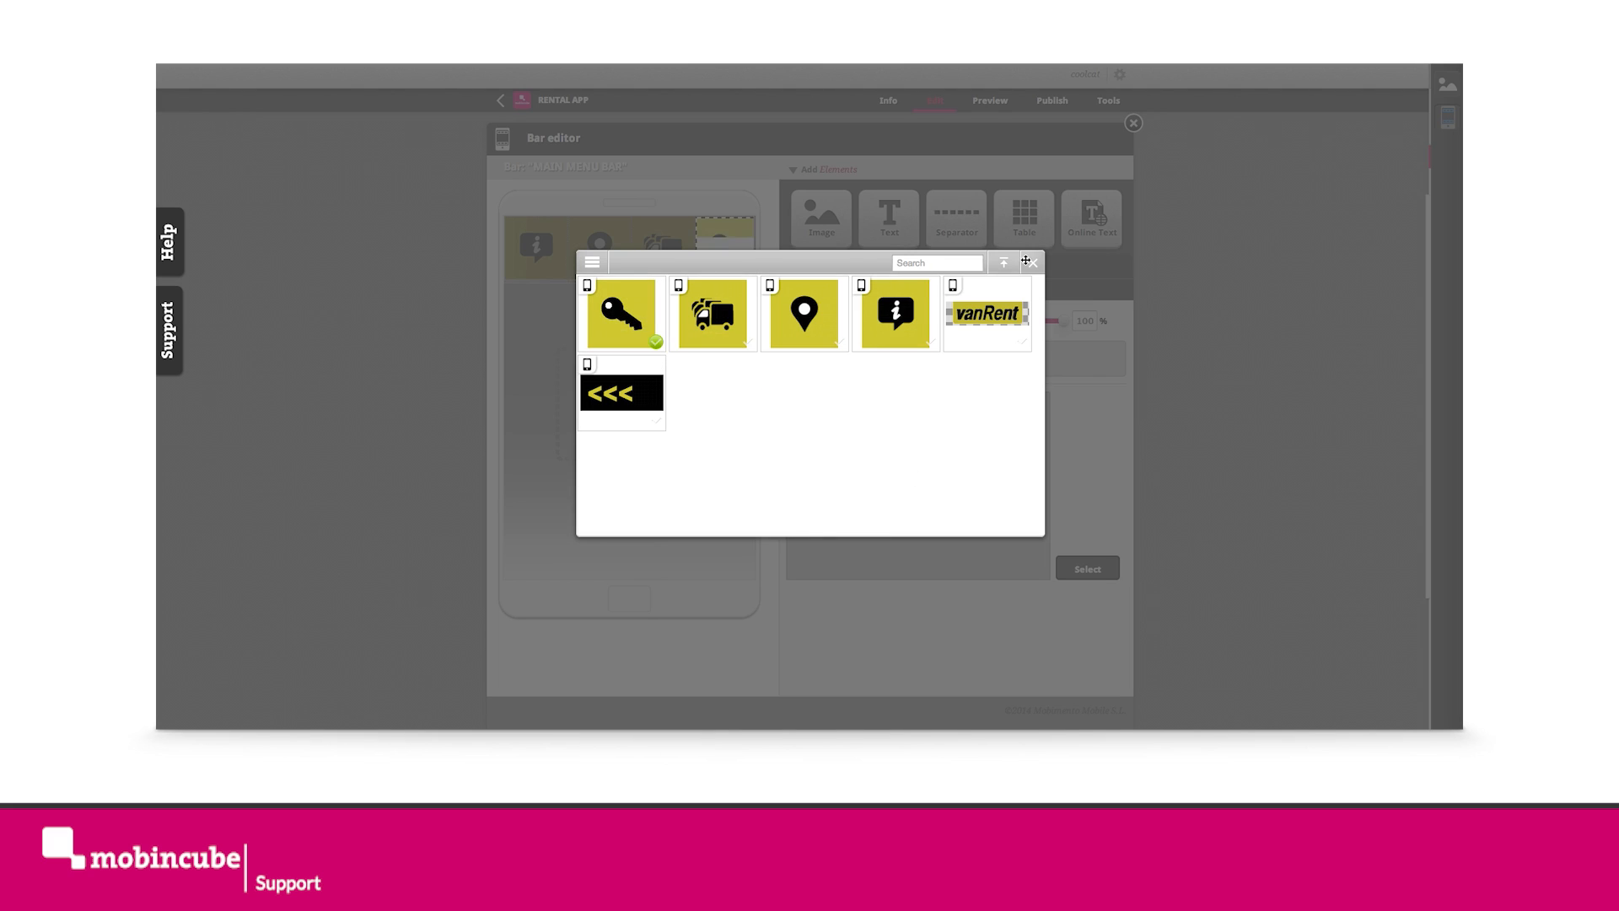
{"action": "left_click", "coordinate": [621, 313]}
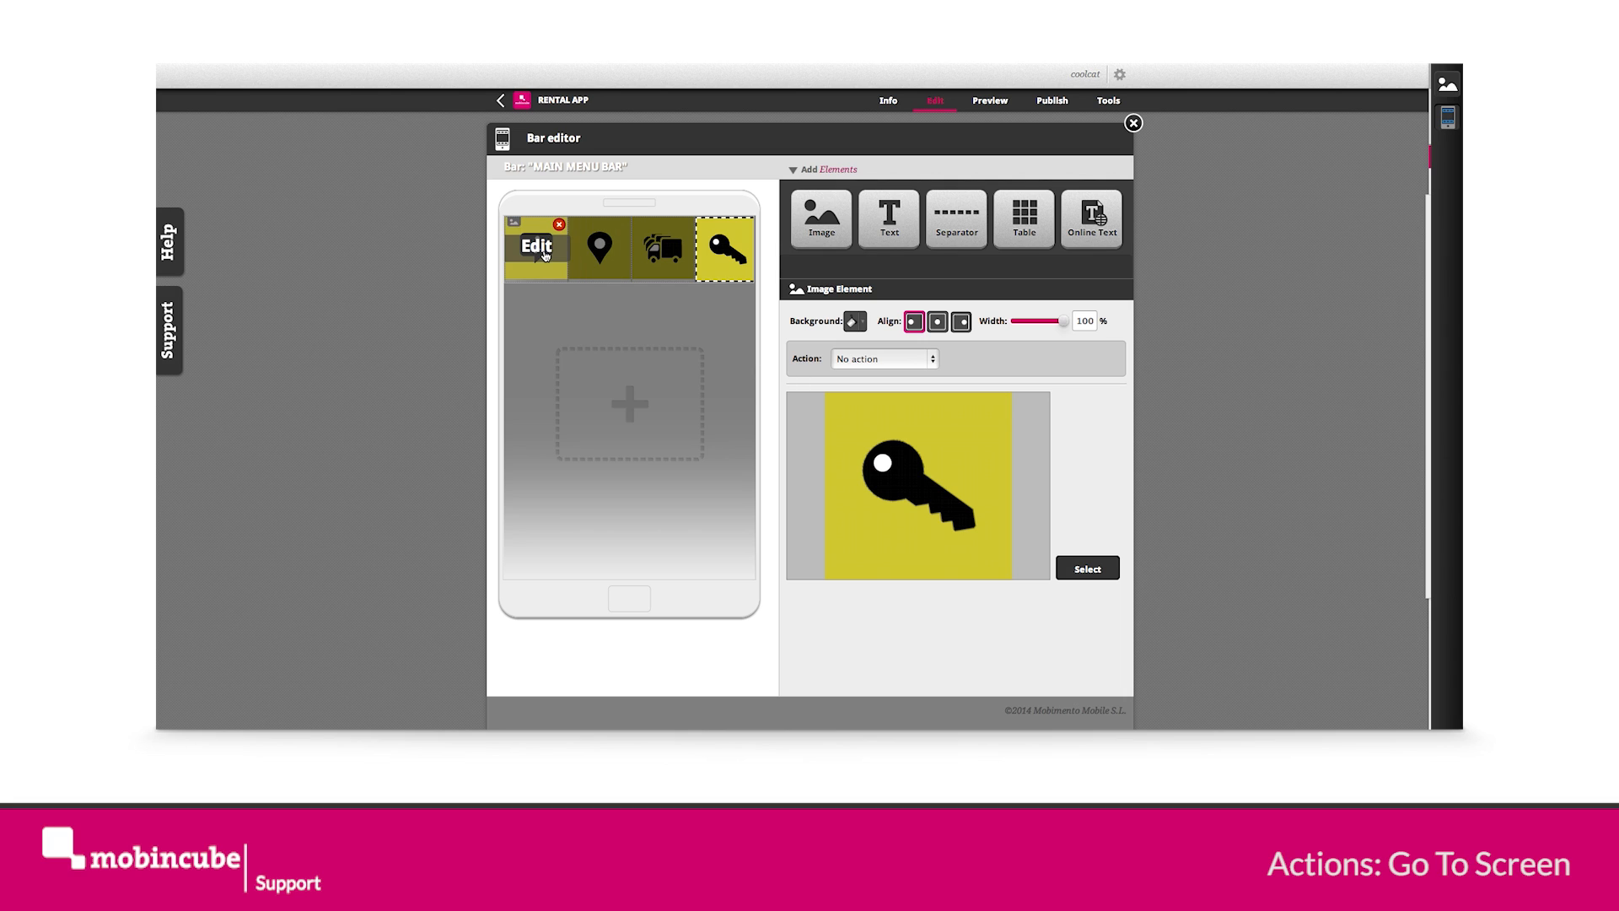
- Set the info cell's action to Go to screen, destination a new ABOUT screen
{"action": "left_click", "coordinate": [535, 248]}
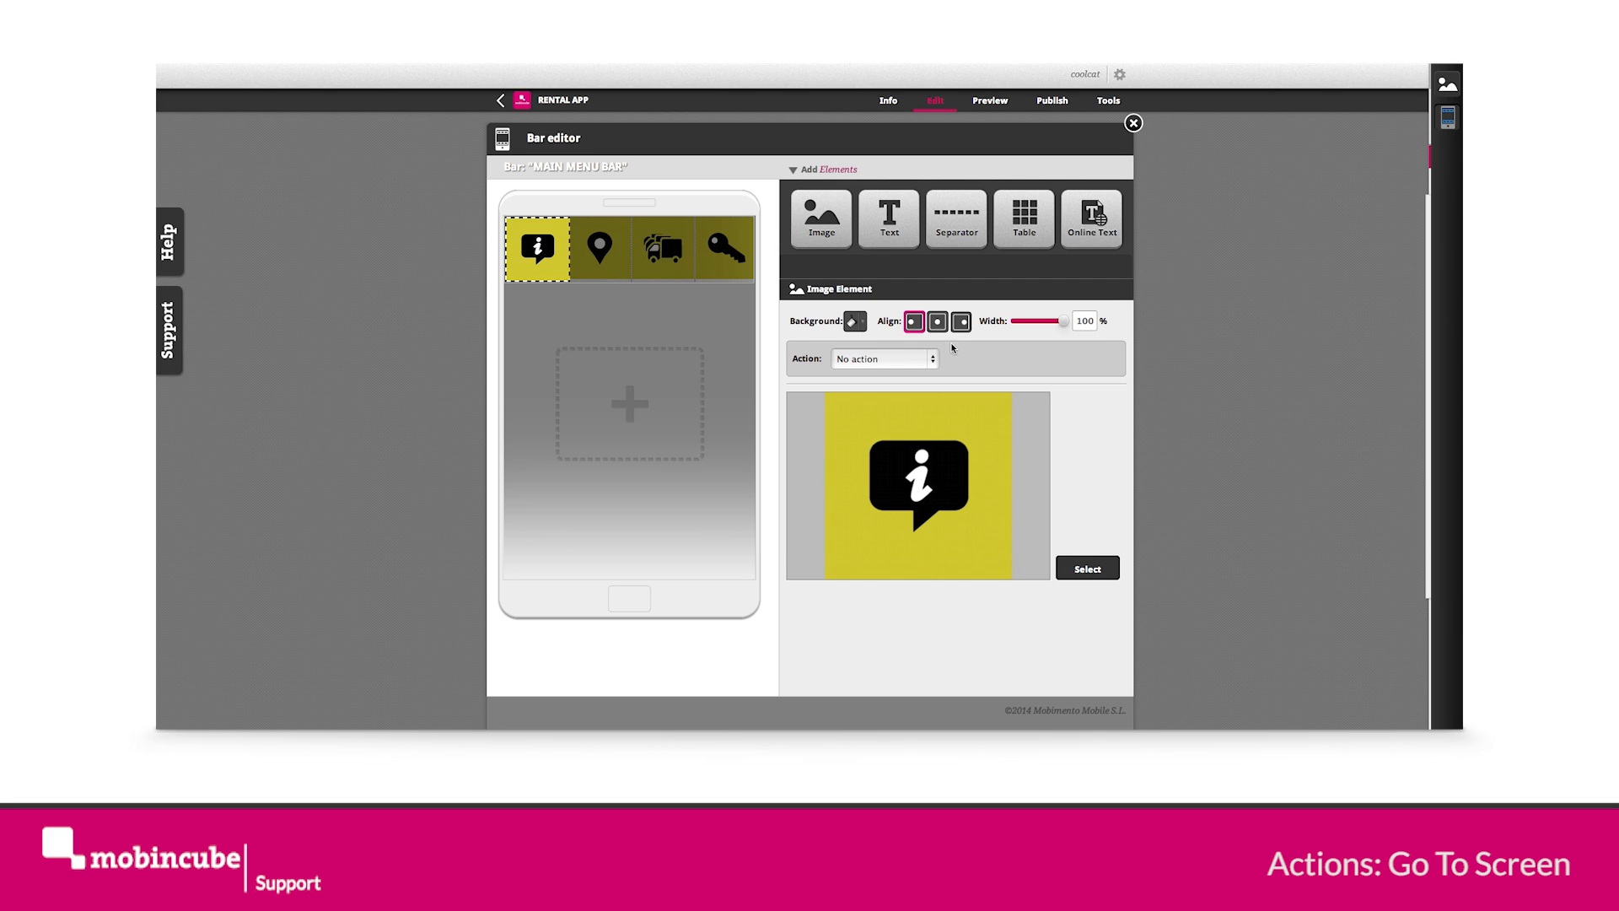
{"action": "left_click", "coordinate": [883, 358]}
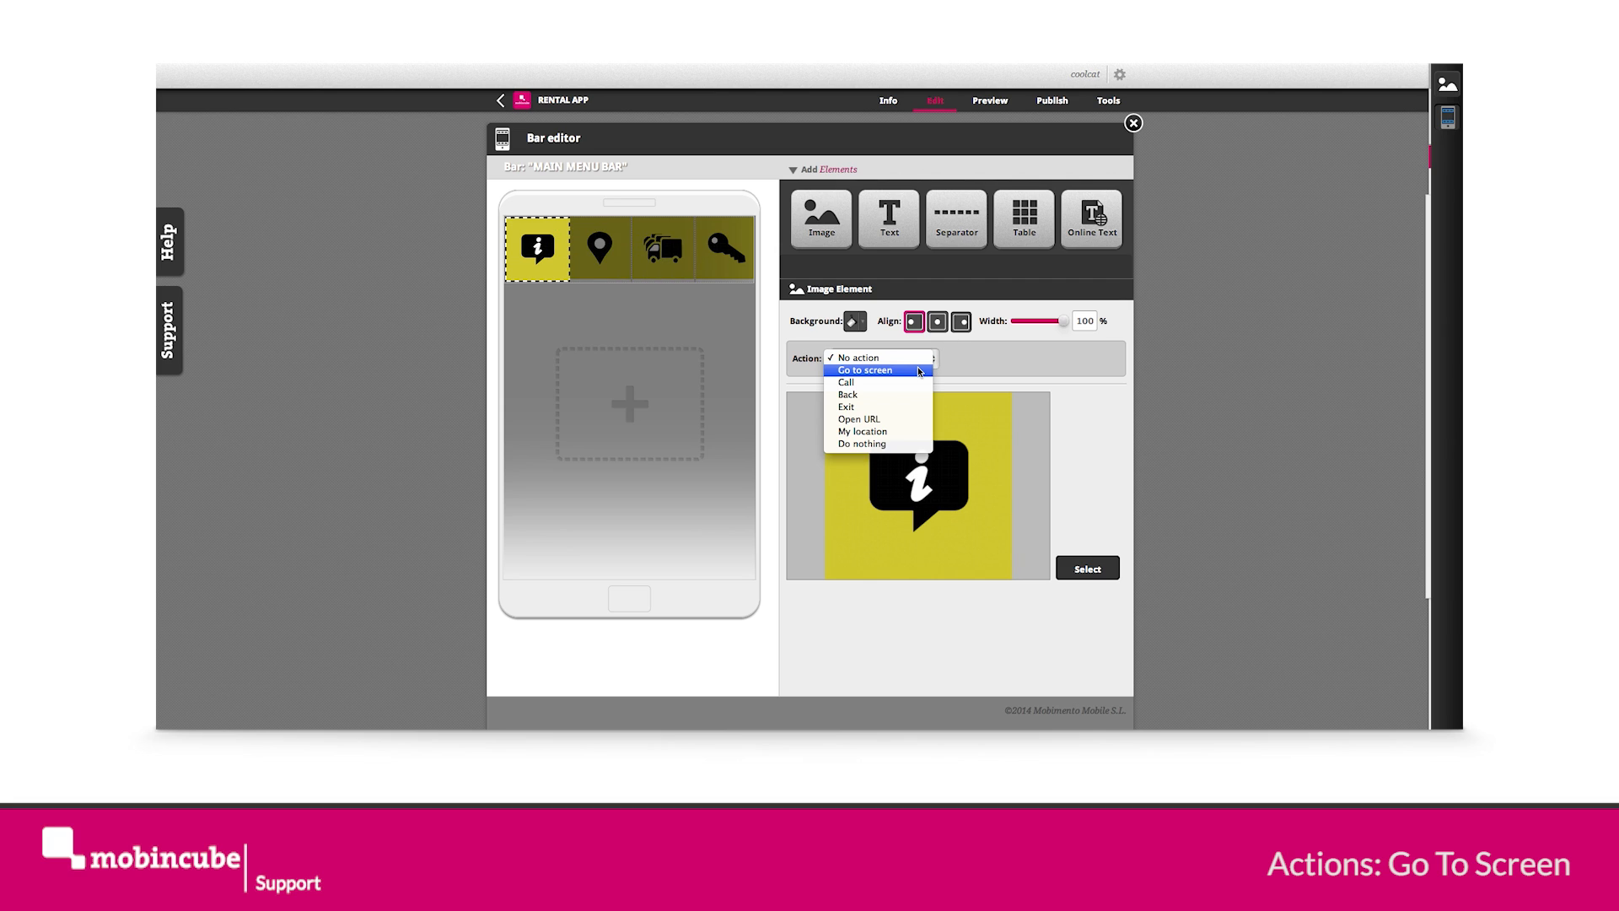
{"action": "left_click", "coordinate": [865, 370]}
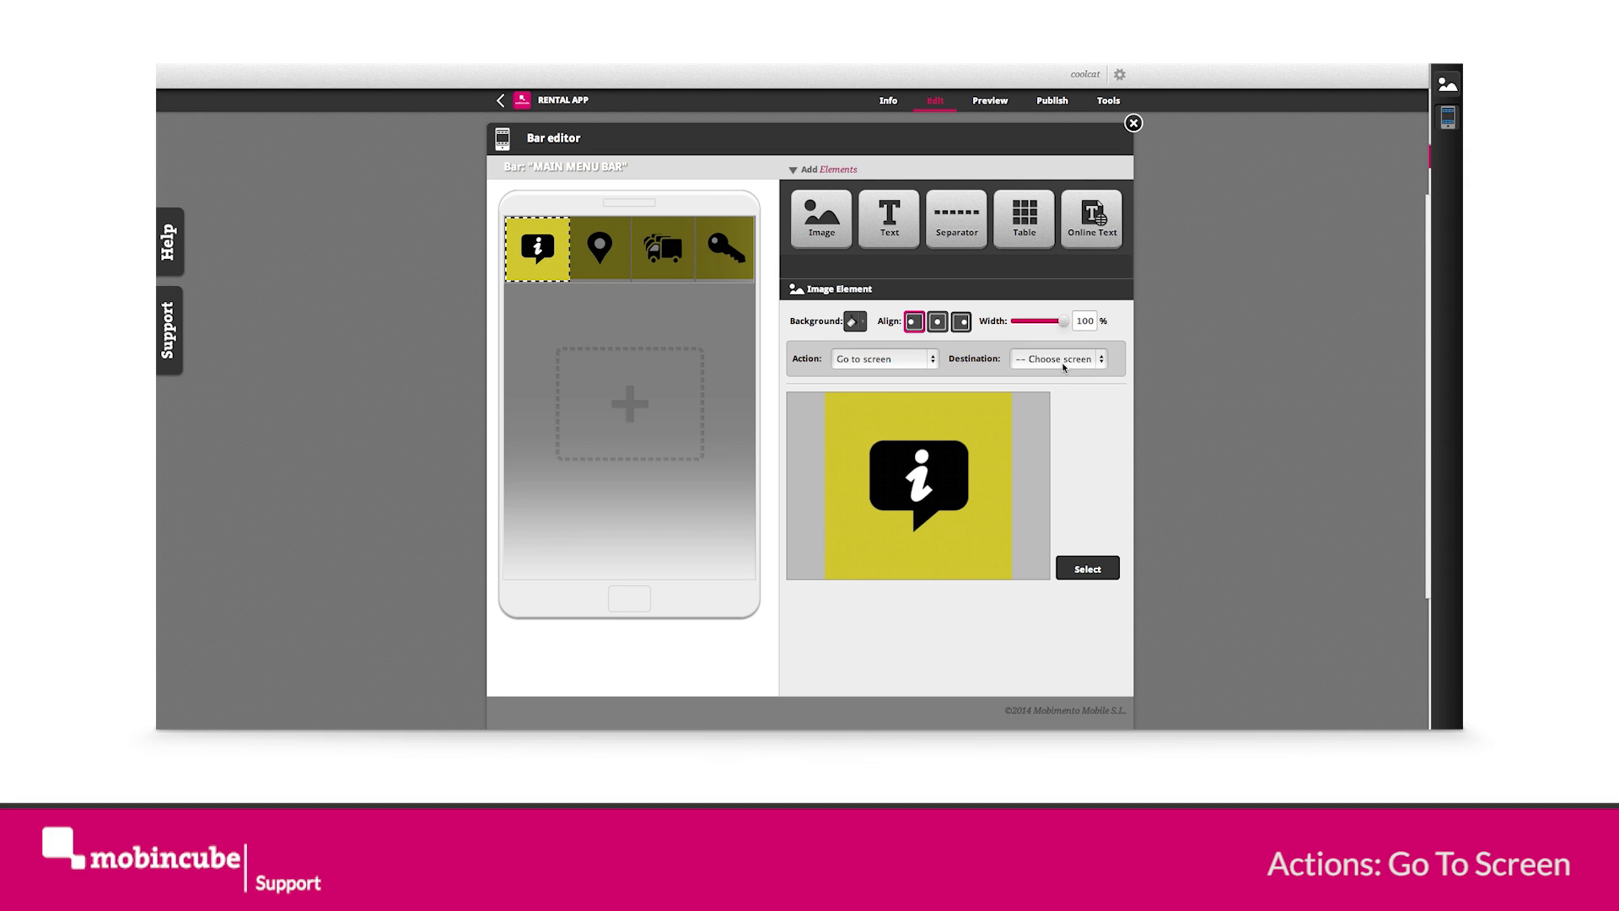
{"action": "left_click", "coordinate": [1057, 358]}
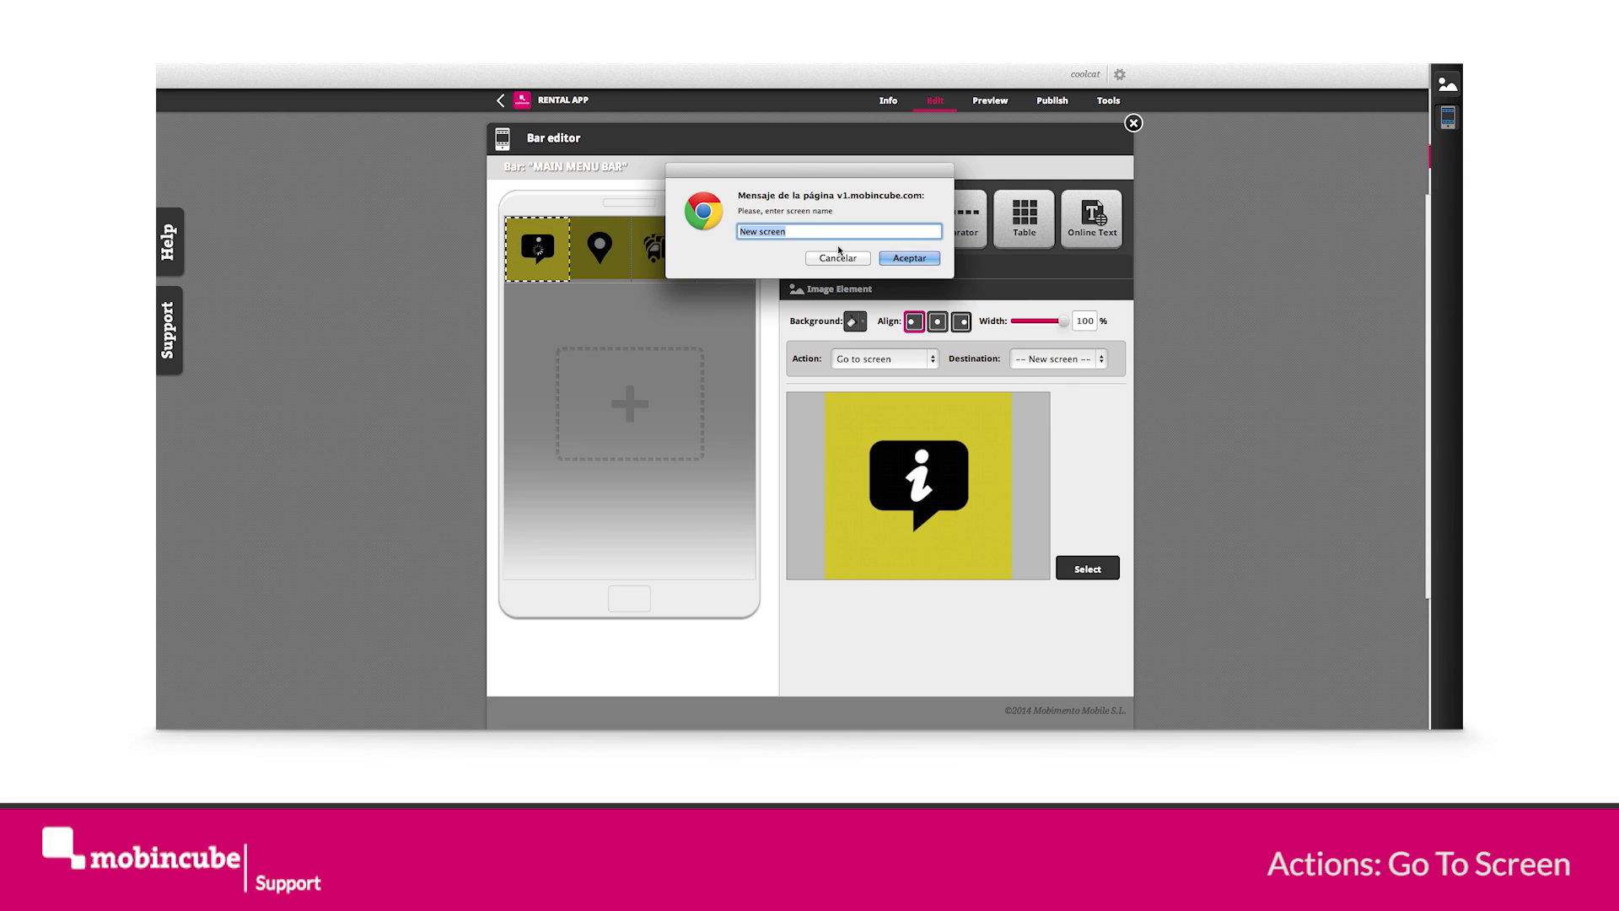
{"action": "type", "text": "ABOUT"}
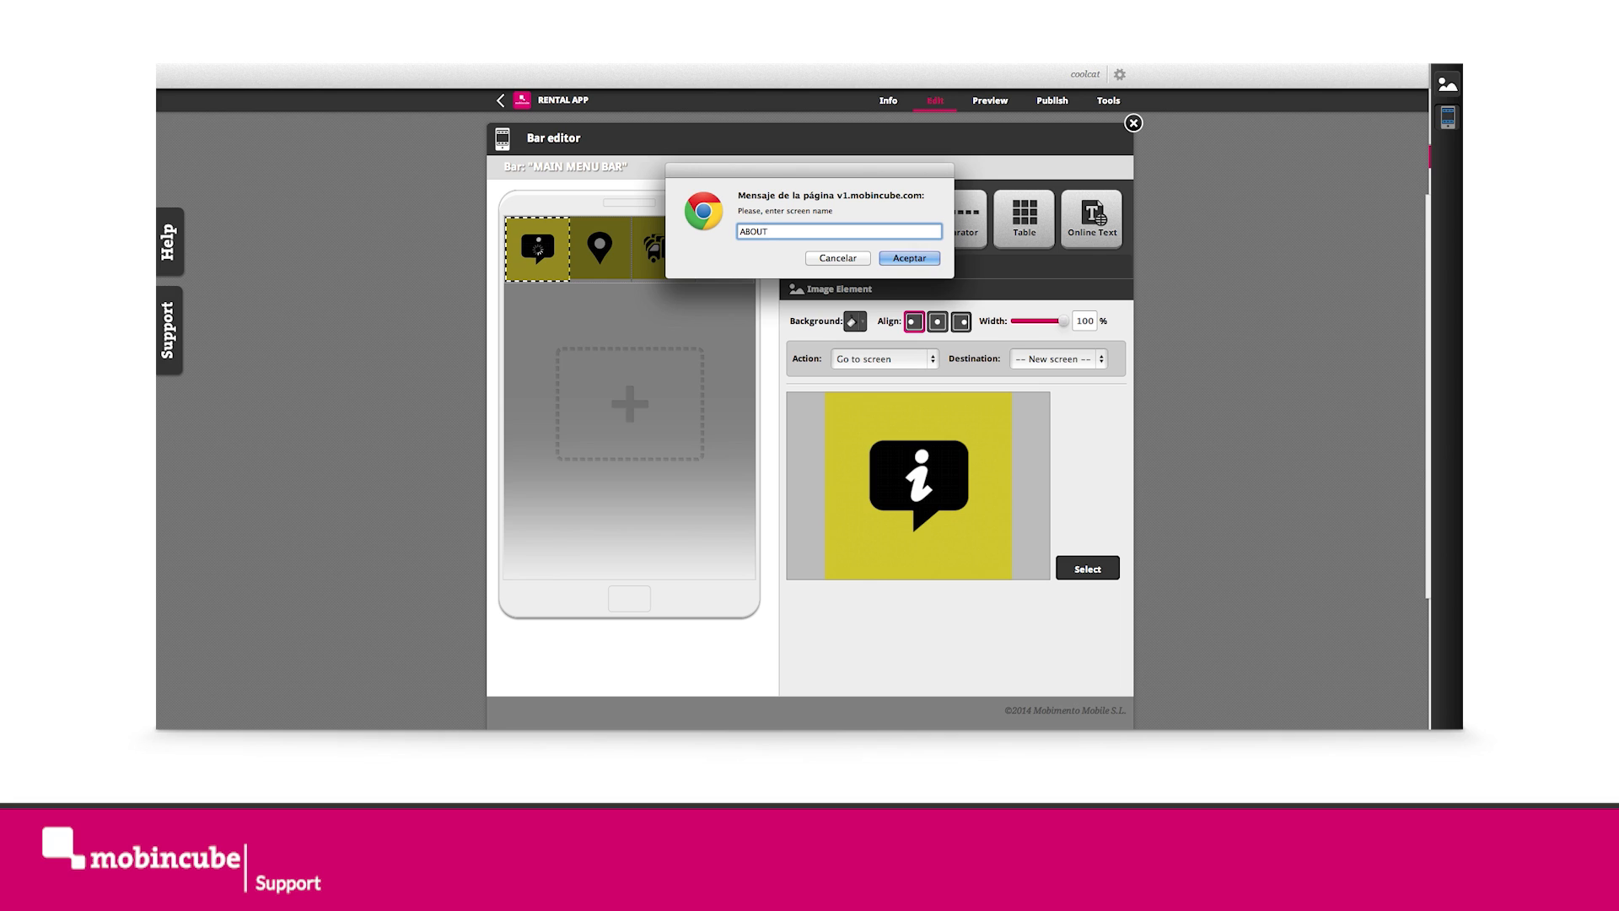
{"action": "left_click", "coordinate": [910, 257]}
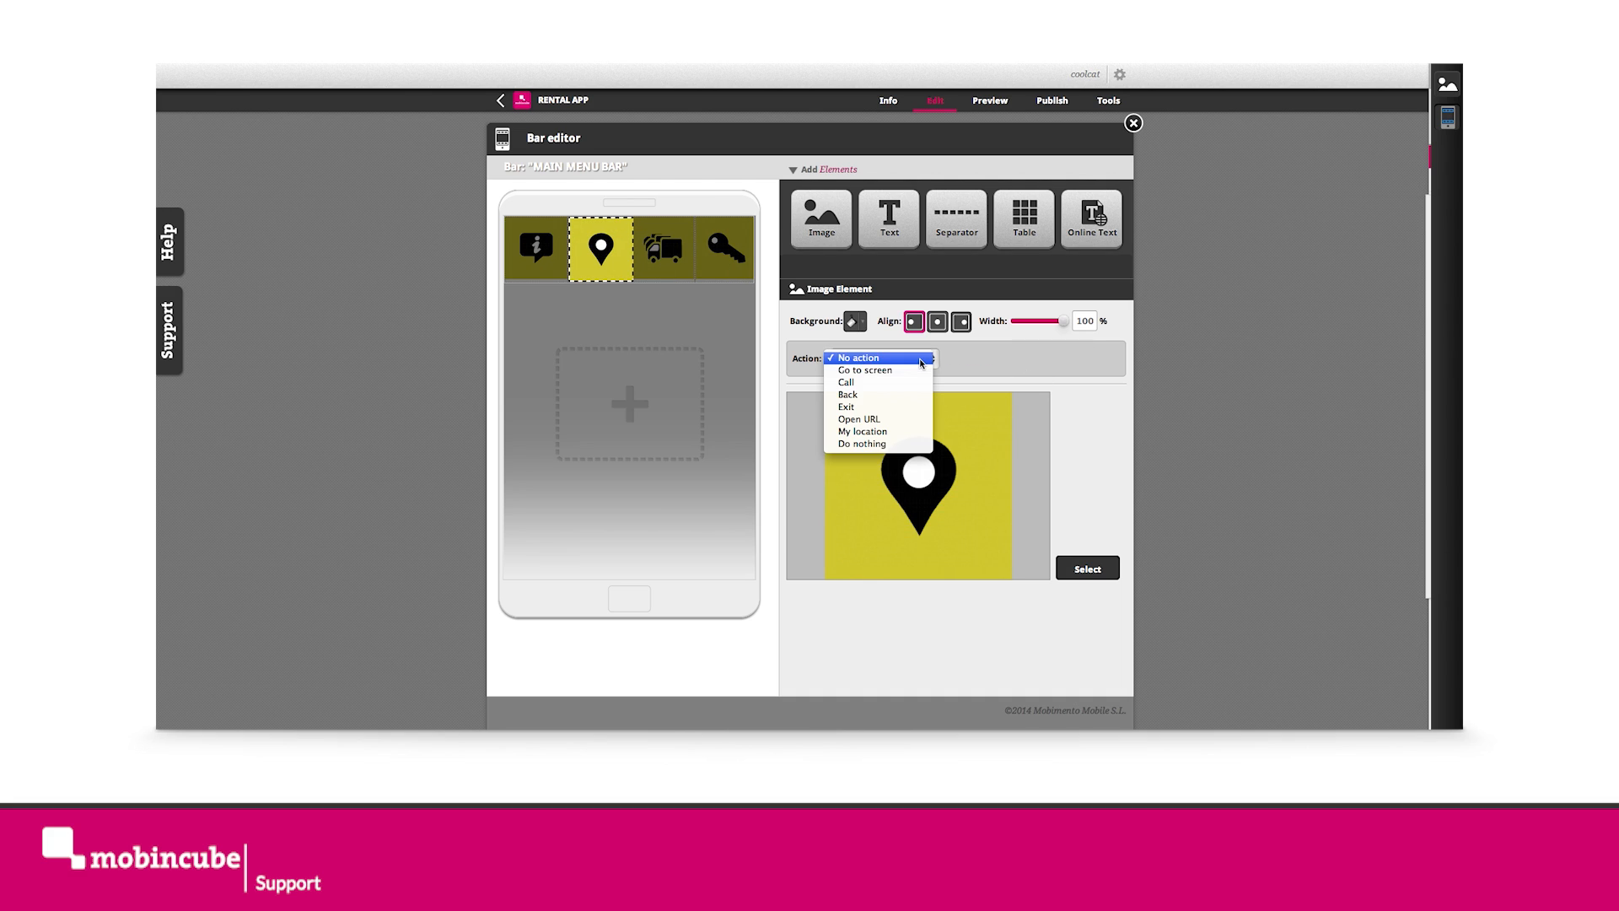
- Create a FLEET screen and set the fleet cell to go to it
{"action": "left_click", "coordinate": [865, 370]}
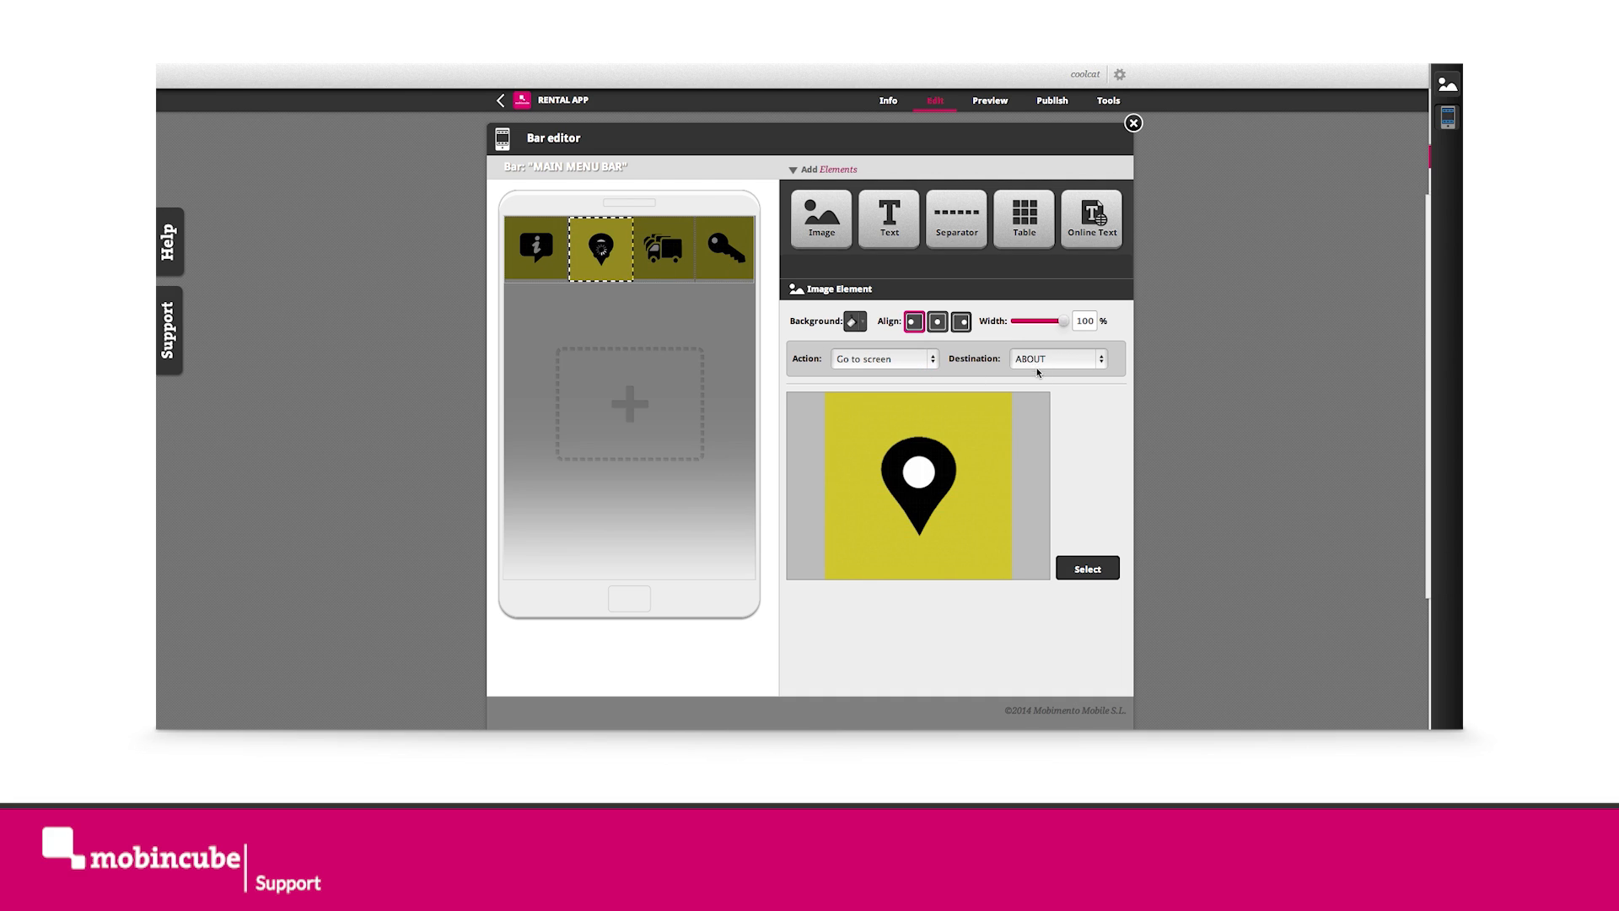
{"action": "left_click", "coordinate": [1057, 358]}
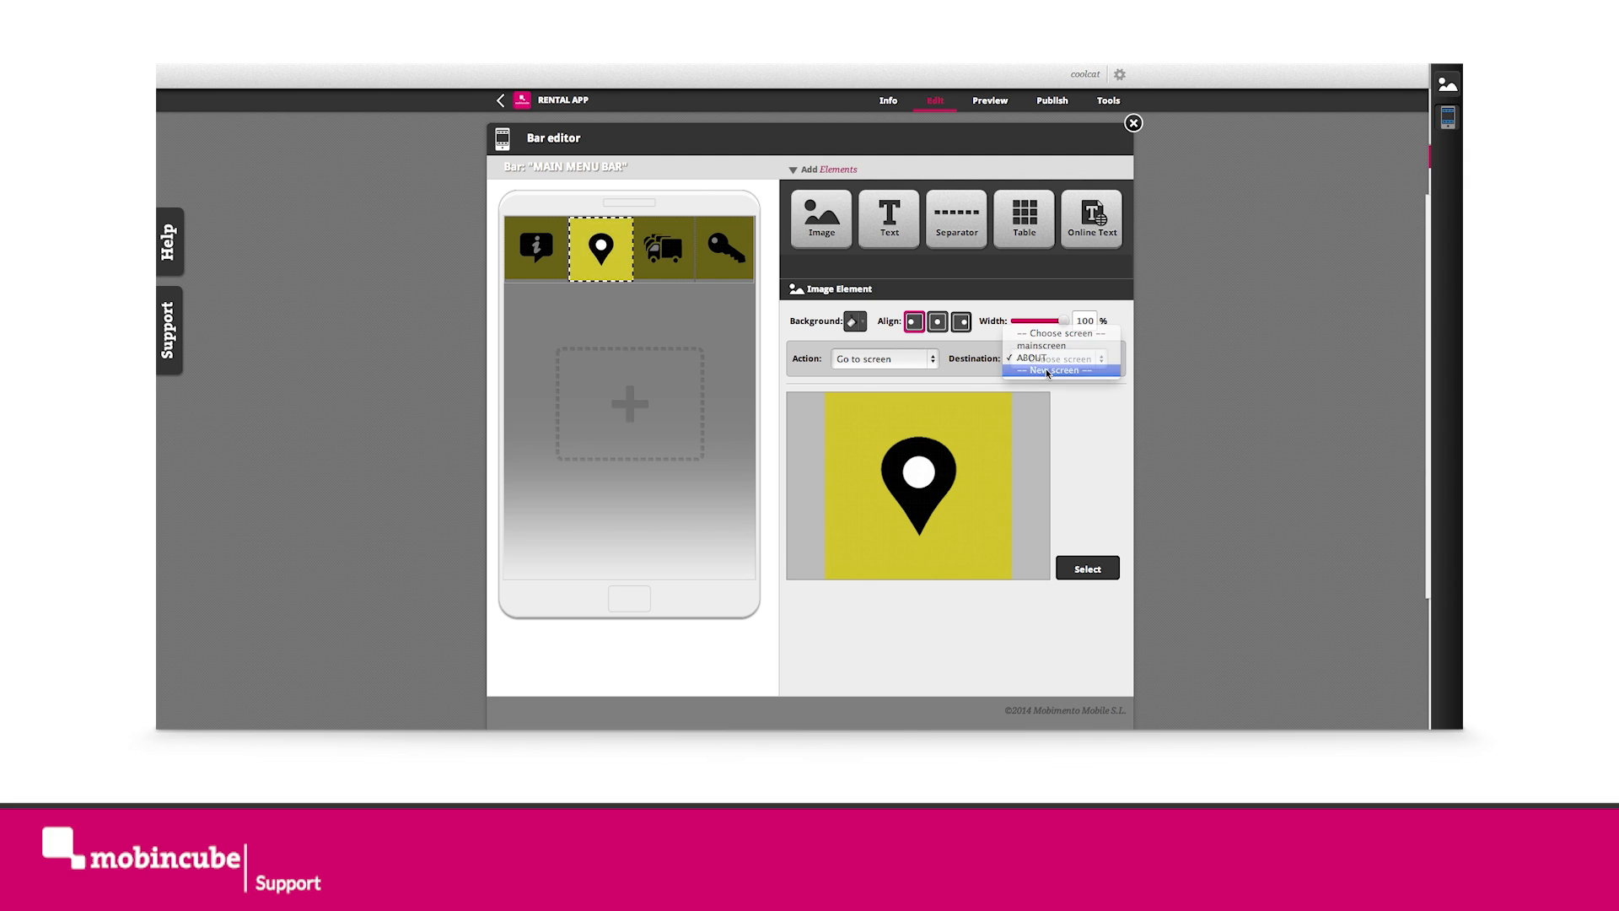
{"action": "left_click", "coordinate": [1049, 370]}
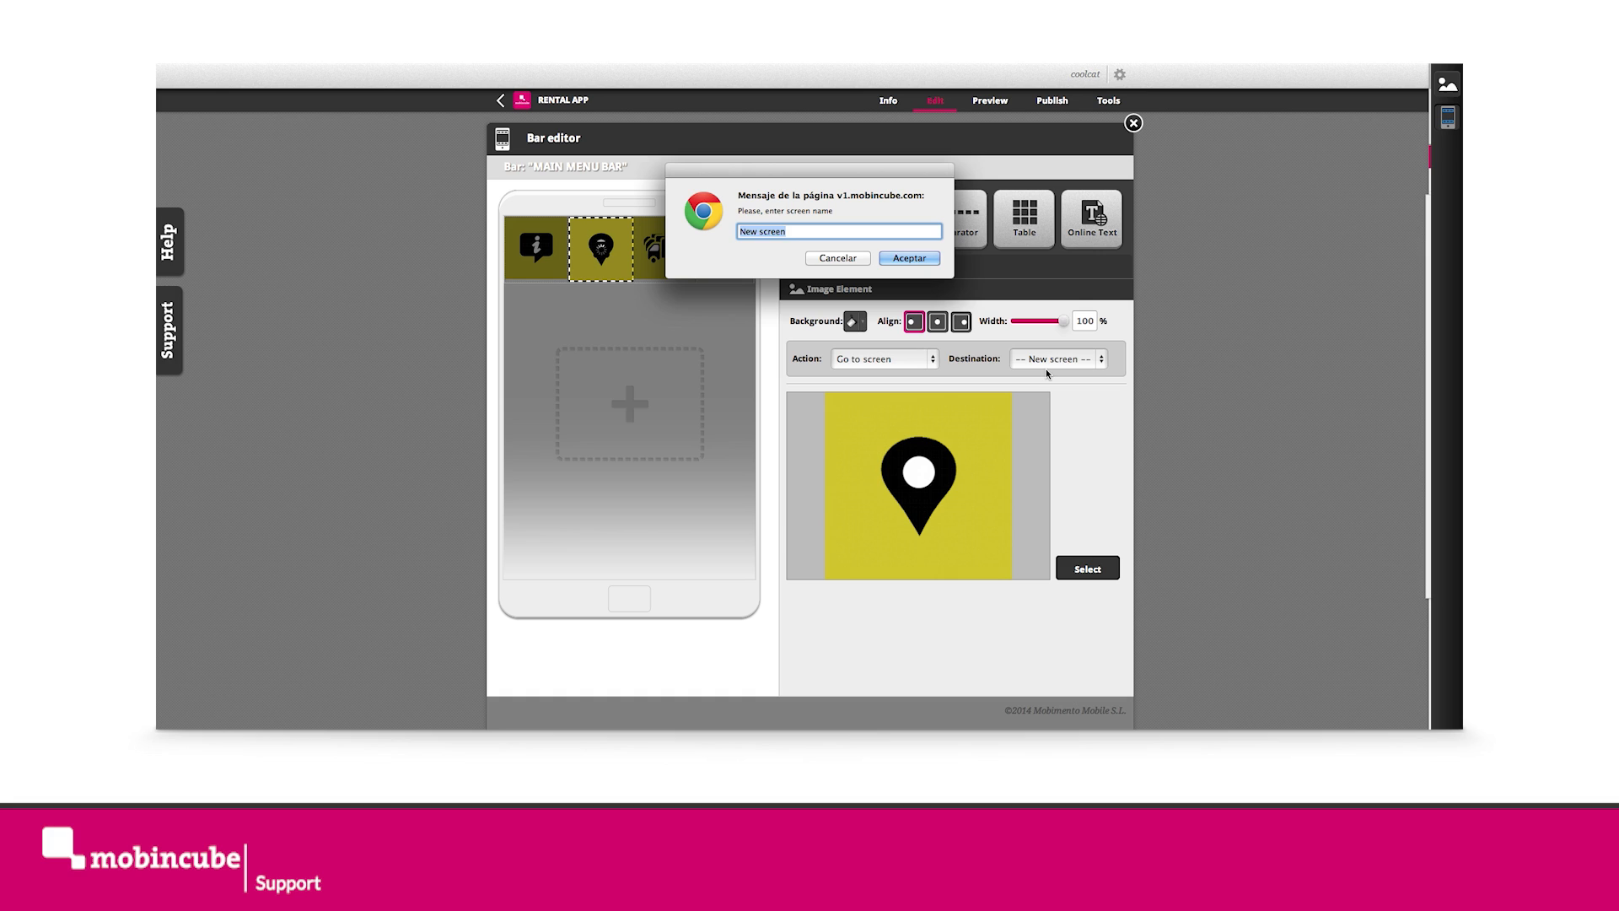
{"action": "type", "text": "FLEET"}
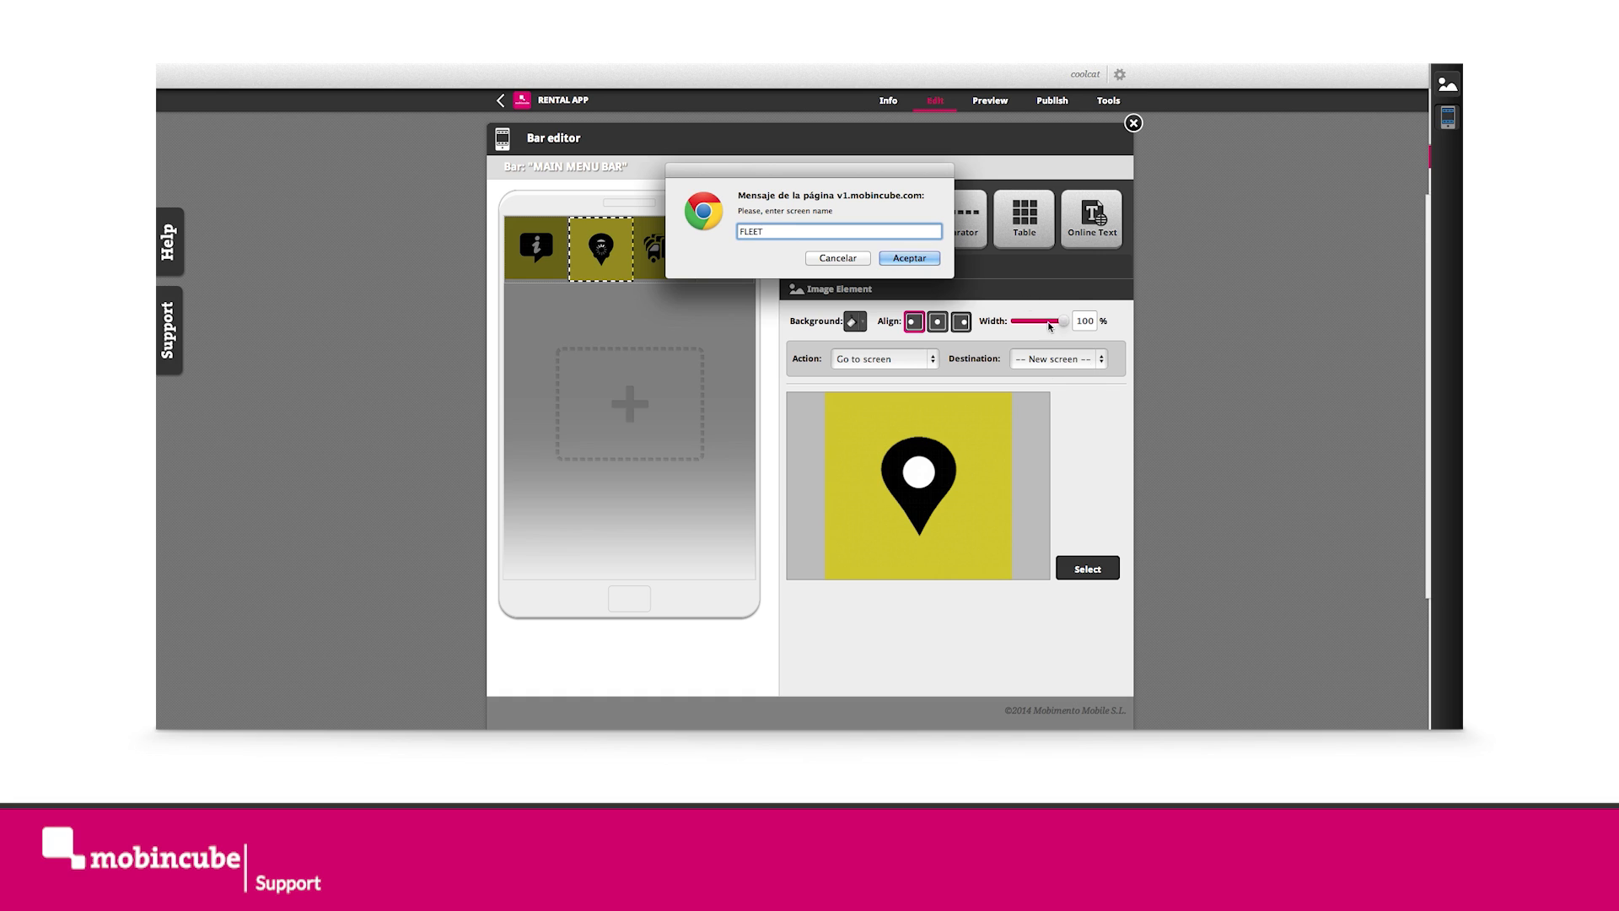
{"action": "left_click", "coordinate": [909, 258]}
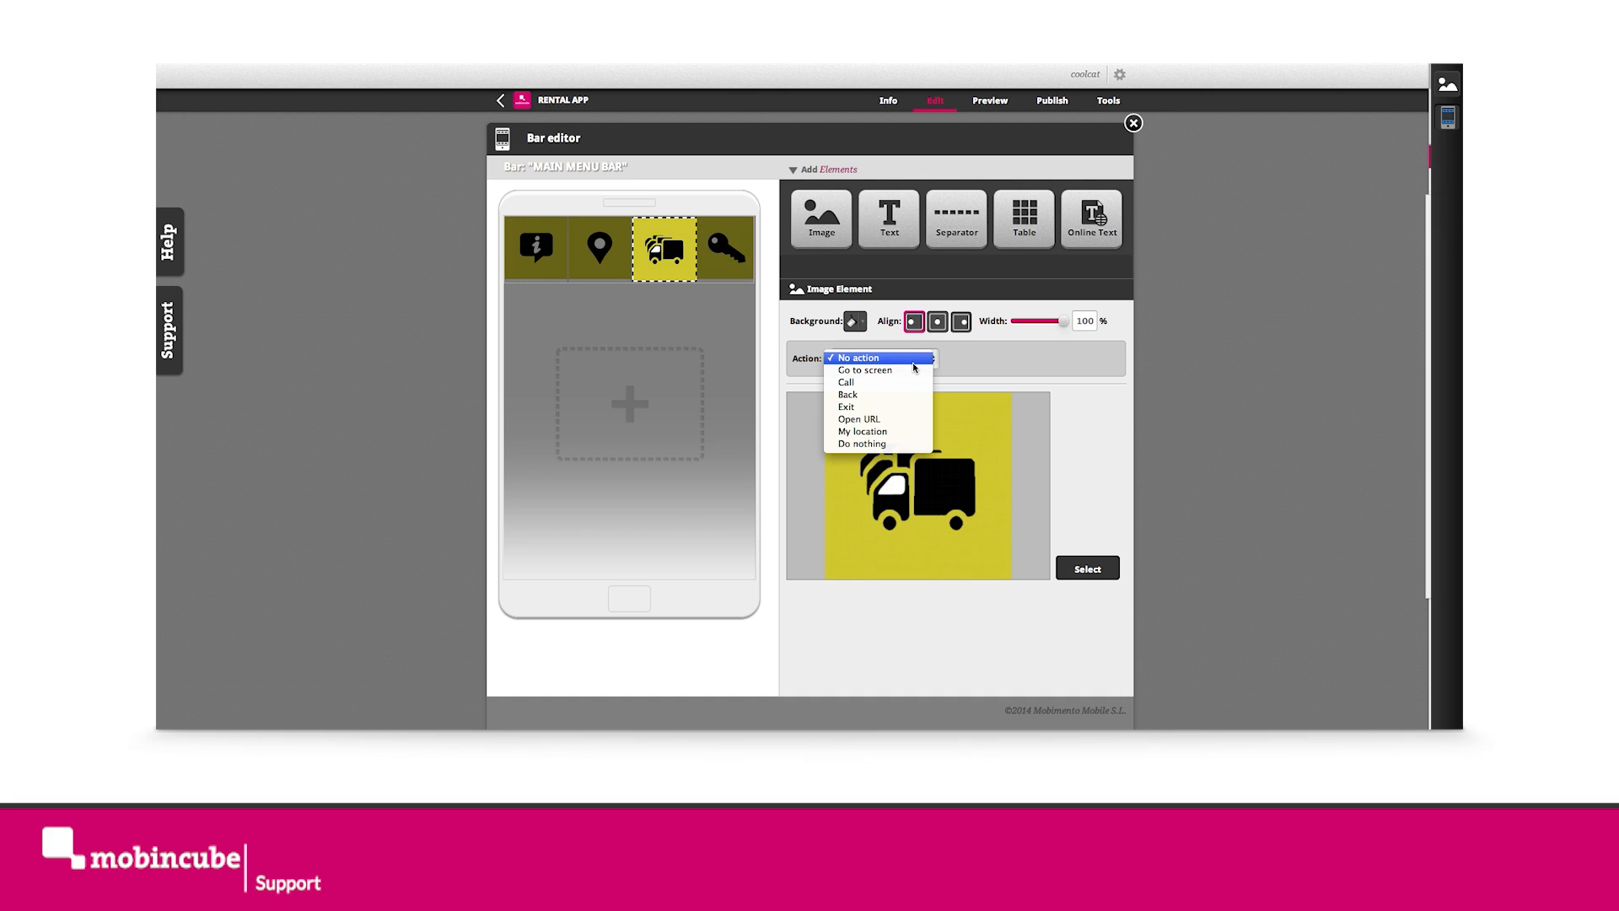
{"action": "left_click", "coordinate": [864, 369]}
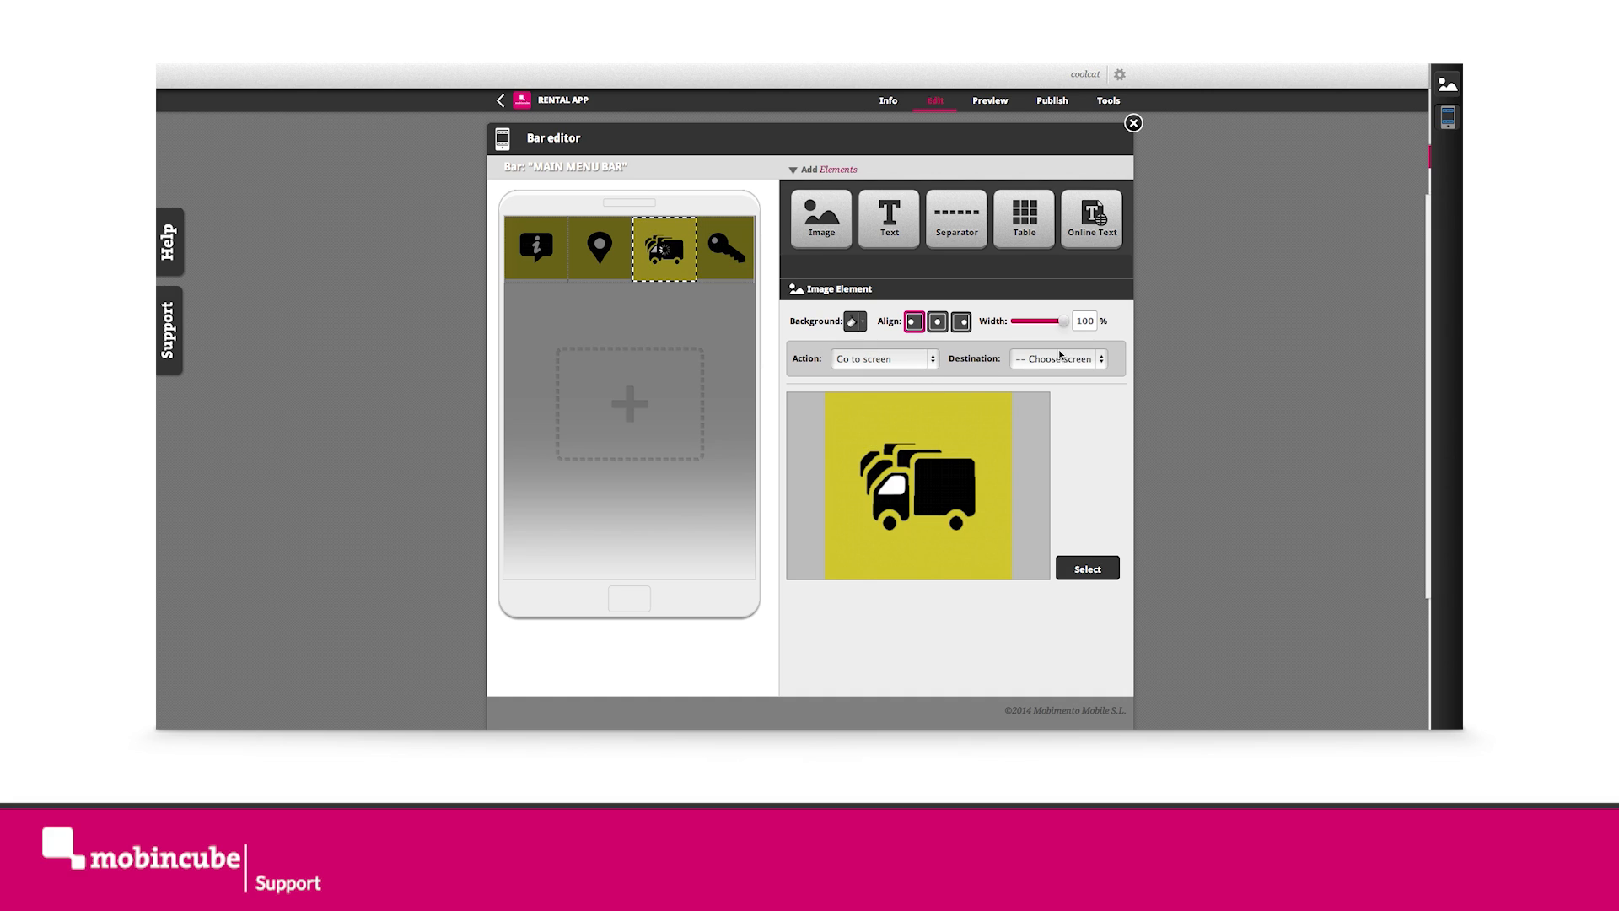
{"action": "left_click", "coordinate": [1058, 359]}
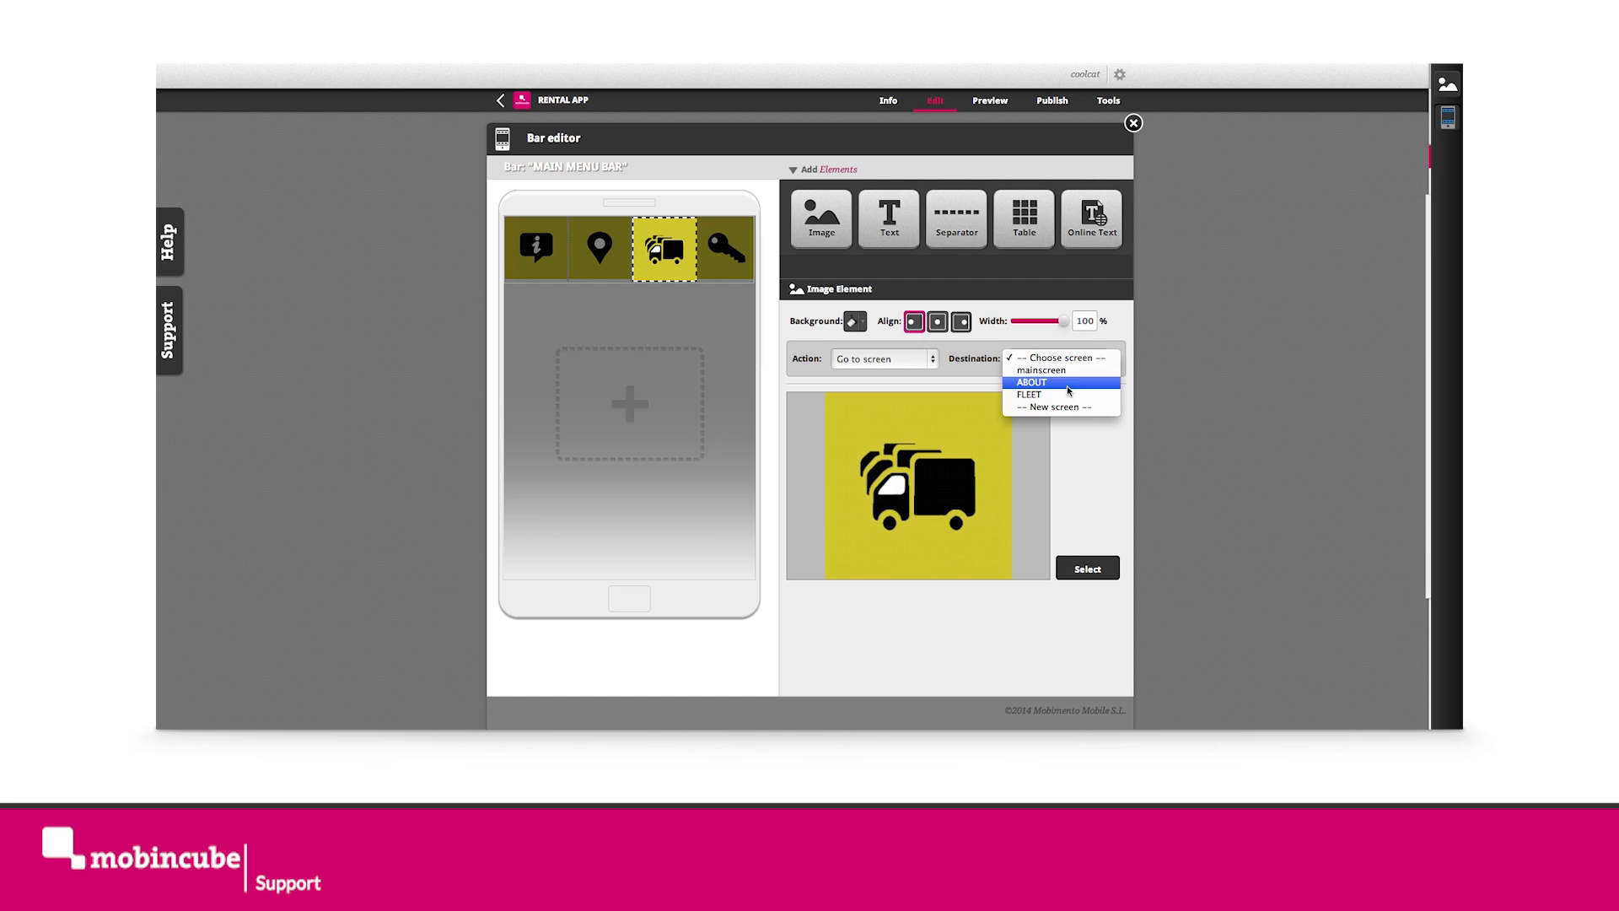
{"action": "left_click", "coordinate": [1029, 394]}
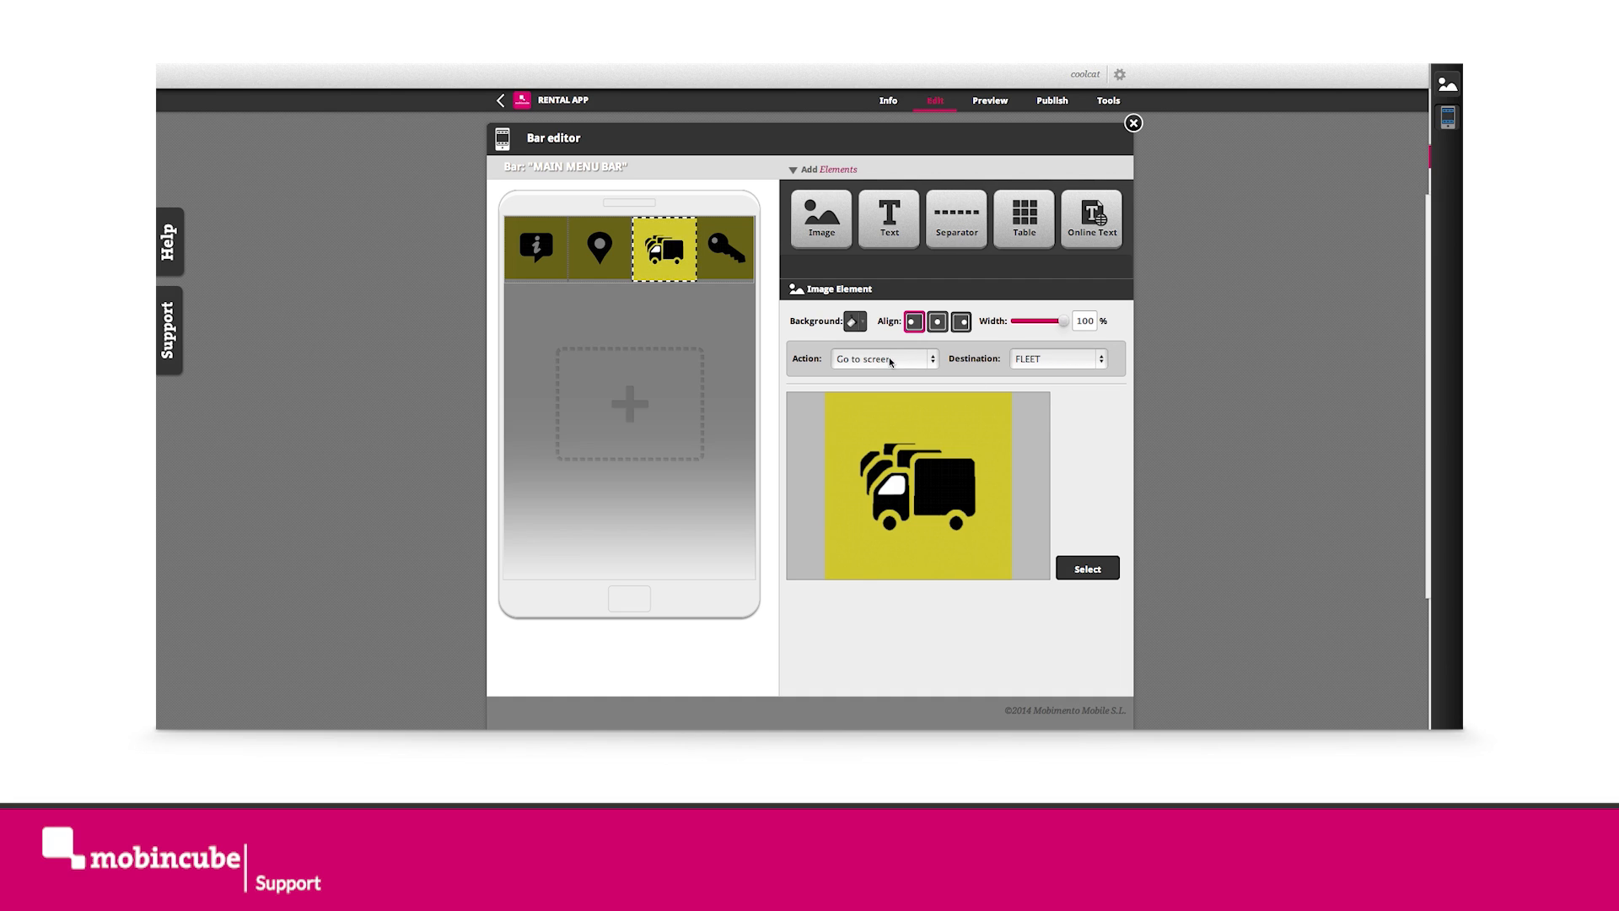
- Point the map-pin cell's Go to screen action at a new Branch screen
{"action": "left_click", "coordinate": [602, 247]}
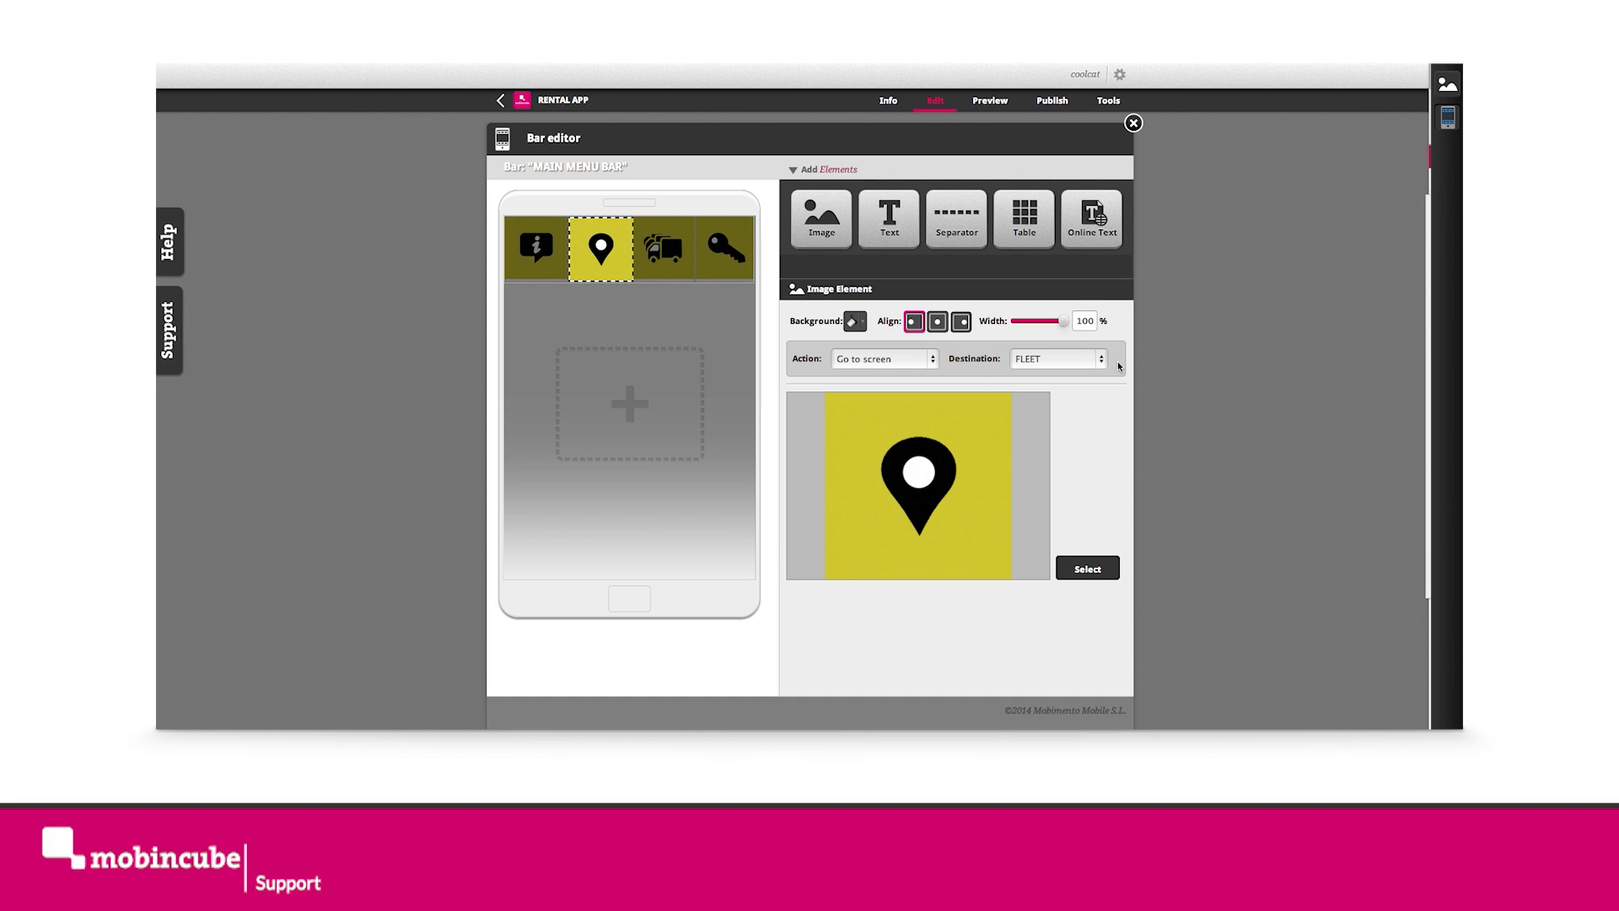
{"action": "left_click", "coordinate": [1101, 358]}
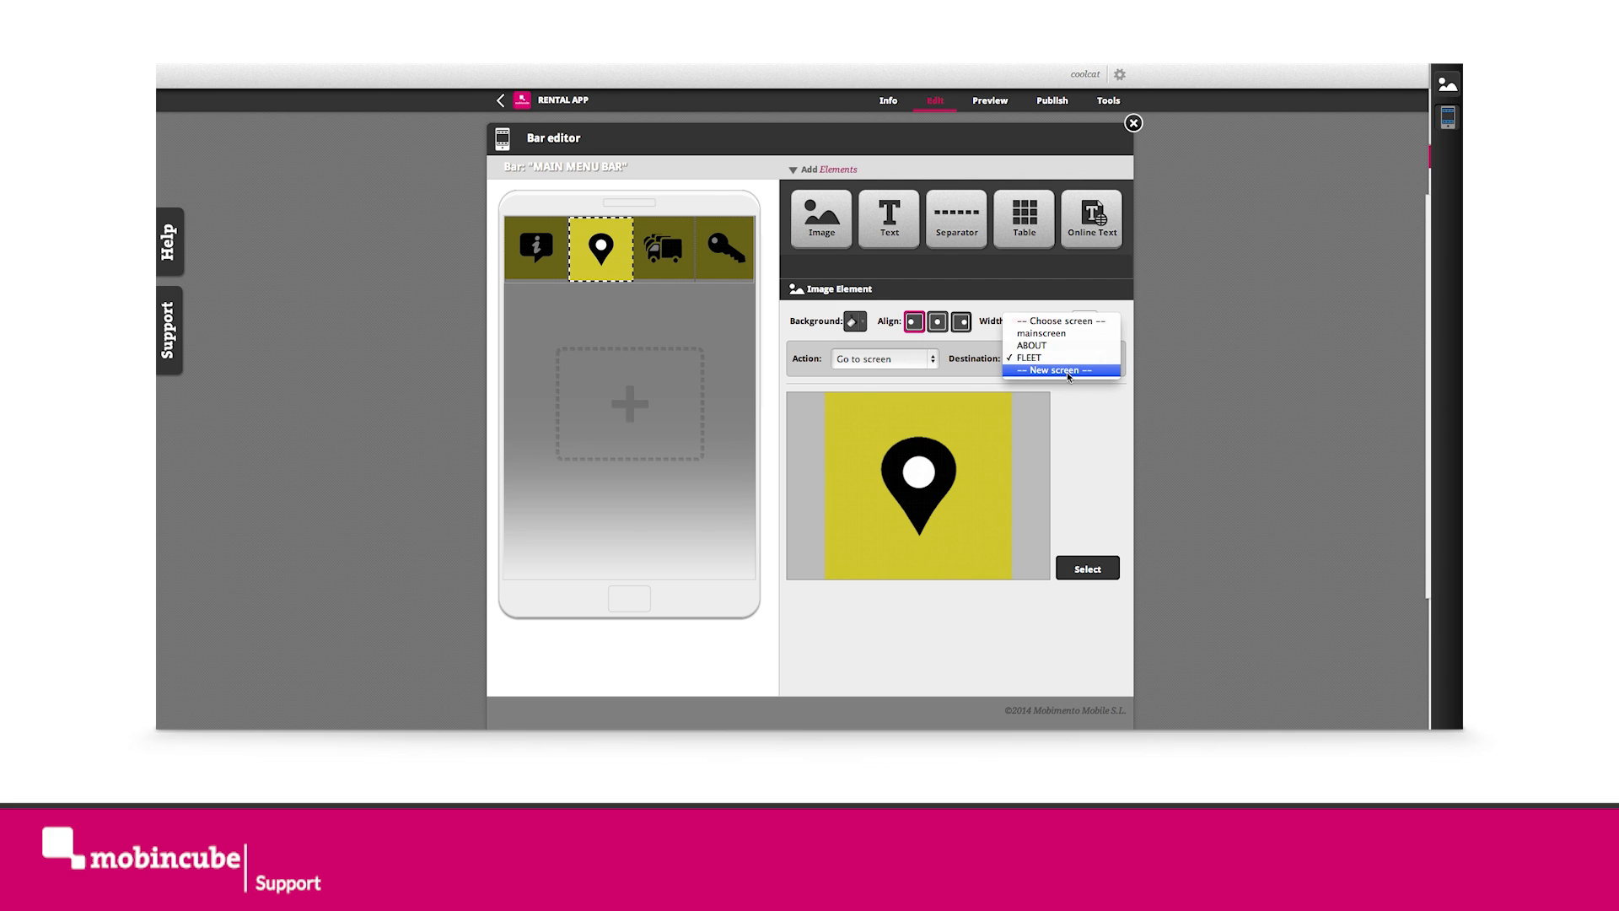
{"action": "left_click", "coordinate": [1061, 369]}
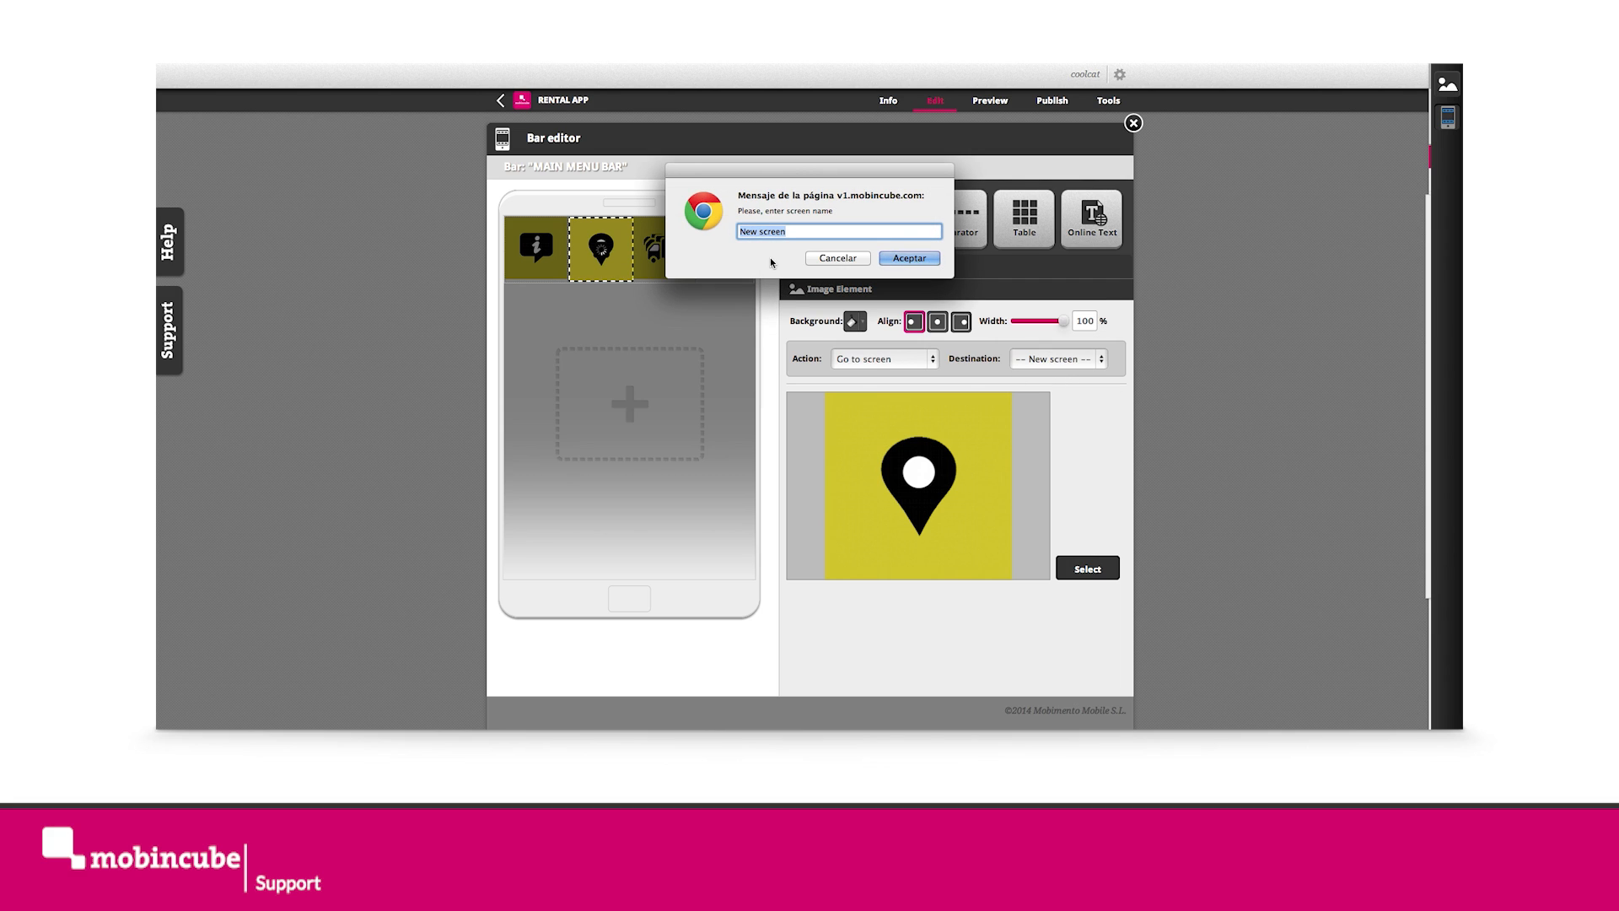
{"action": "type", "text": "Branch"}
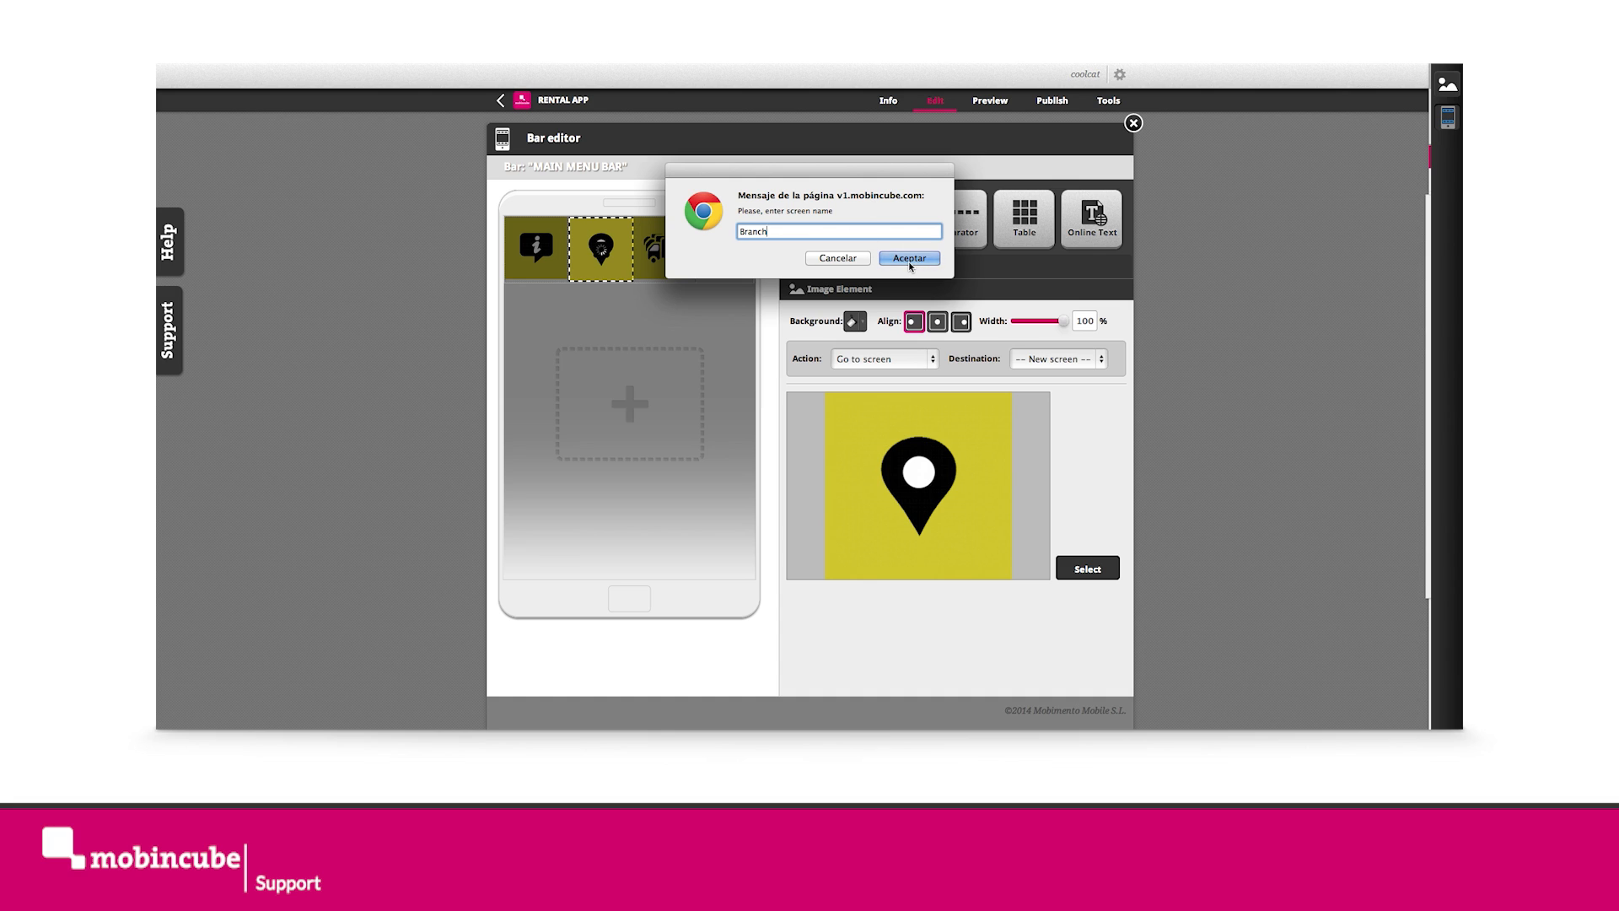
{"action": "left_click", "coordinate": [910, 258]}
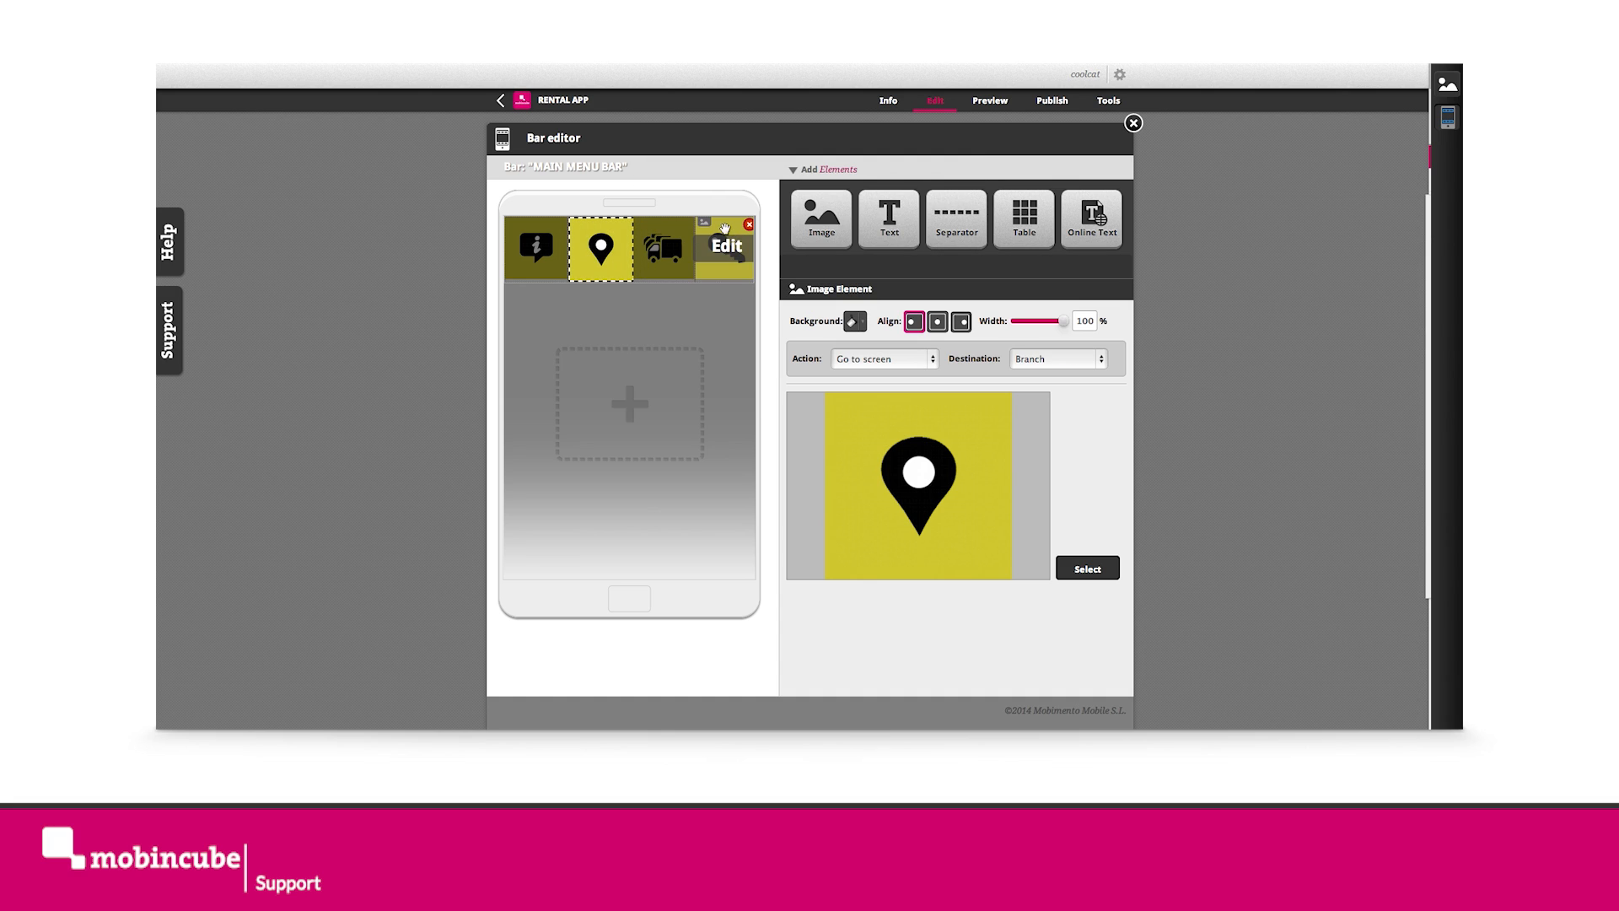
- Give the key icon cell a Go to screen action to a new HIRE screen, then close the bar editor
{"action": "left_click", "coordinate": [724, 246]}
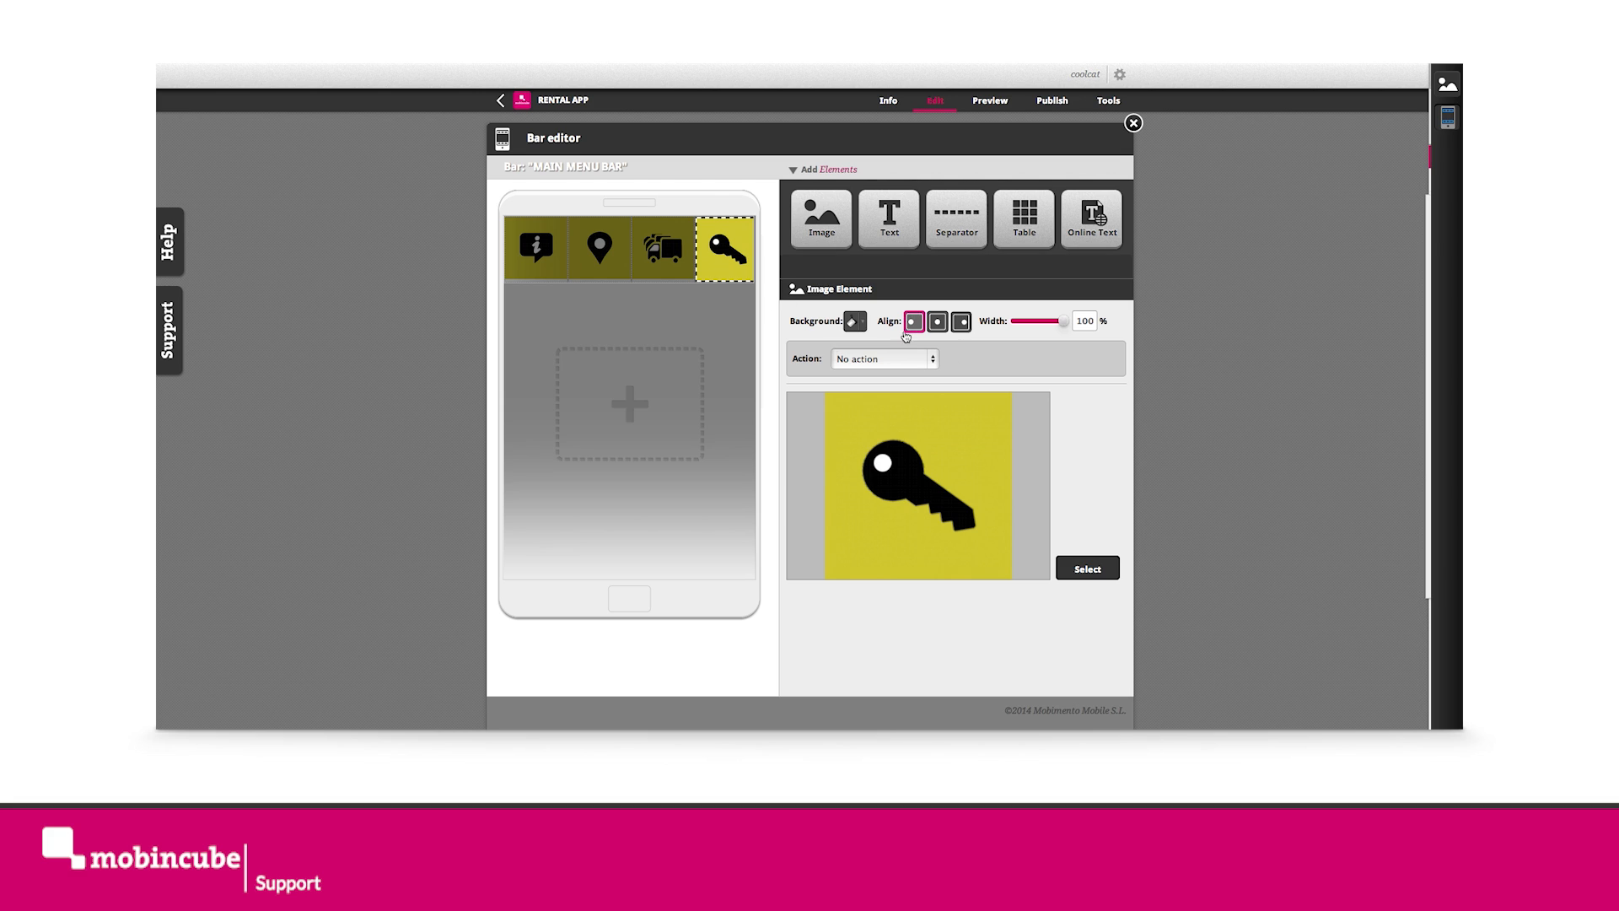
{"action": "left_click", "coordinate": [883, 358]}
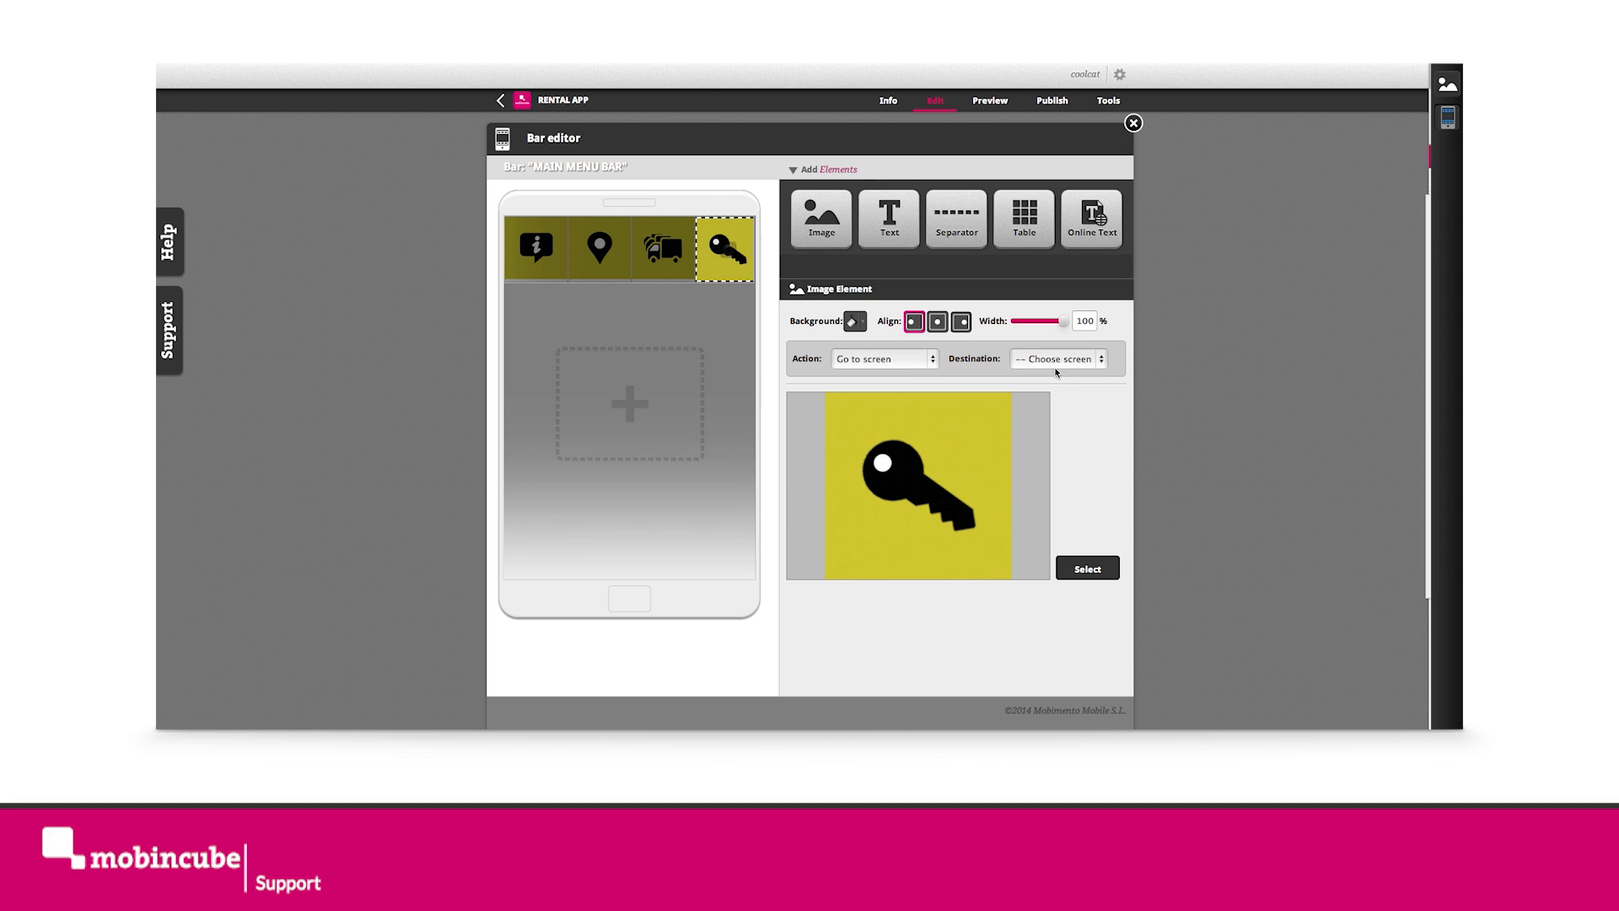
{"action": "left_click", "coordinate": [1056, 359]}
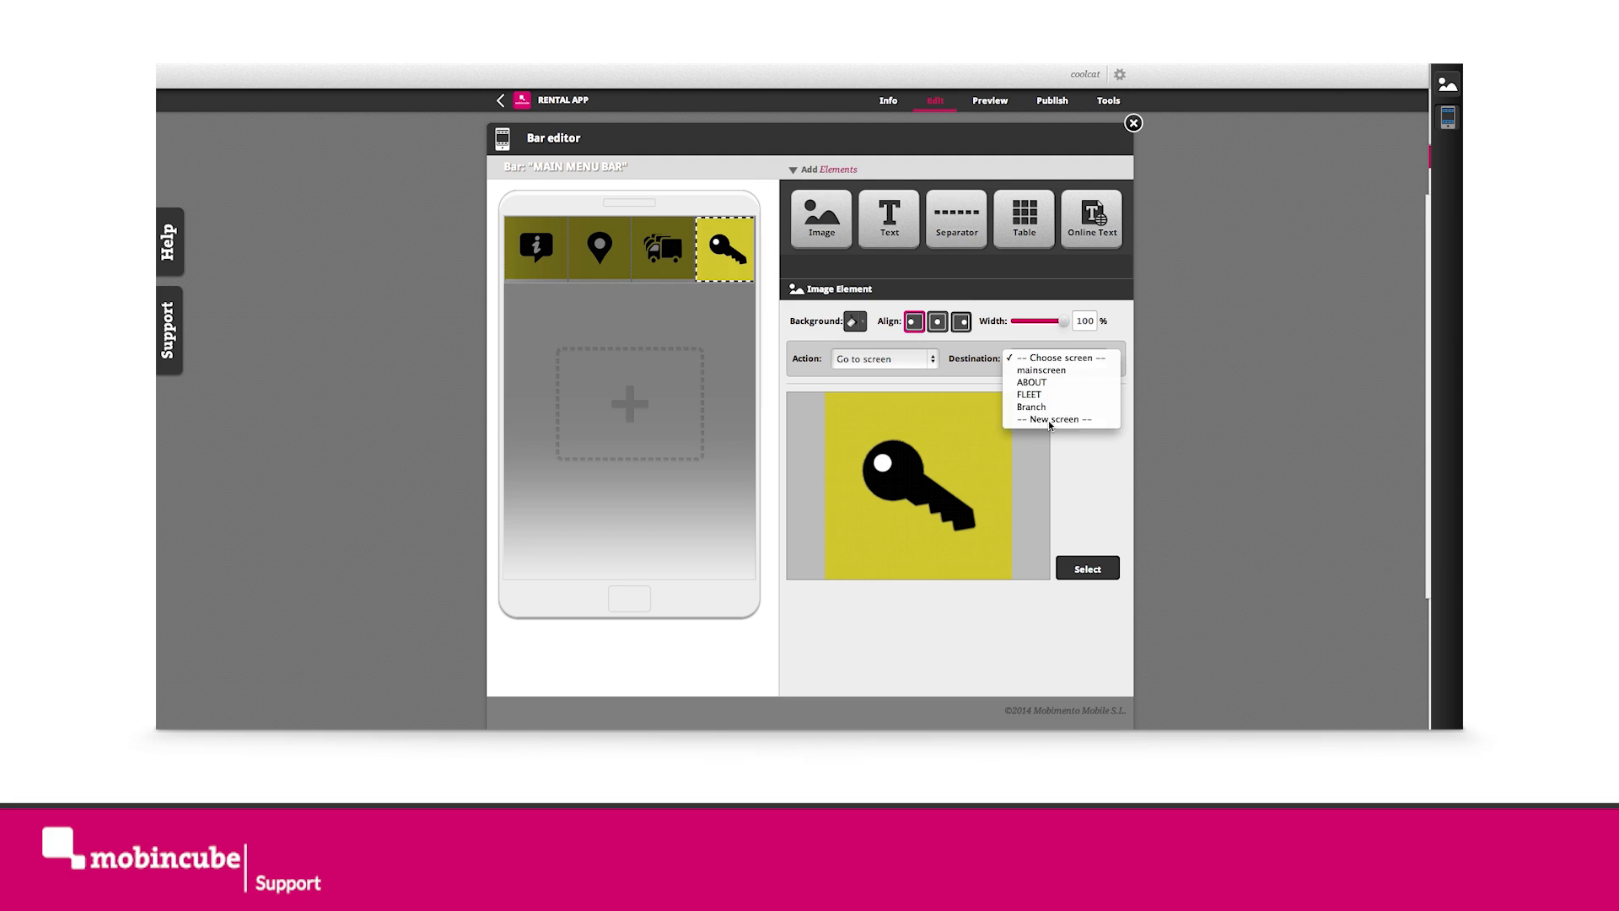
{"action": "left_click", "coordinate": [1055, 418]}
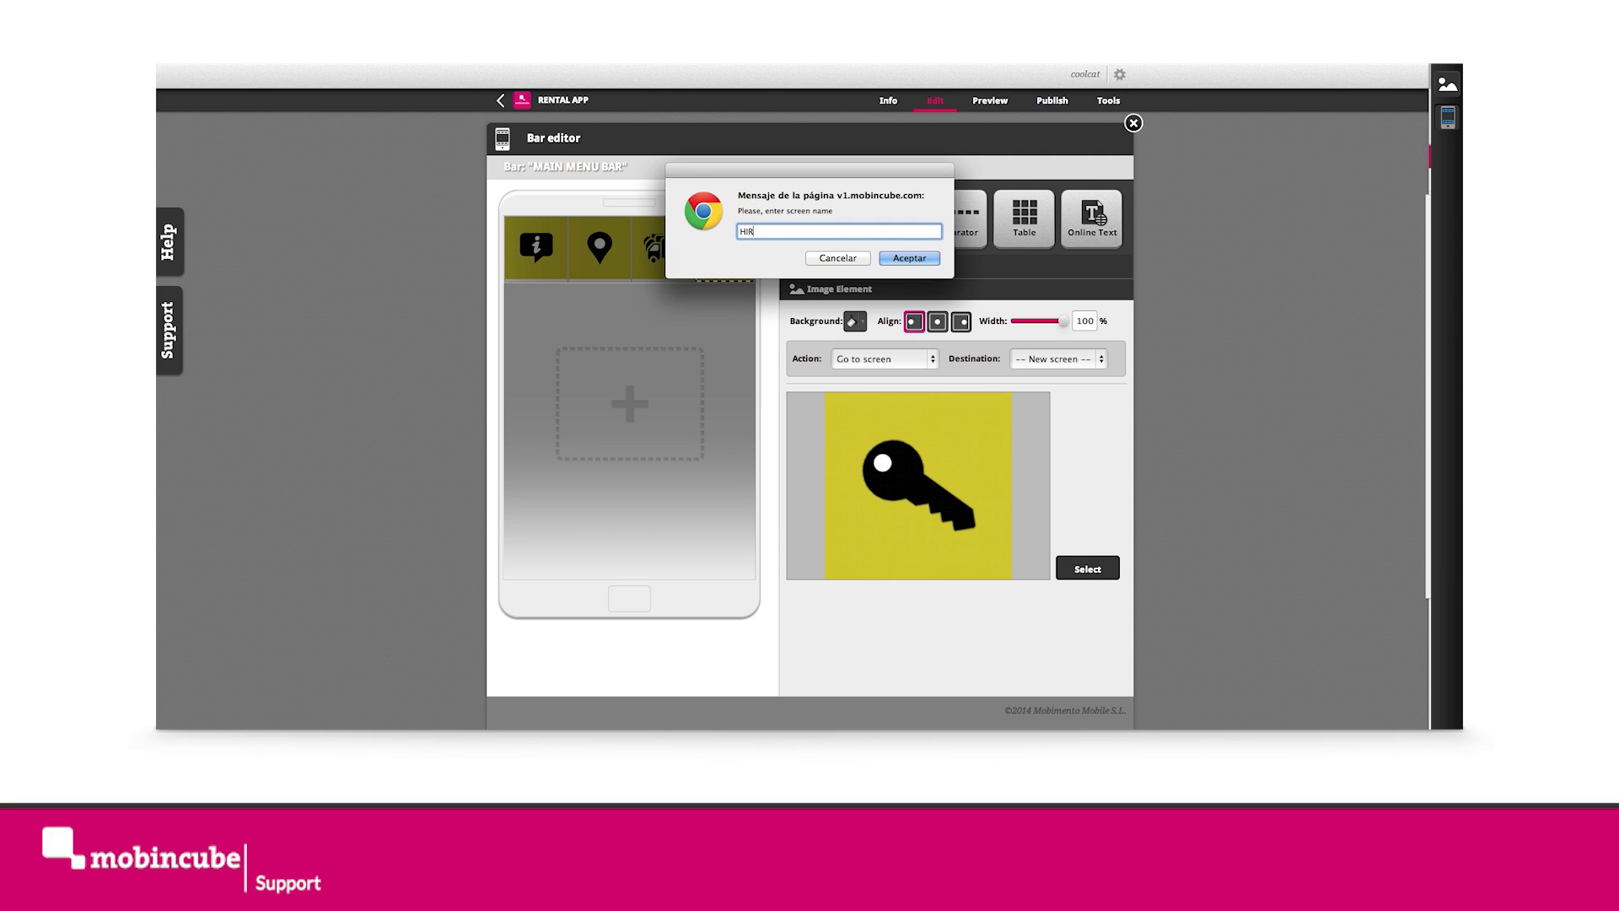
{"action": "type", "text": "E"}
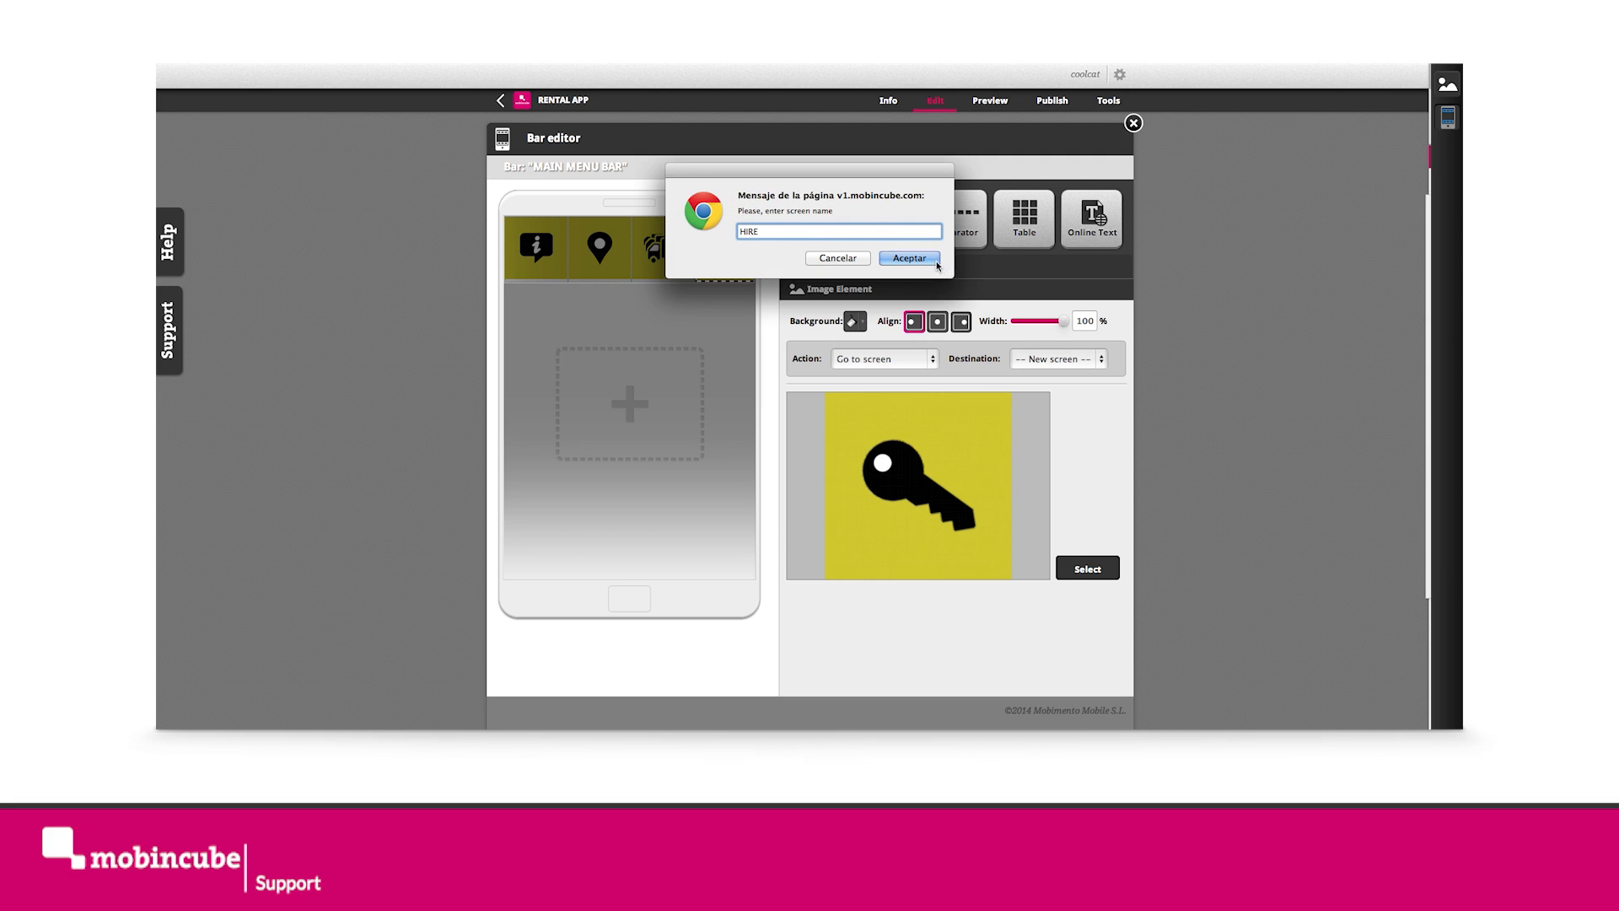
{"action": "left_click", "coordinate": [909, 258]}
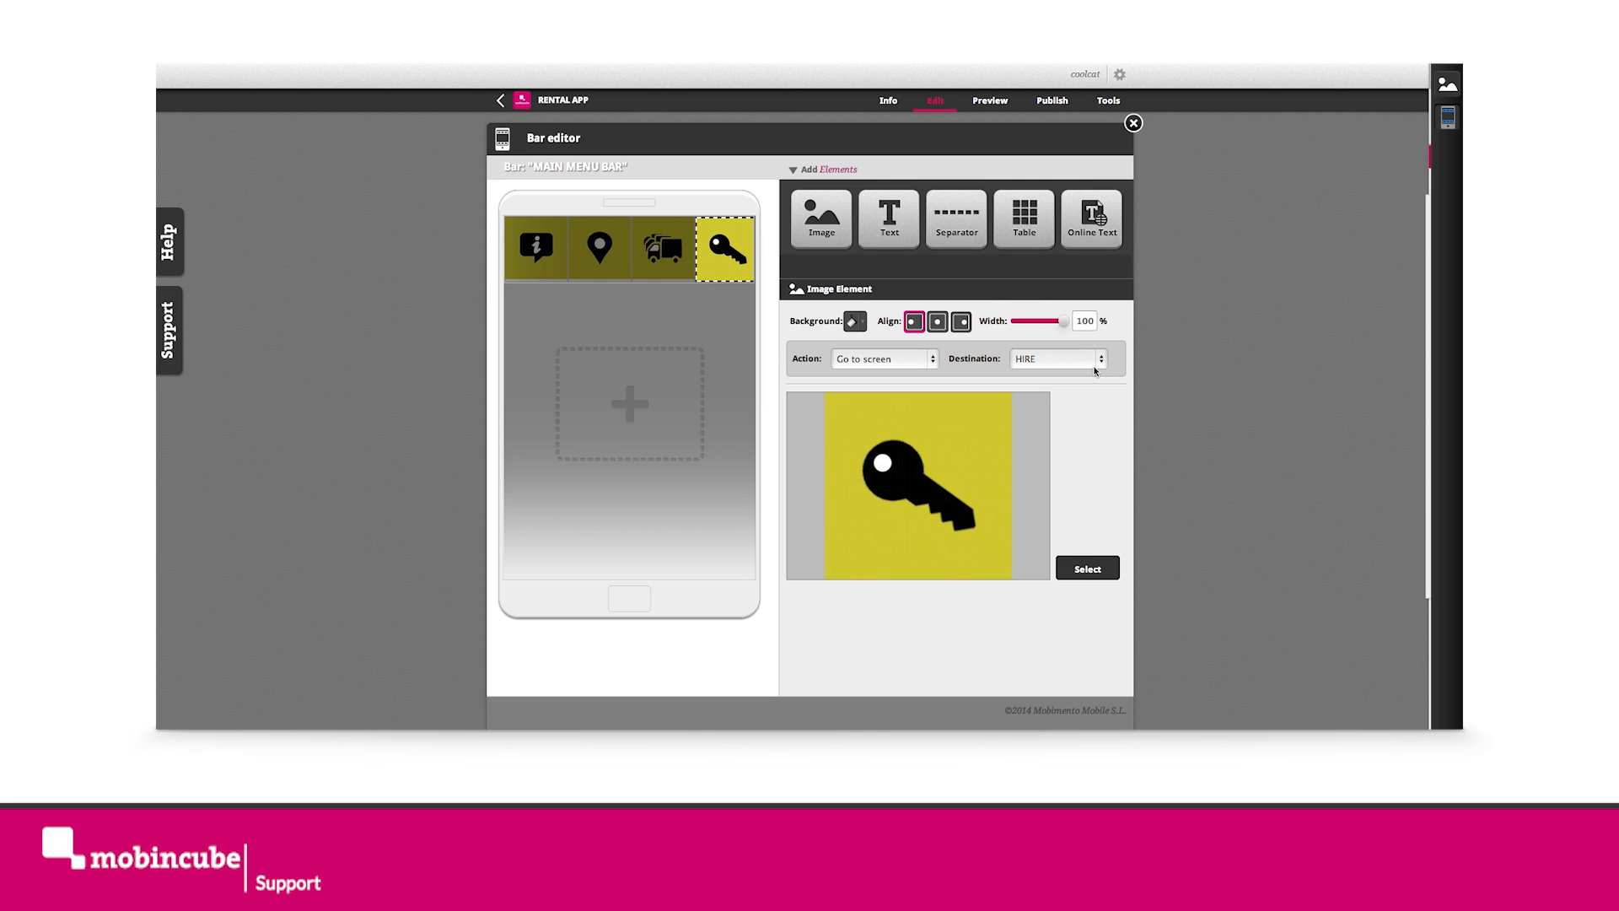
{"action": "left_click", "coordinate": [1058, 358]}
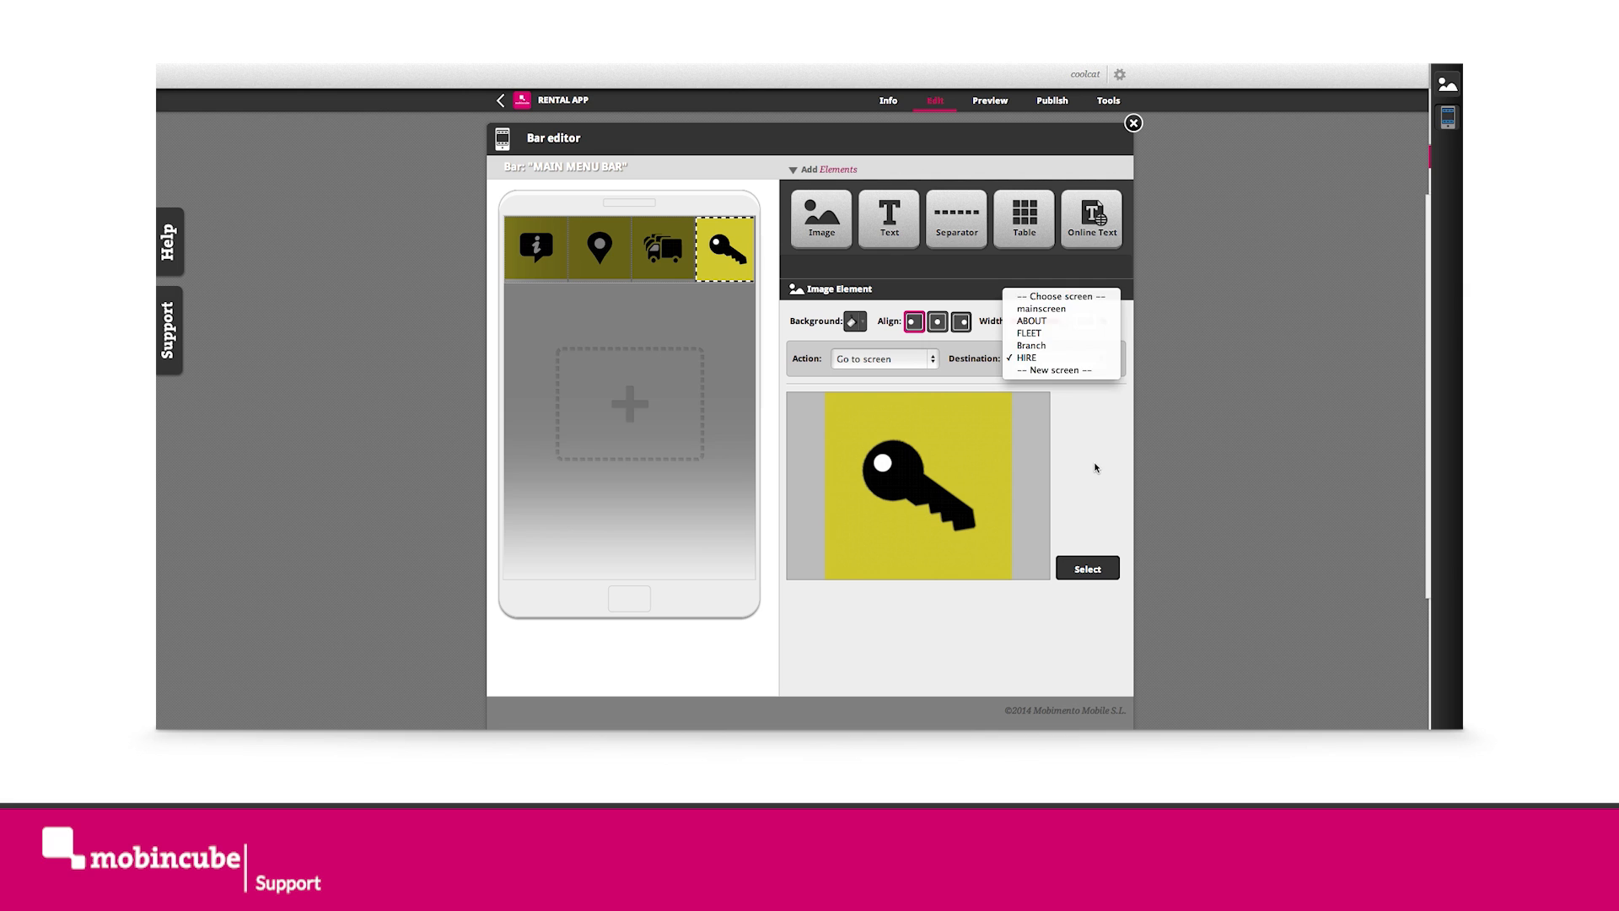
{"action": "left_click", "coordinate": [1133, 124]}
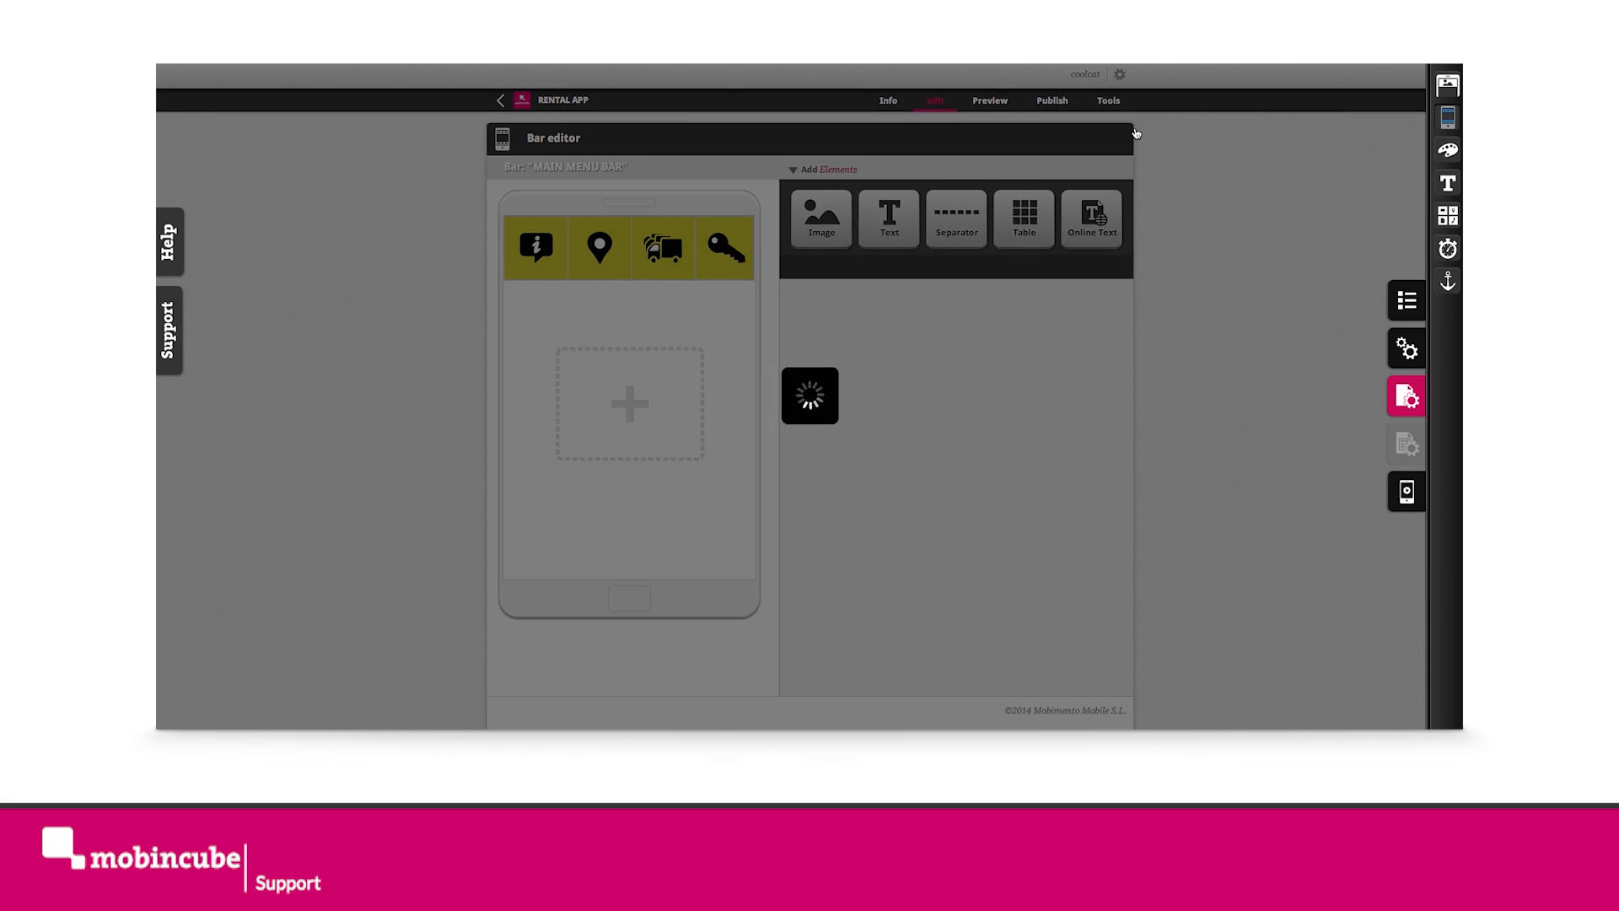